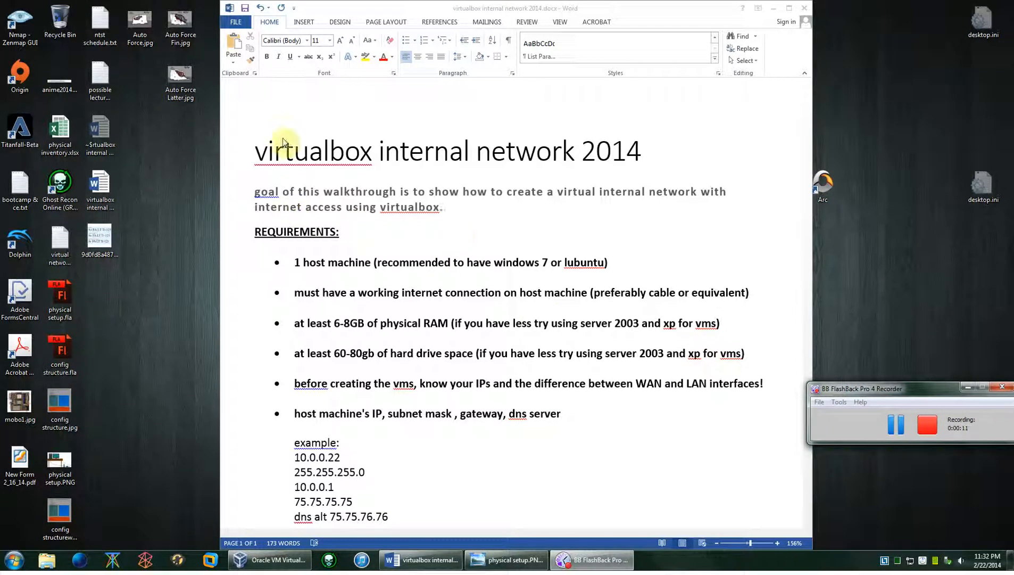
mouse_move(703, 373)
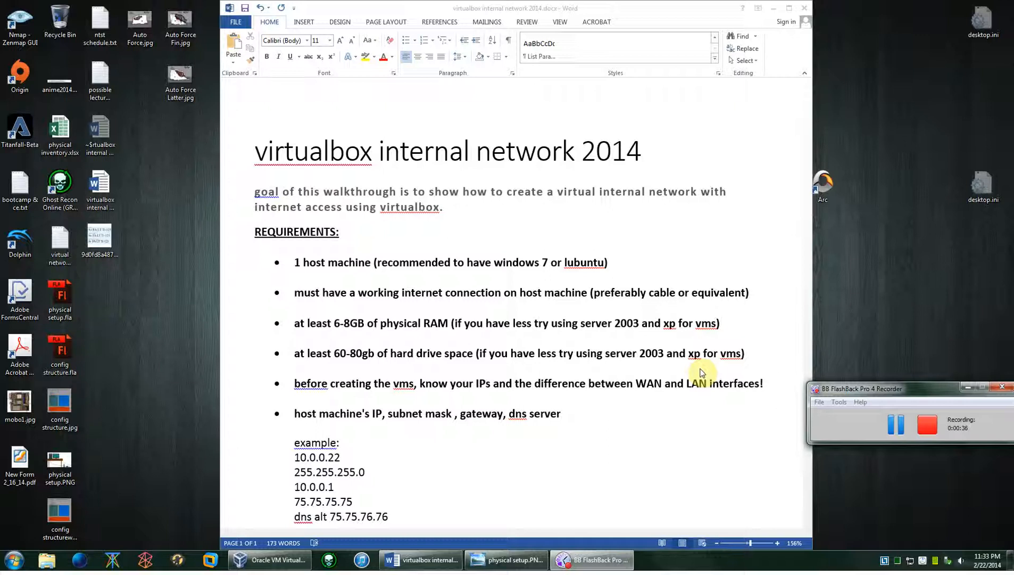
mouse_move(593, 199)
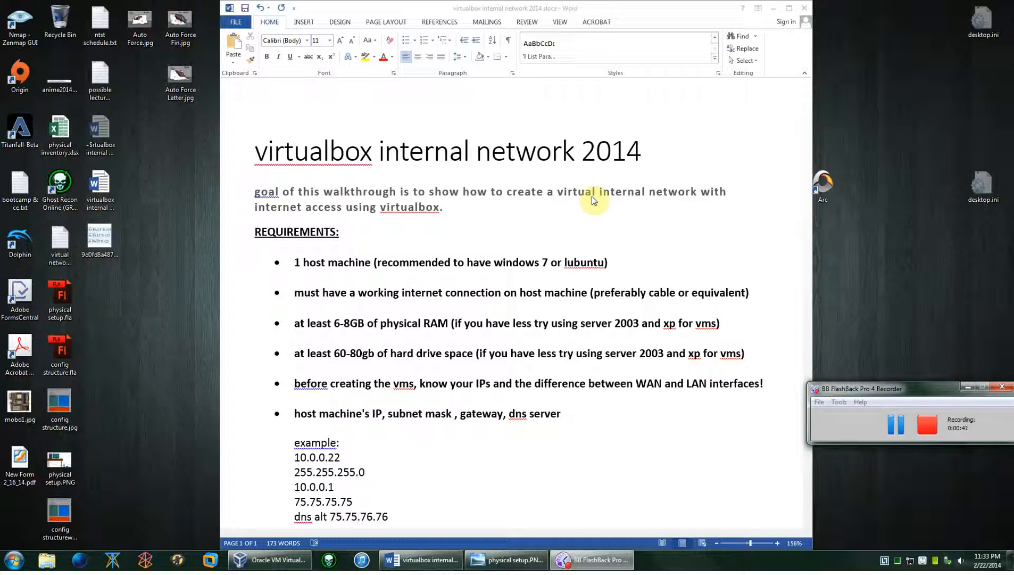
mouse_move(751, 188)
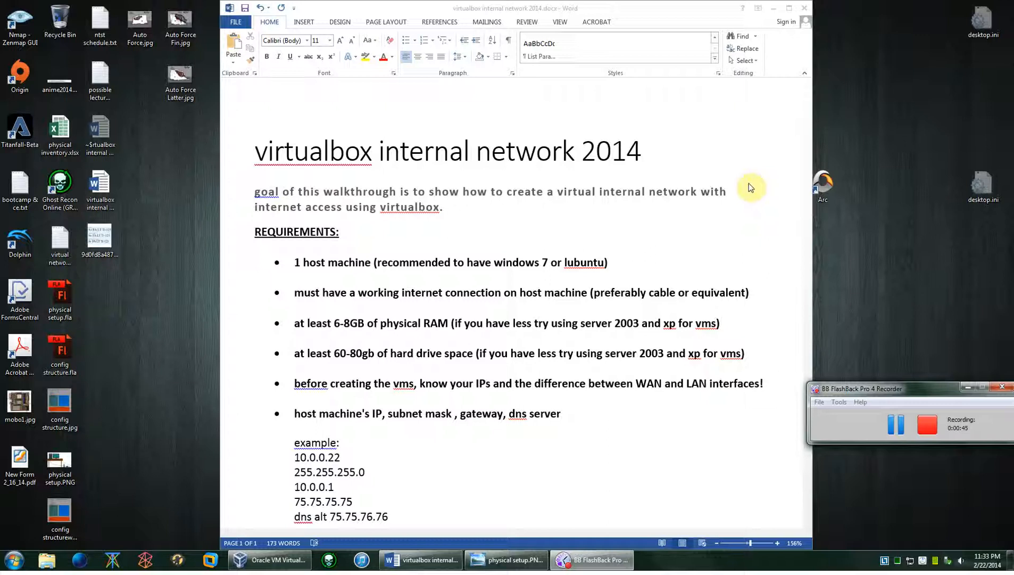
mouse_move(698, 223)
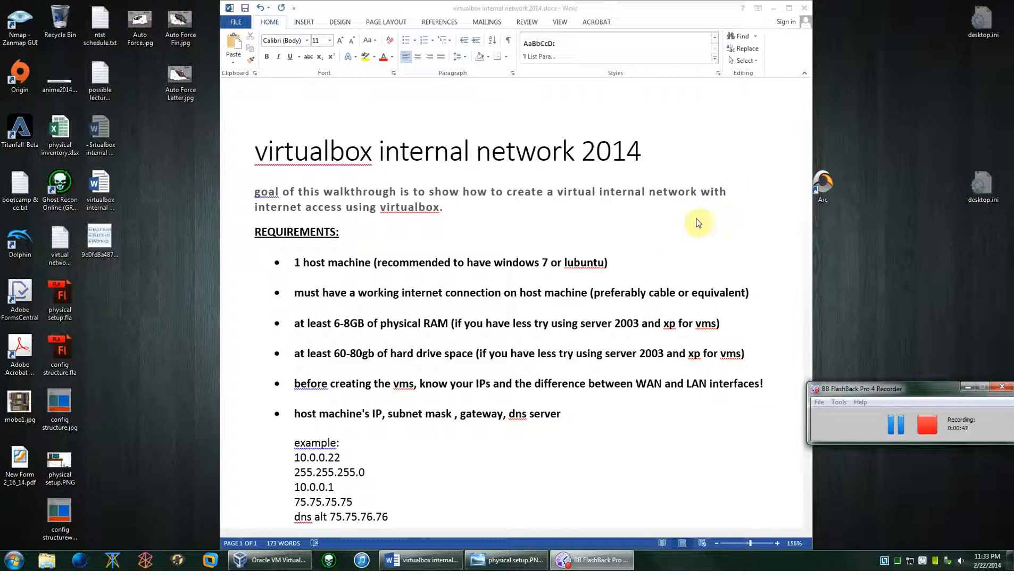
mouse_move(434, 247)
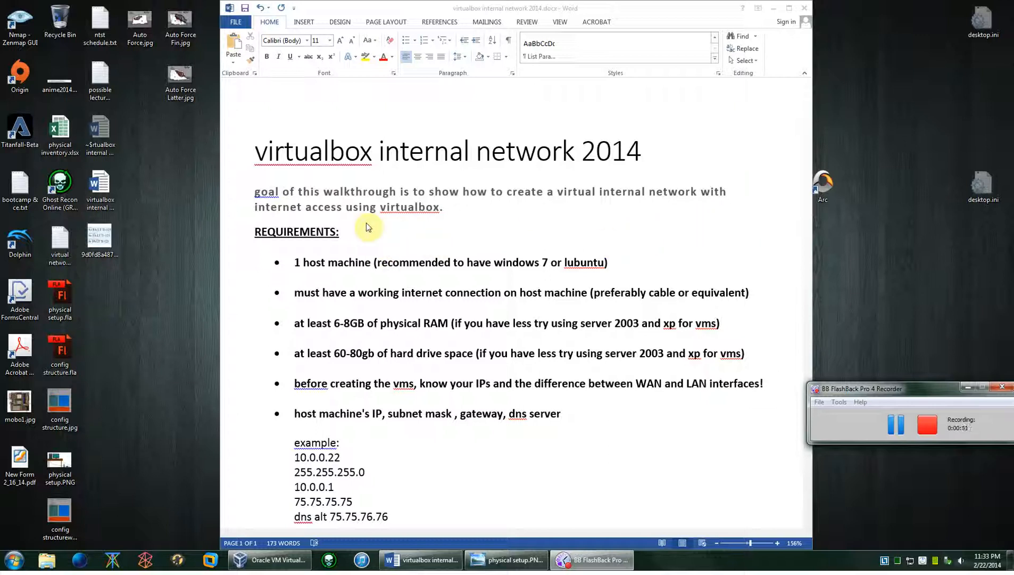
mouse_move(364, 212)
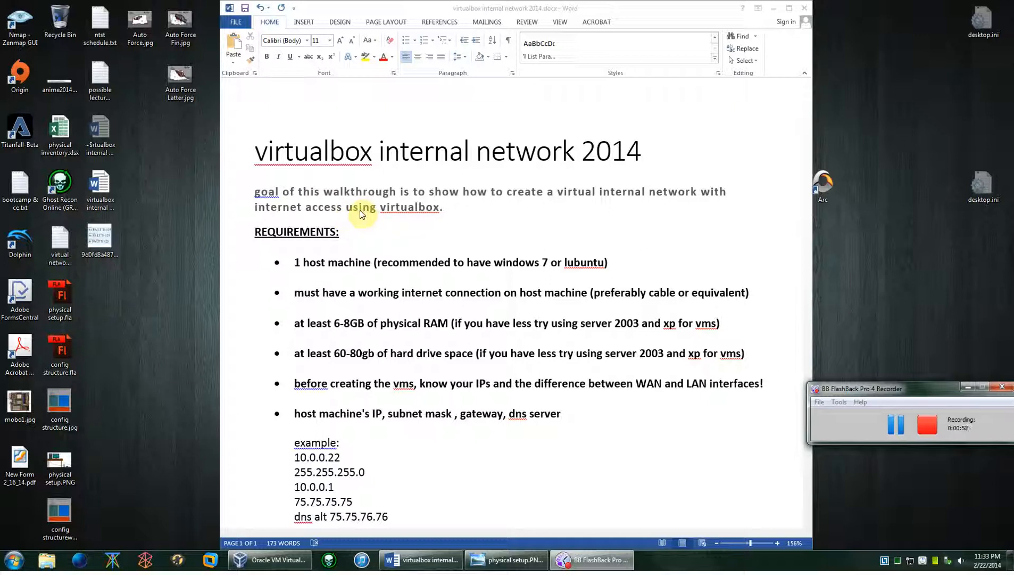
mouse_move(355, 220)
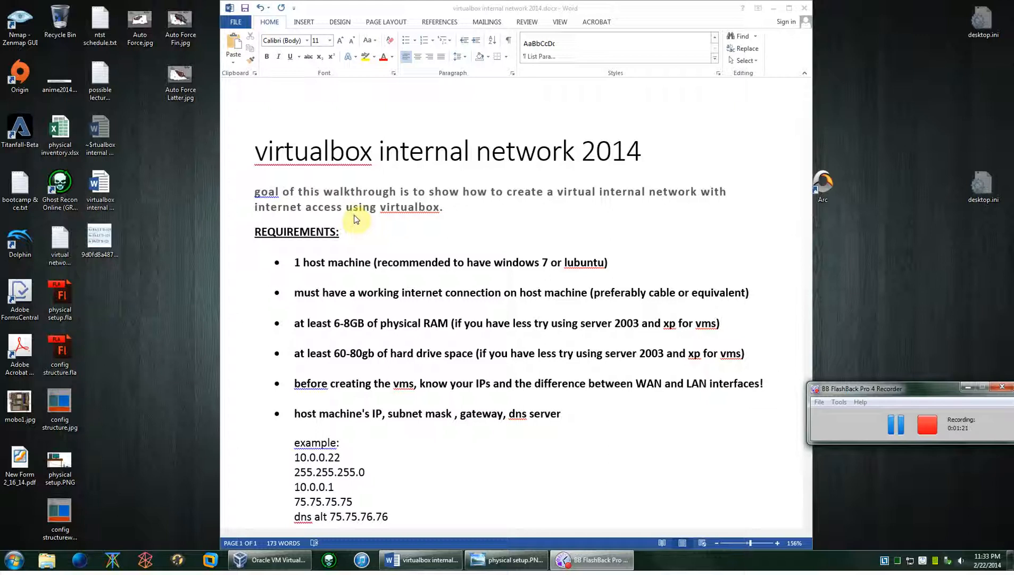
mouse_move(785, 259)
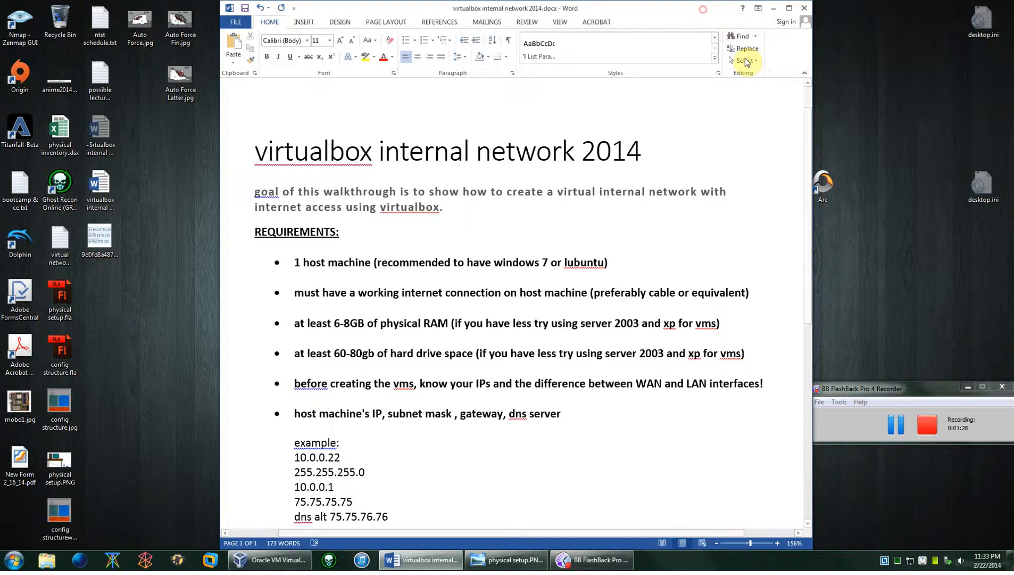
Step: Scroll the Word guide down to the example IP, subnet mask, gateway, DNS values and ipconfig/nmcli commands
scroll(down, 3)
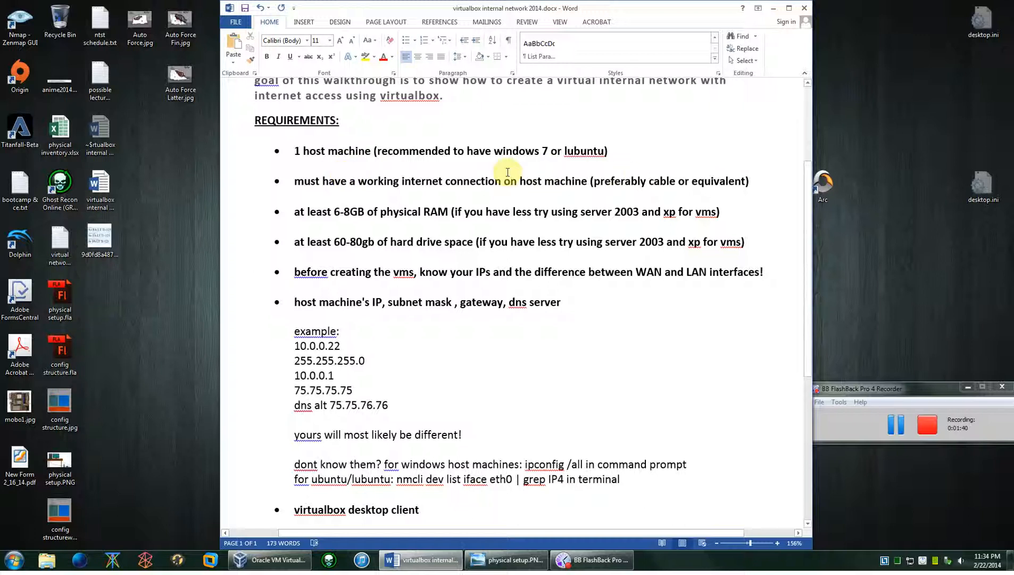
mouse_move(529, 151)
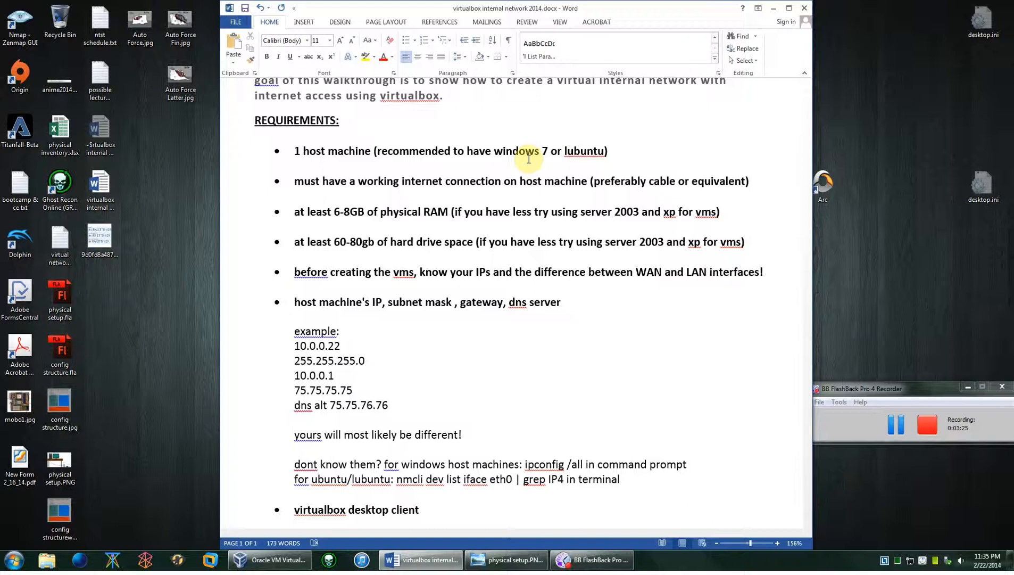
mouse_move(726, 205)
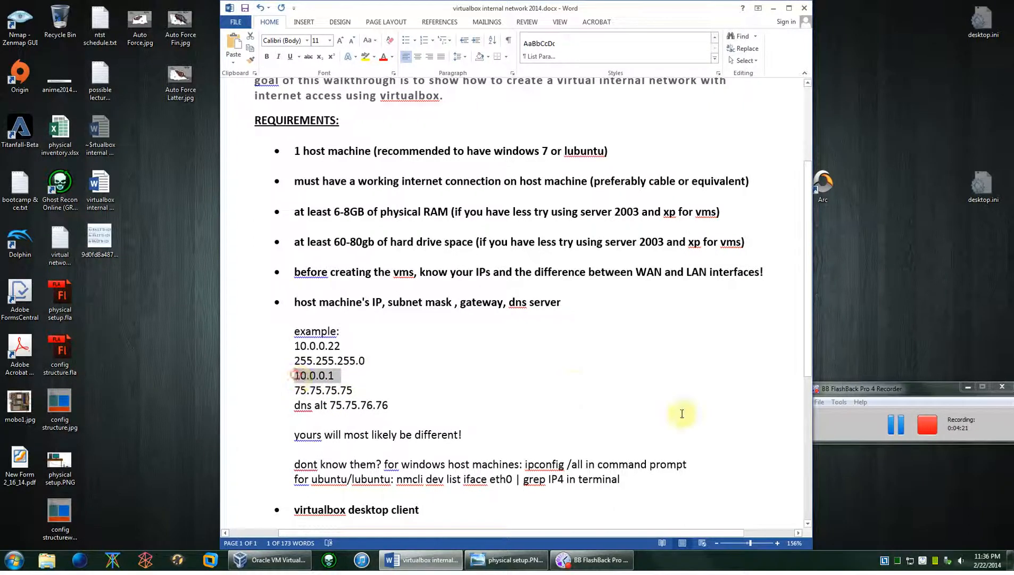
mouse_move(389, 386)
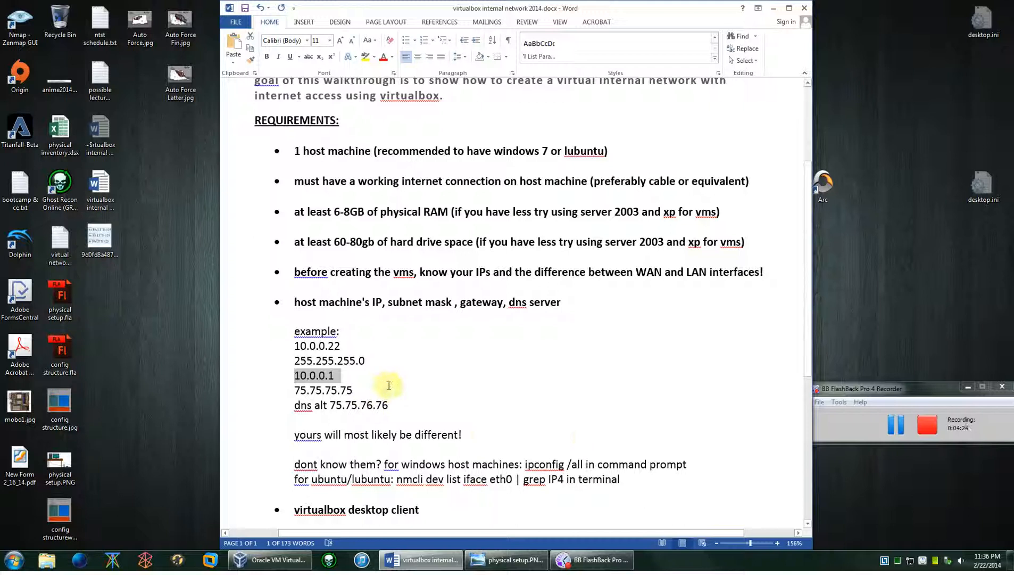
mouse_move(358, 381)
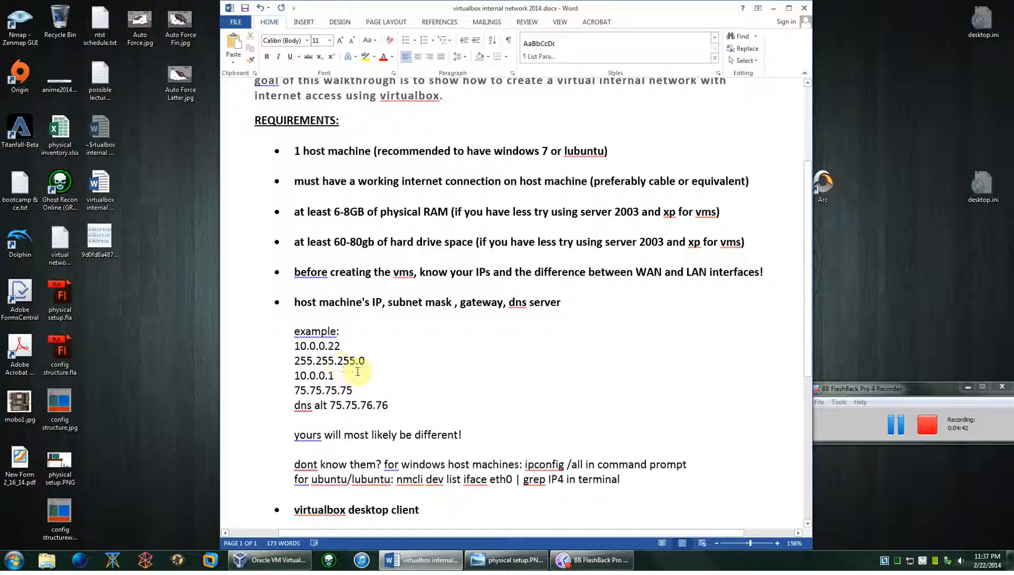
mouse_move(395, 450)
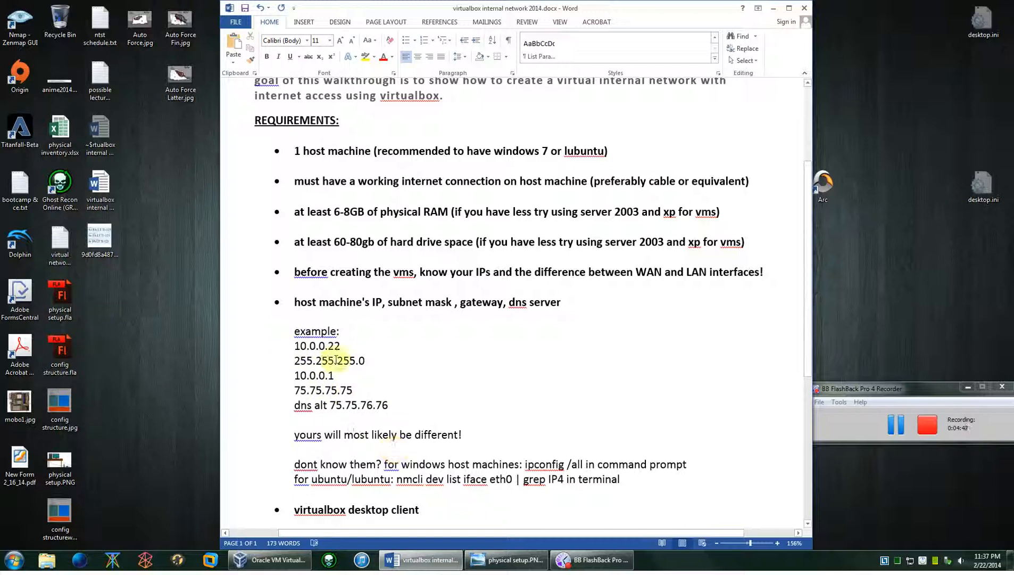
mouse_move(414, 349)
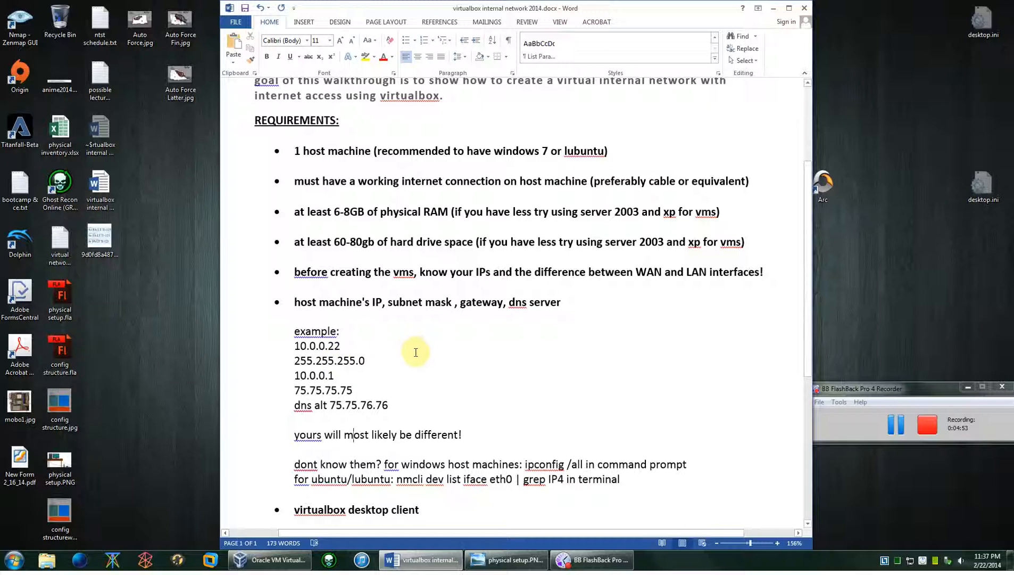
mouse_move(407, 356)
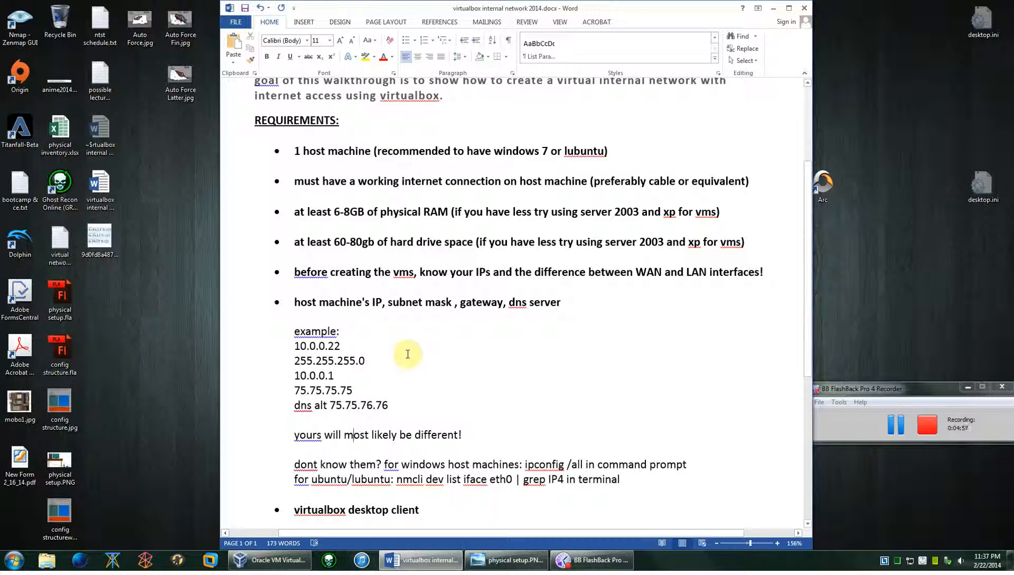
mouse_move(389, 361)
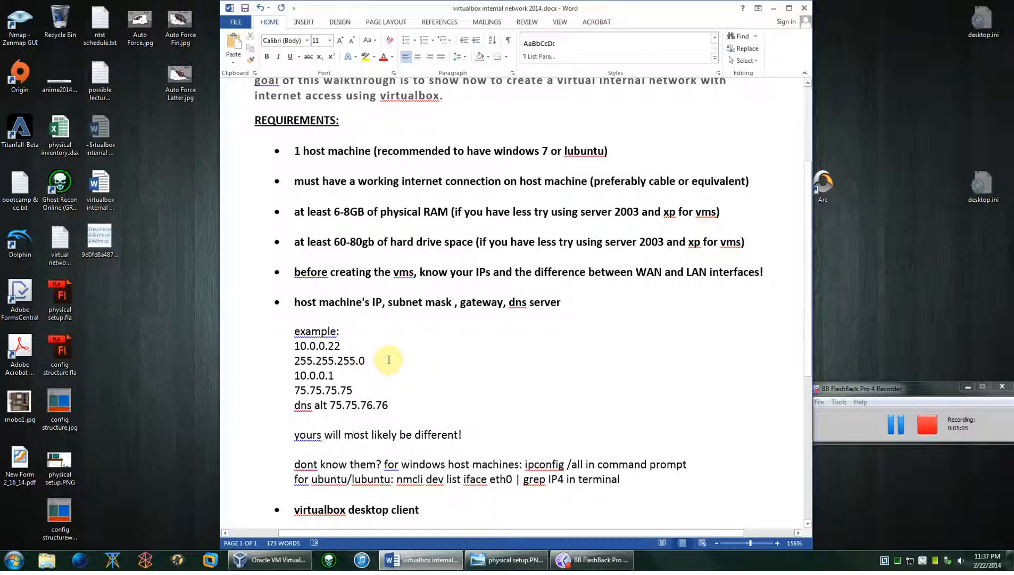
mouse_move(420, 360)
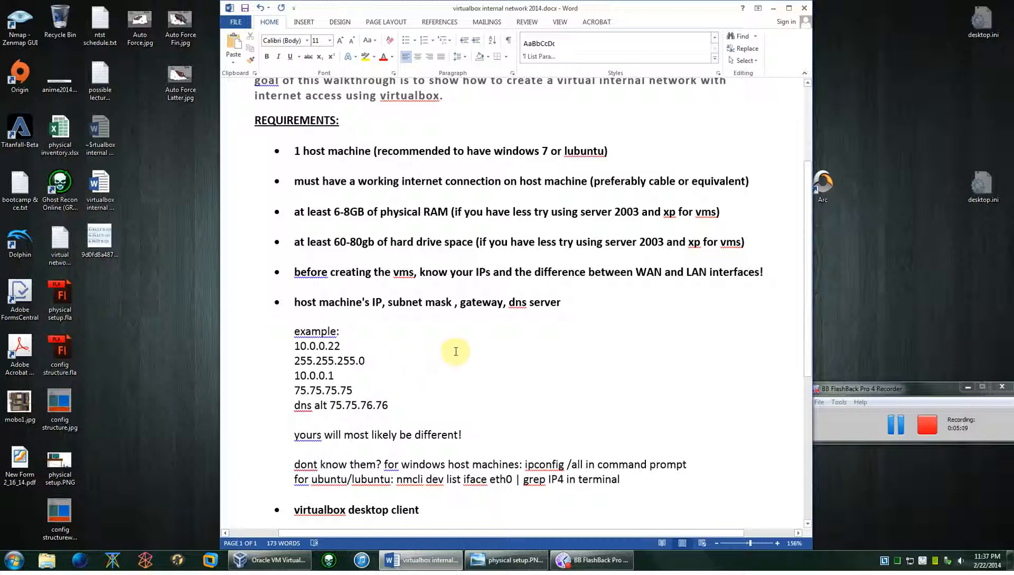
mouse_move(458, 371)
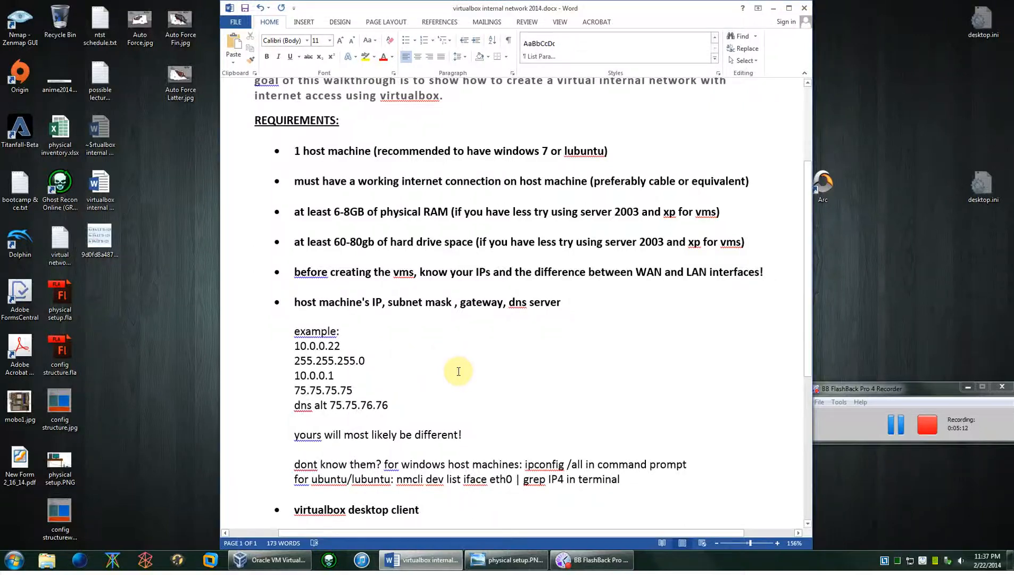
Step: Scroll the Word guide down to the numbered list of the three required virtual machines
scroll(down, 3)
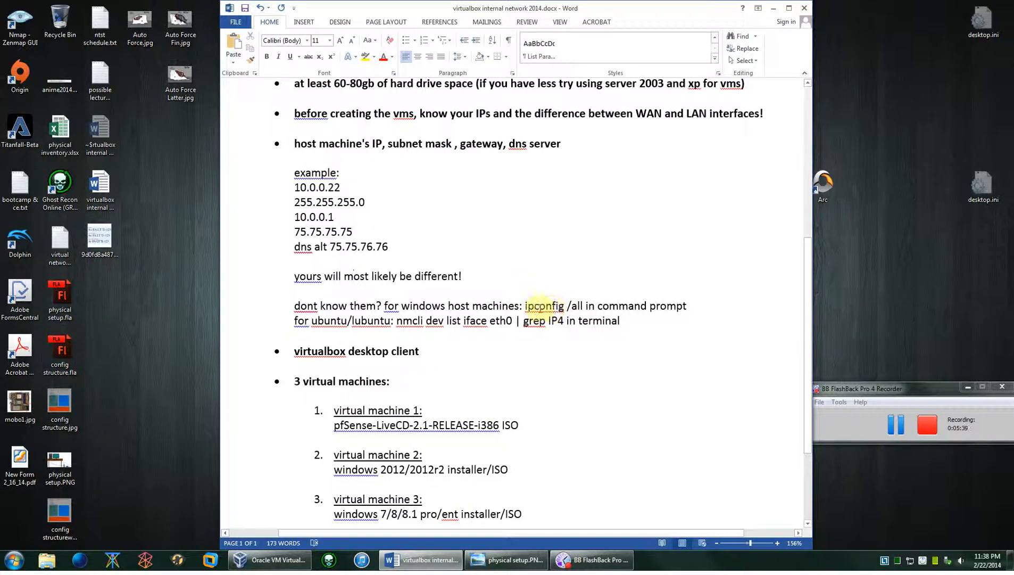
mouse_move(594, 298)
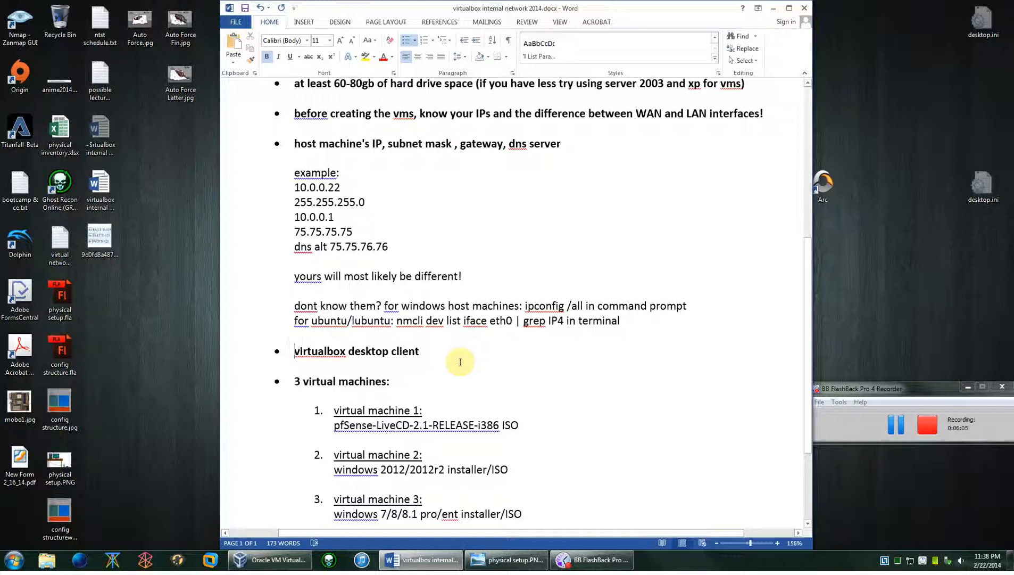
mouse_move(427, 351)
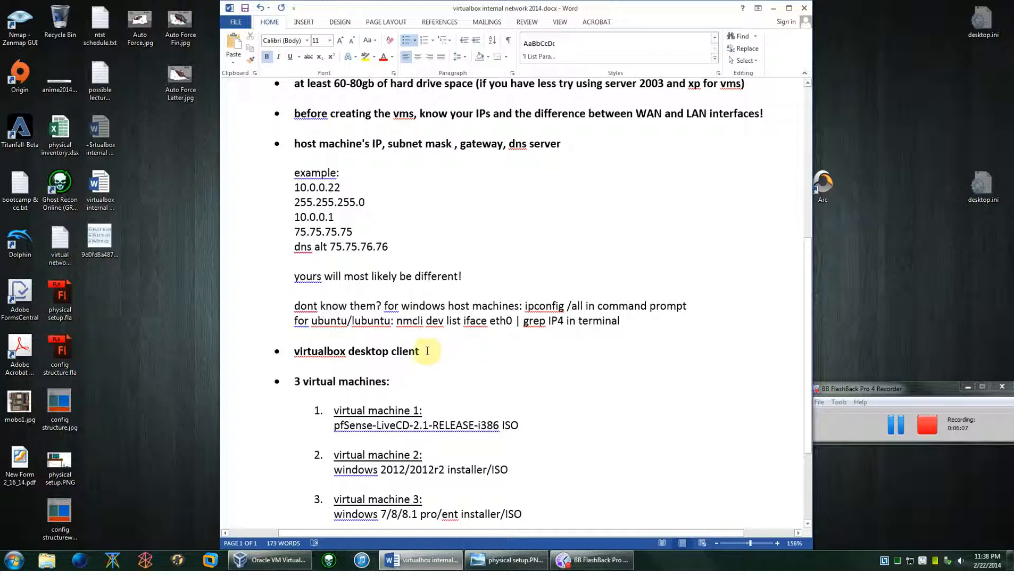
mouse_move(521, 349)
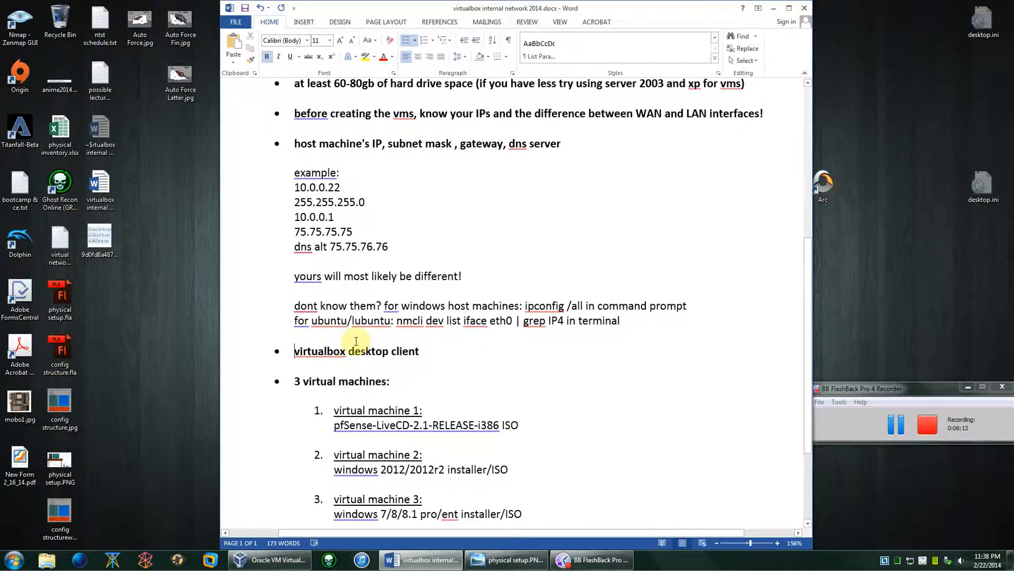
scroll(down, 3)
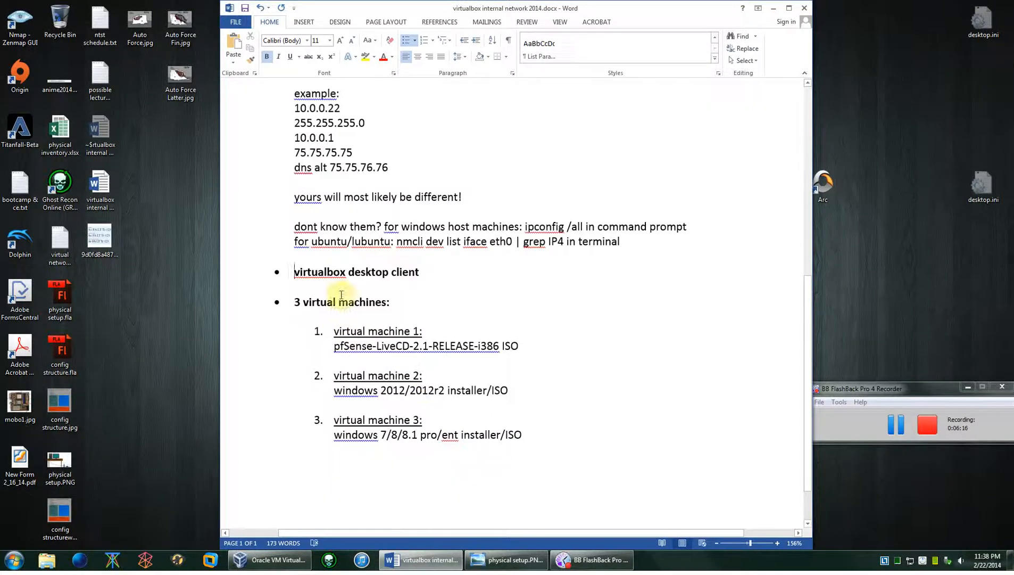
mouse_move(416, 310)
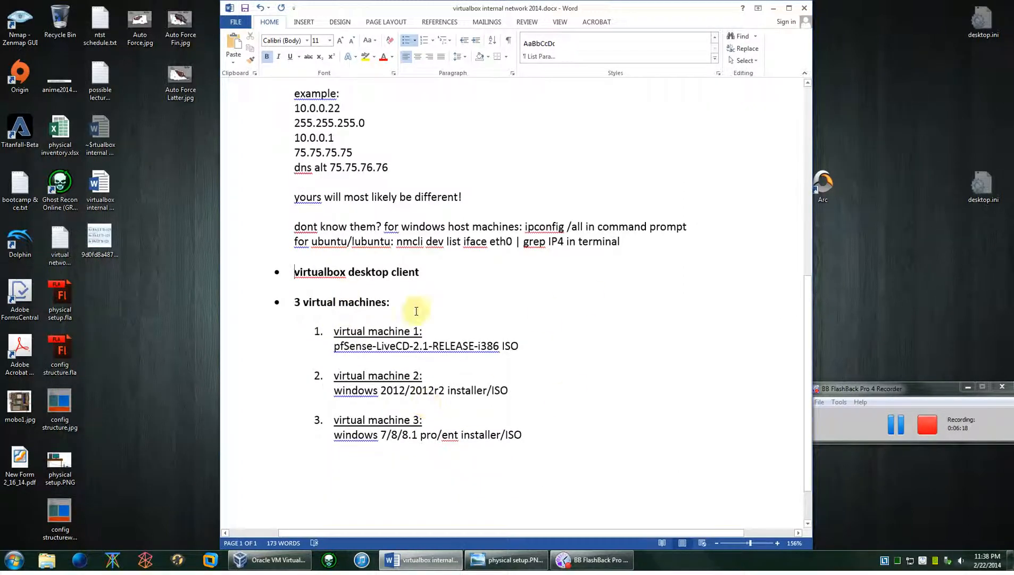
mouse_move(441, 414)
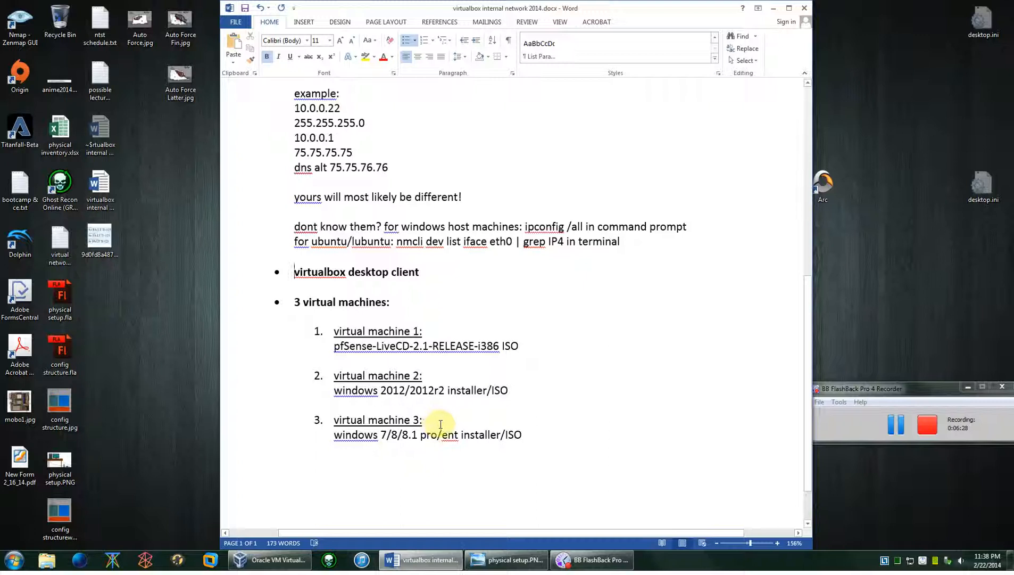
mouse_move(400, 382)
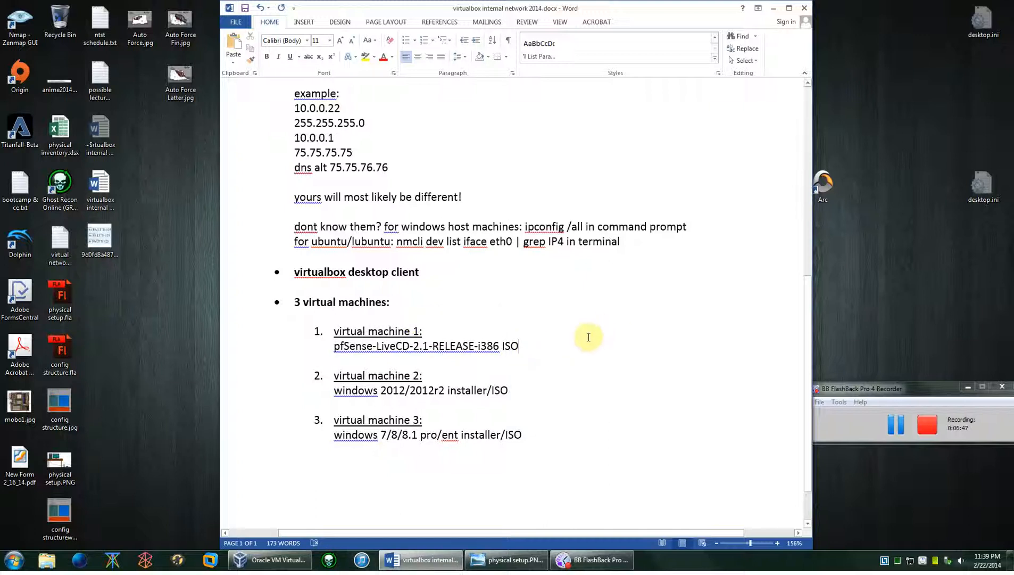
mouse_move(599, 312)
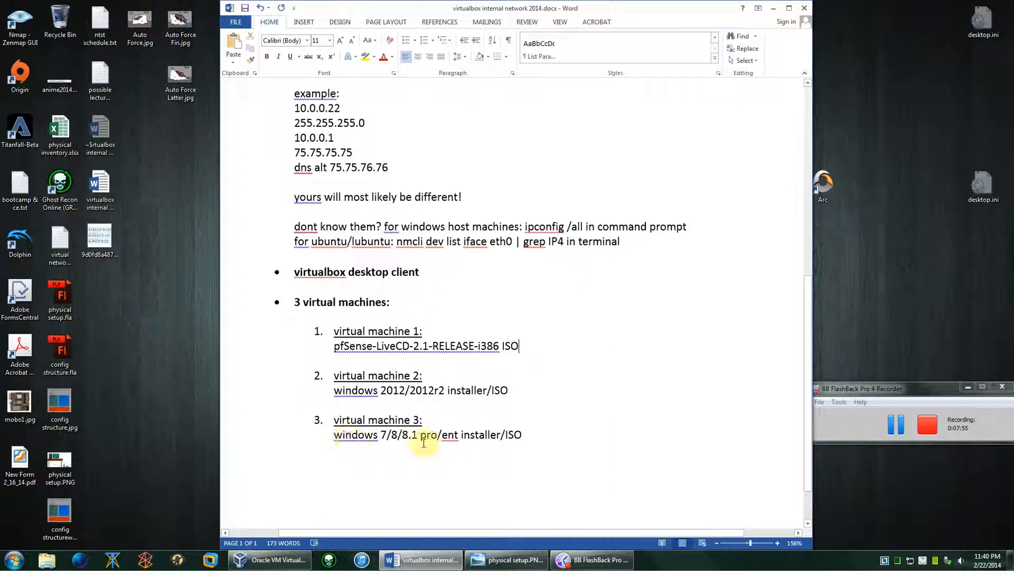
mouse_move(488, 469)
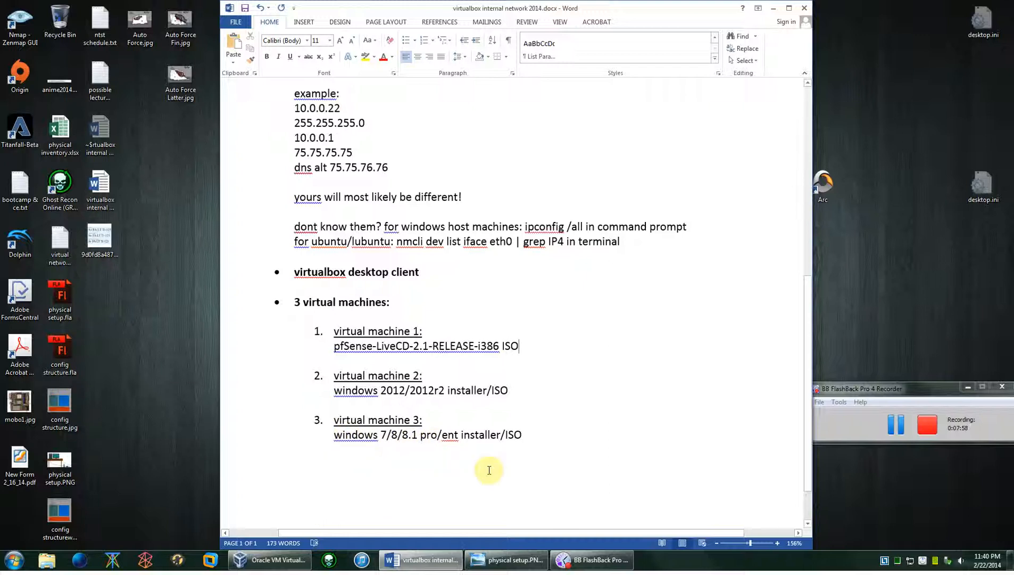
mouse_move(478, 458)
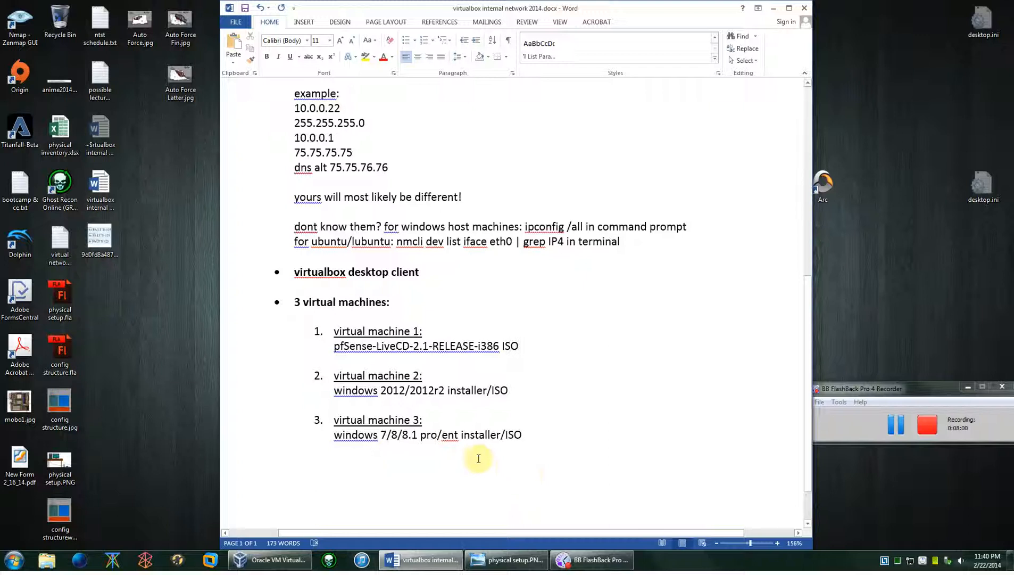
mouse_move(495, 449)
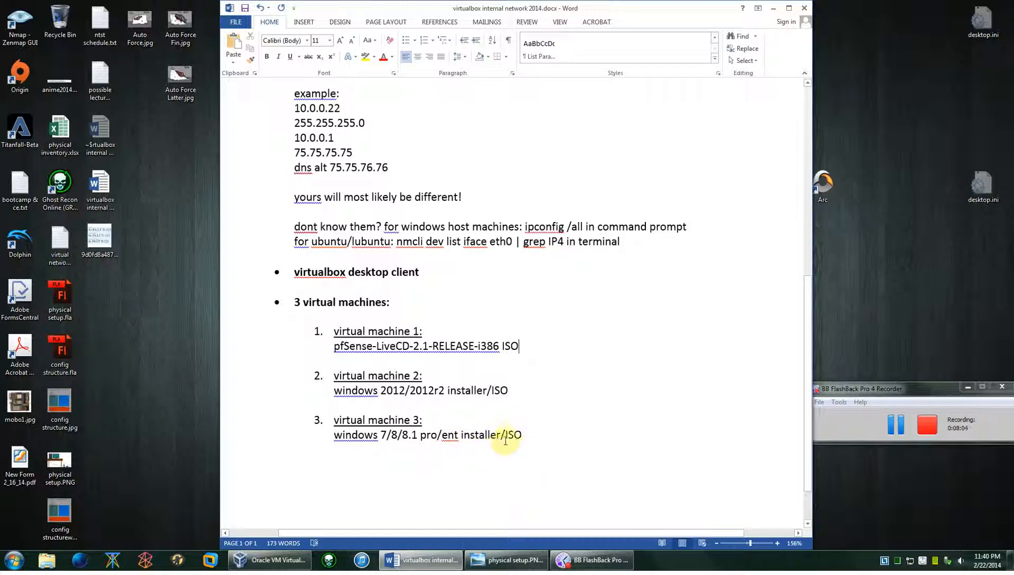
mouse_move(580, 441)
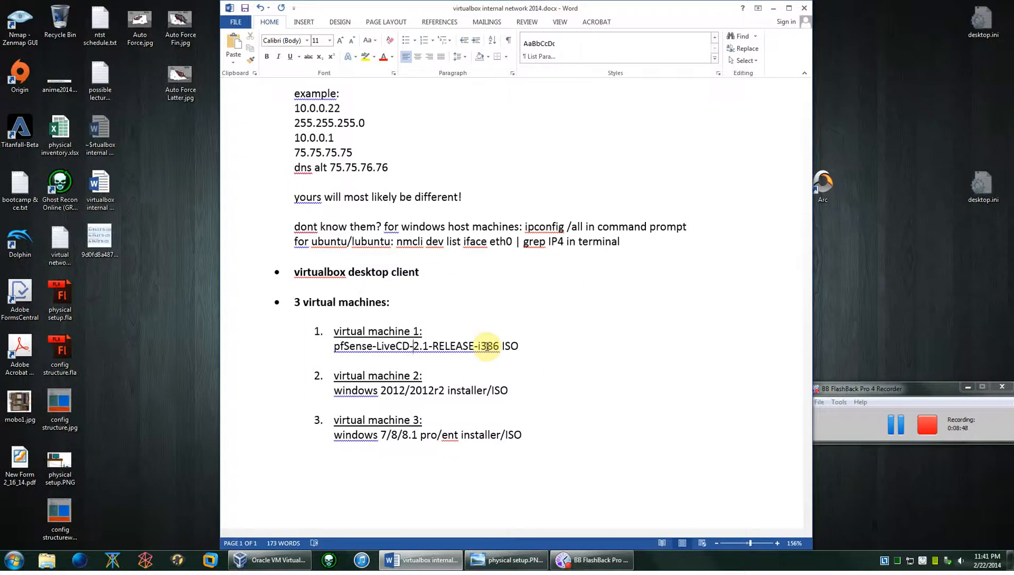
scroll(up, 3)
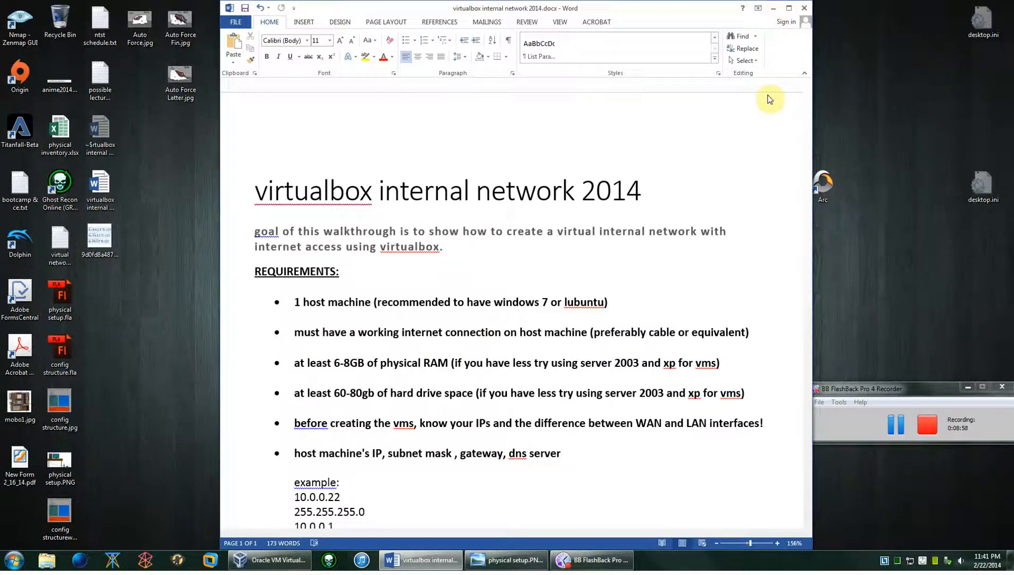
mouse_move(613, 430)
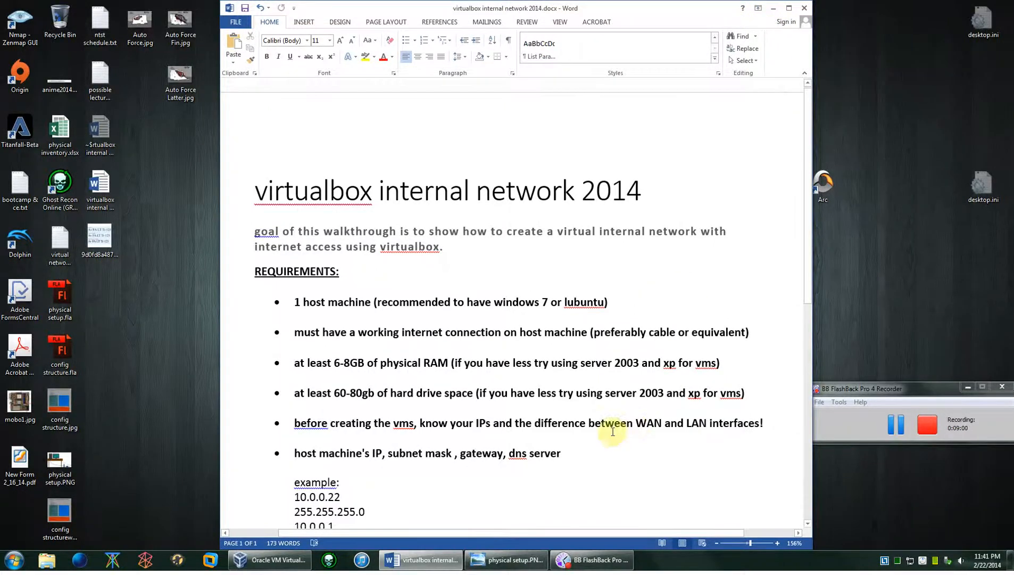
scroll(down, 3)
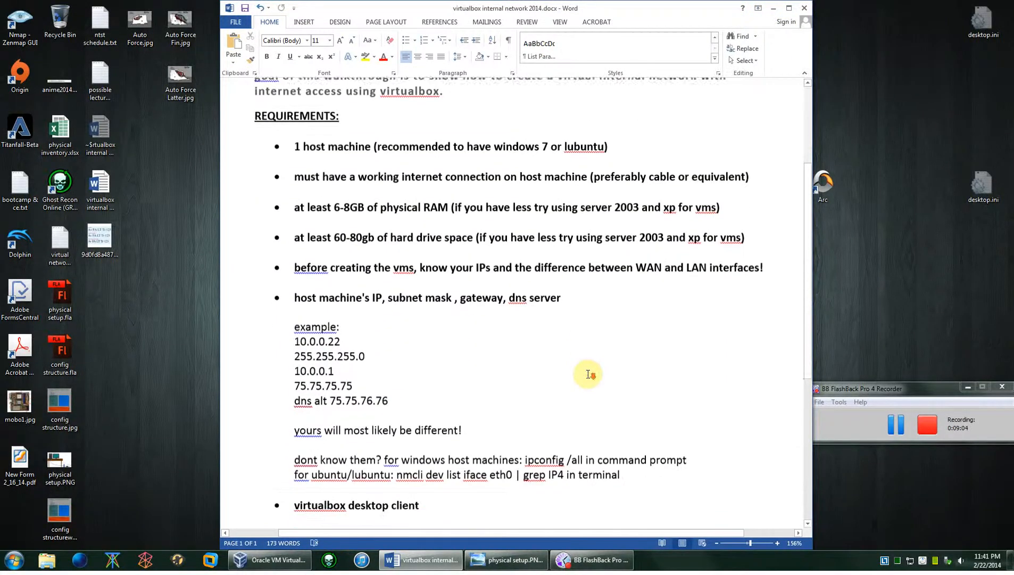
click(507, 560)
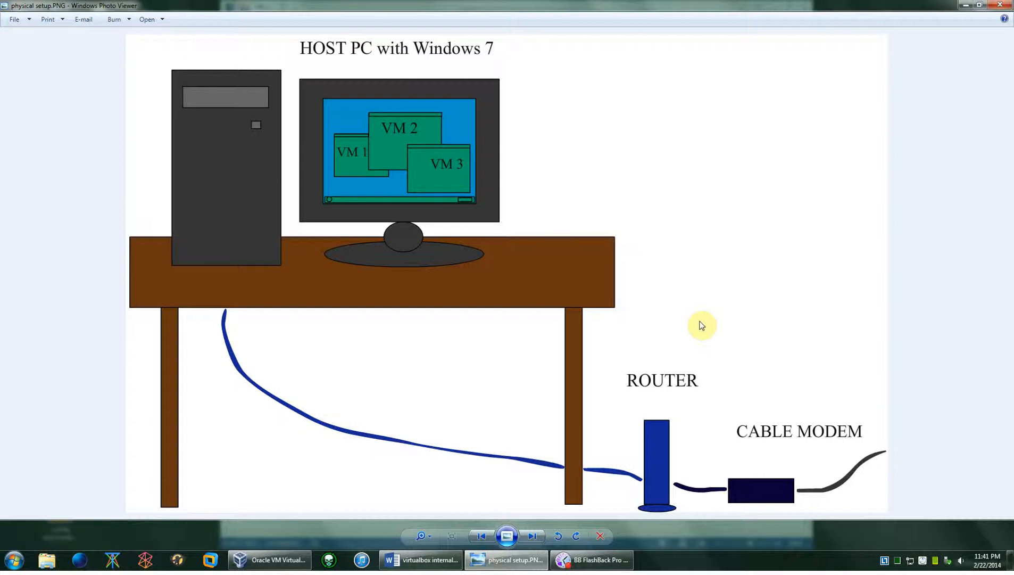
mouse_move(373, 211)
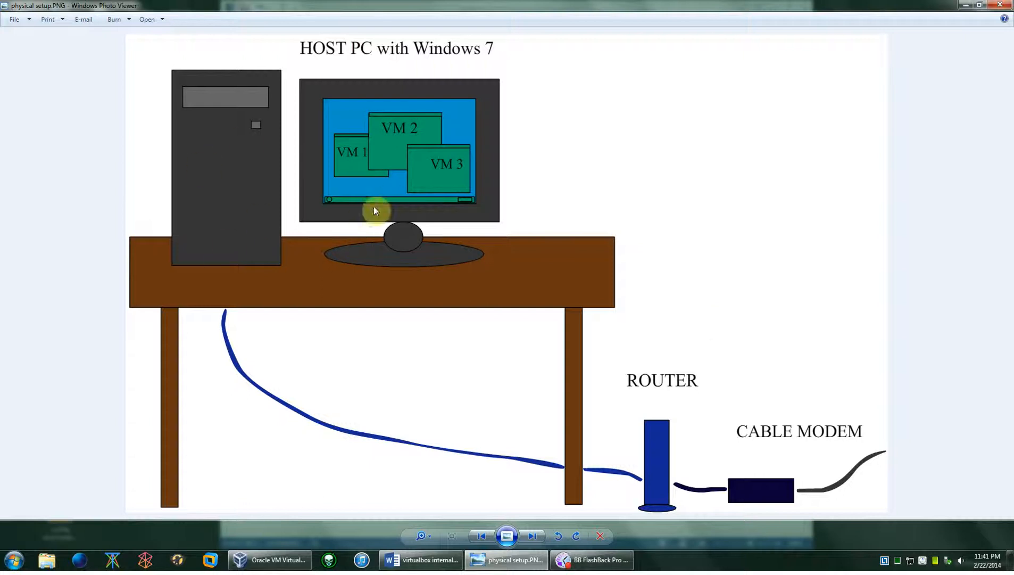
mouse_move(215, 234)
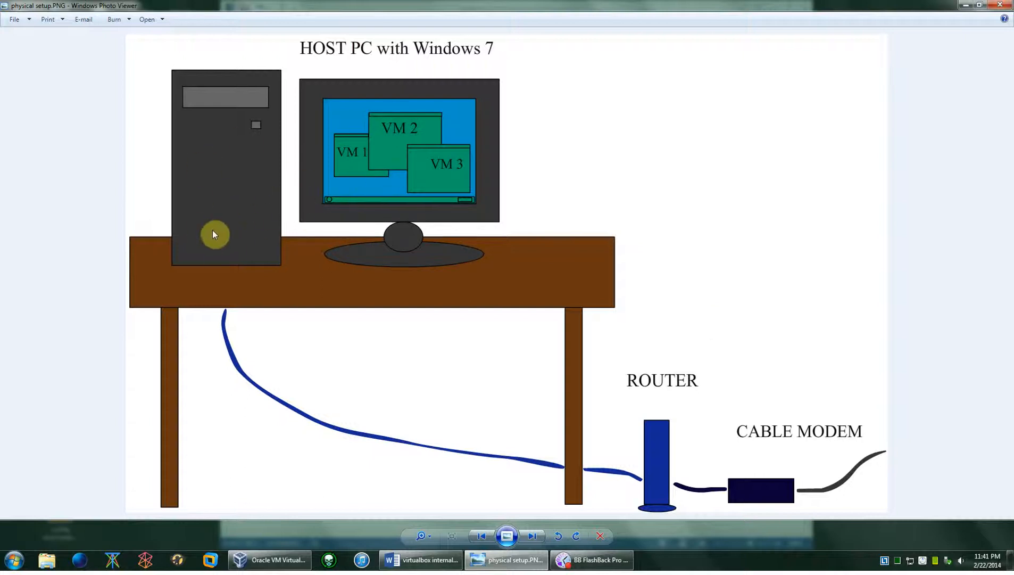
mouse_move(272, 236)
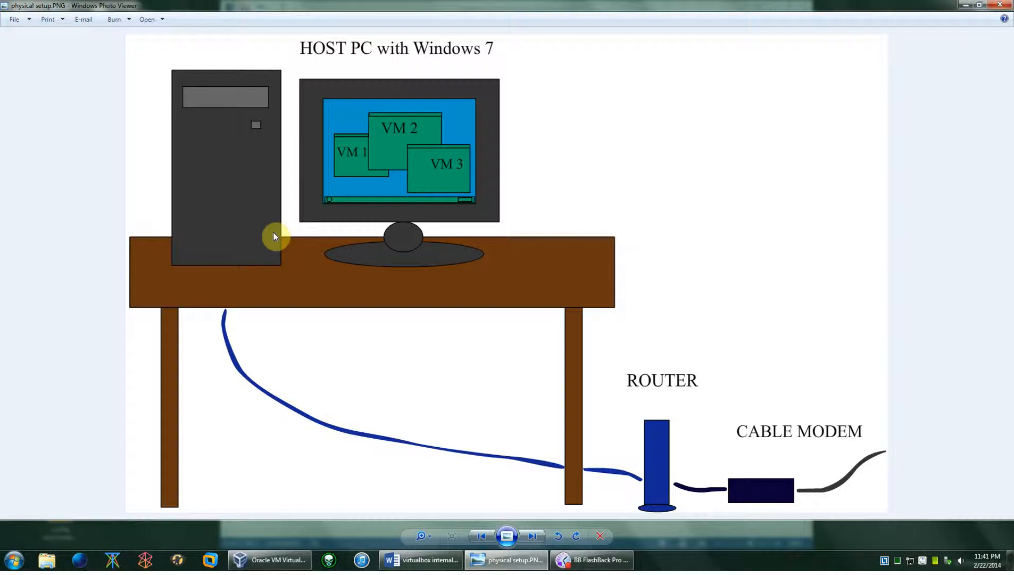
mouse_move(486, 460)
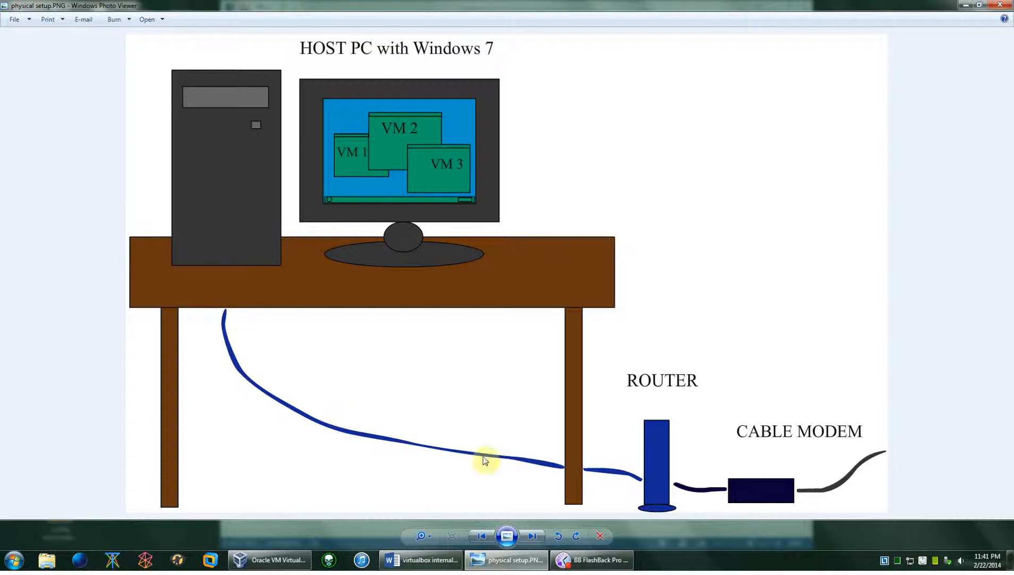
mouse_move(735, 478)
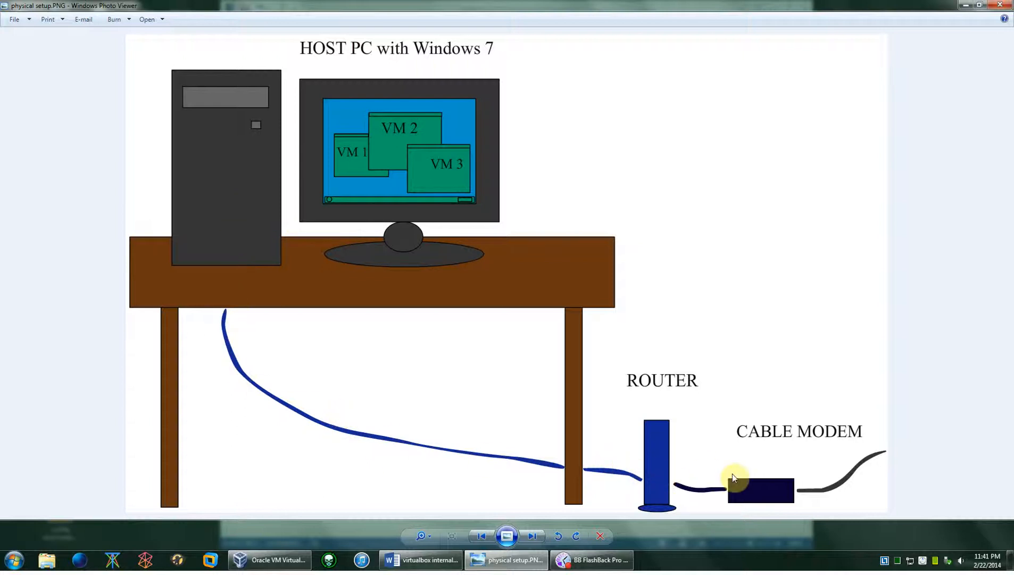
mouse_move(761, 494)
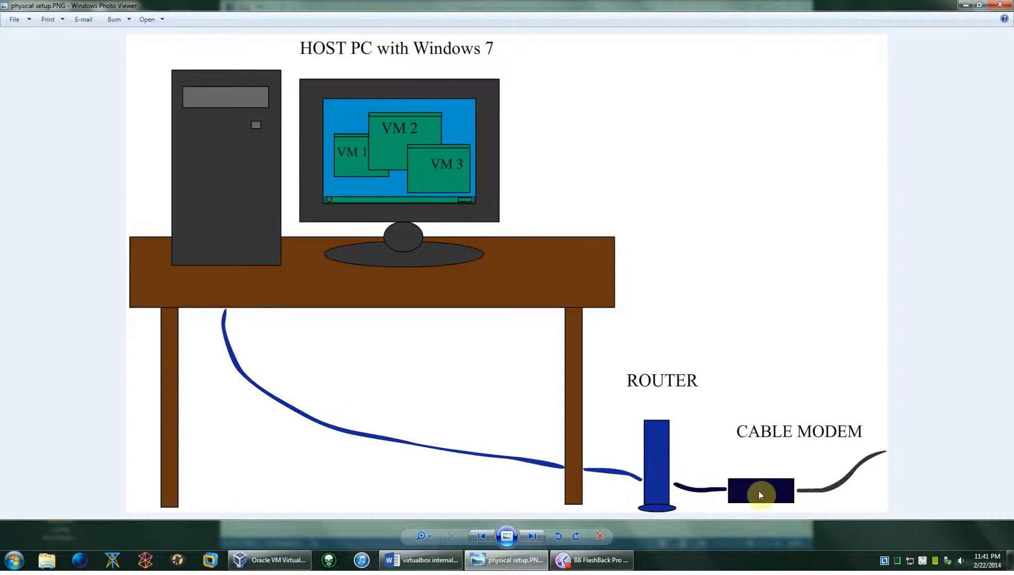
mouse_move(919, 471)
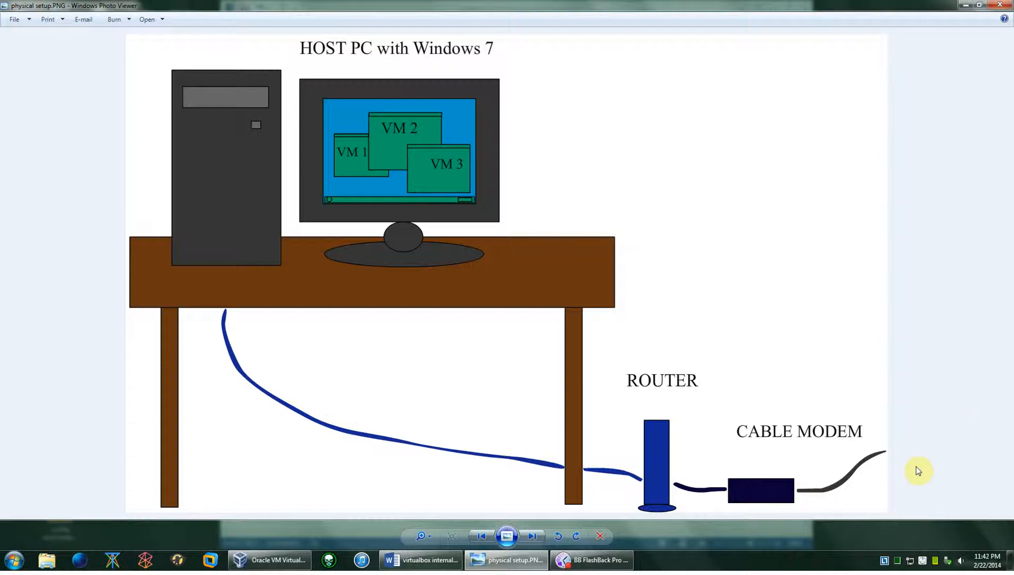
mouse_move(749, 496)
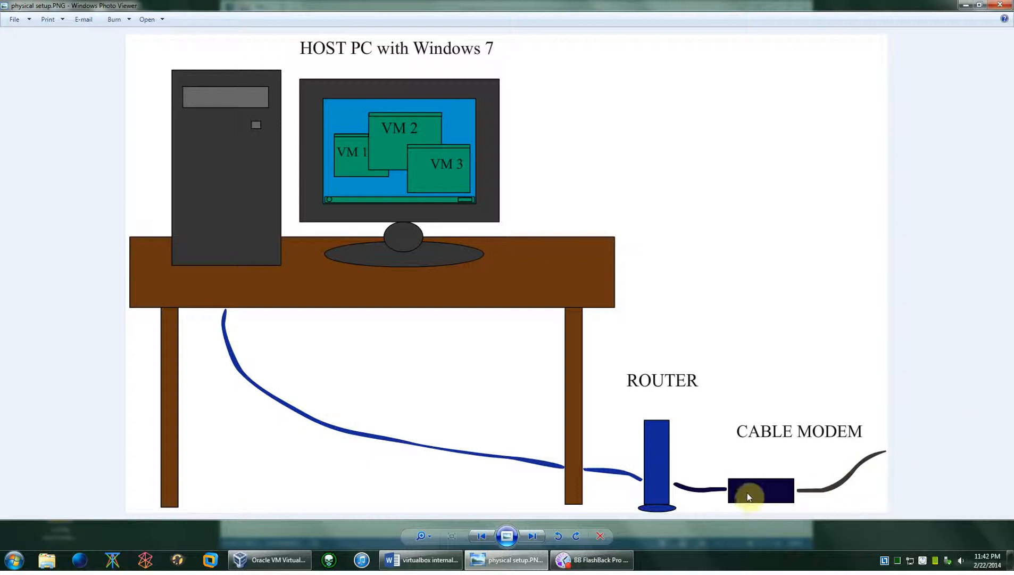
mouse_move(694, 465)
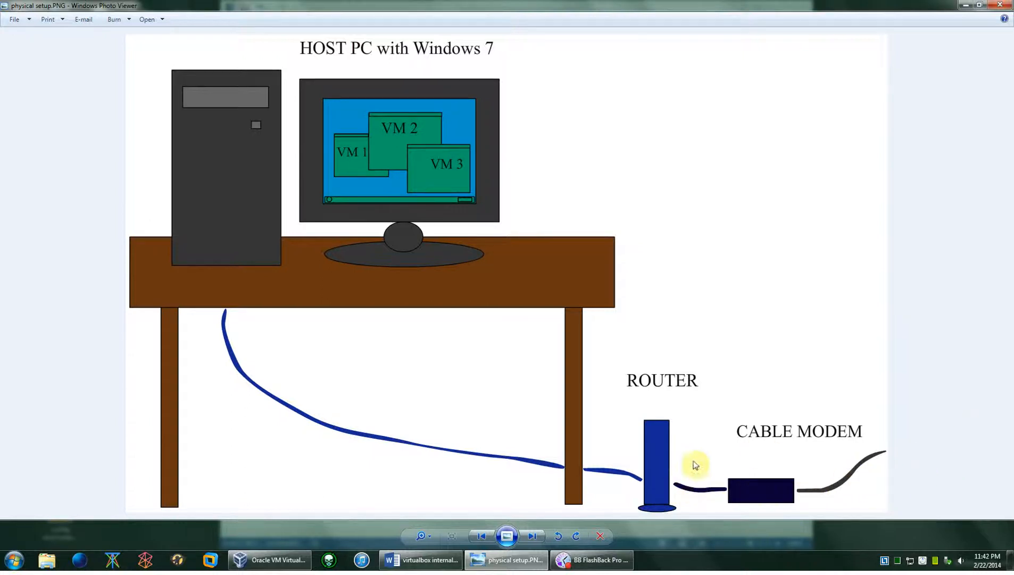
mouse_move(705, 491)
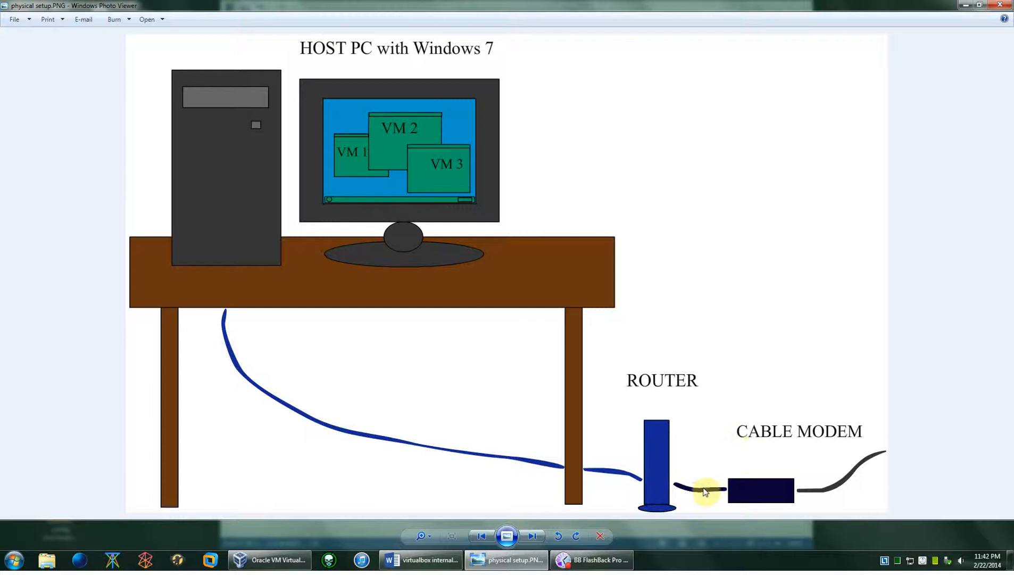
mouse_move(638, 451)
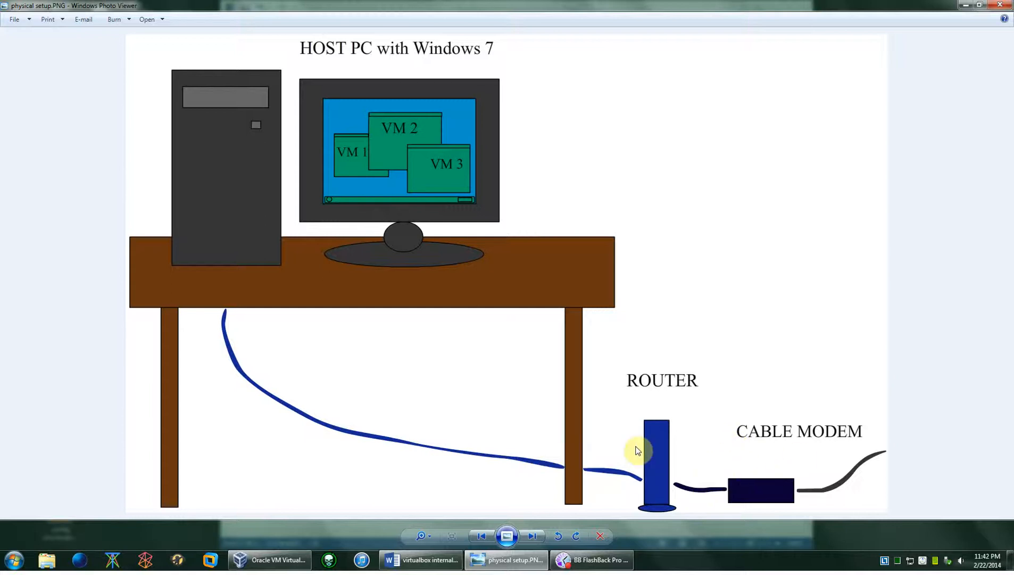
mouse_move(872, 463)
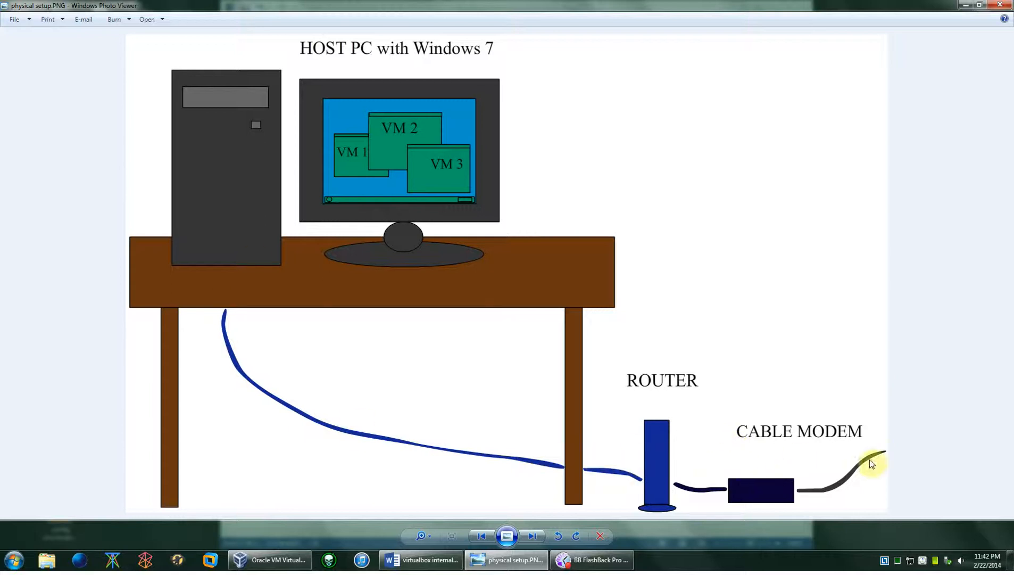
mouse_move(222, 249)
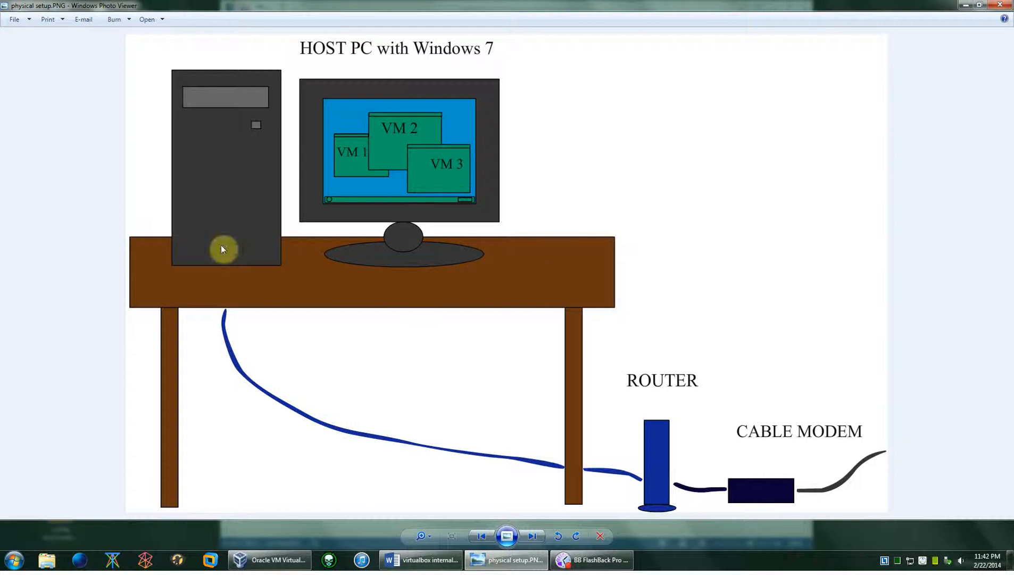
mouse_move(355, 159)
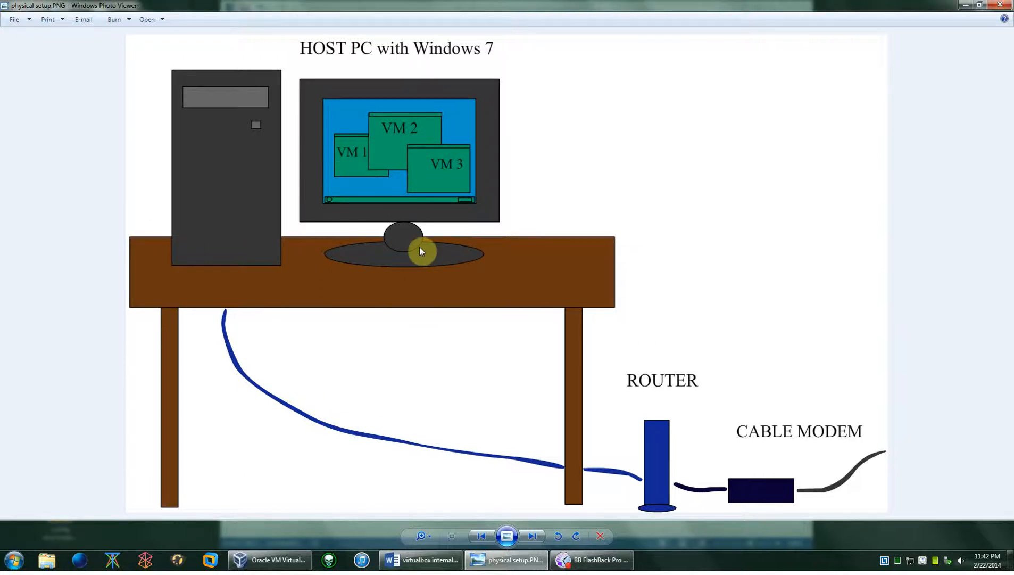
mouse_move(426, 204)
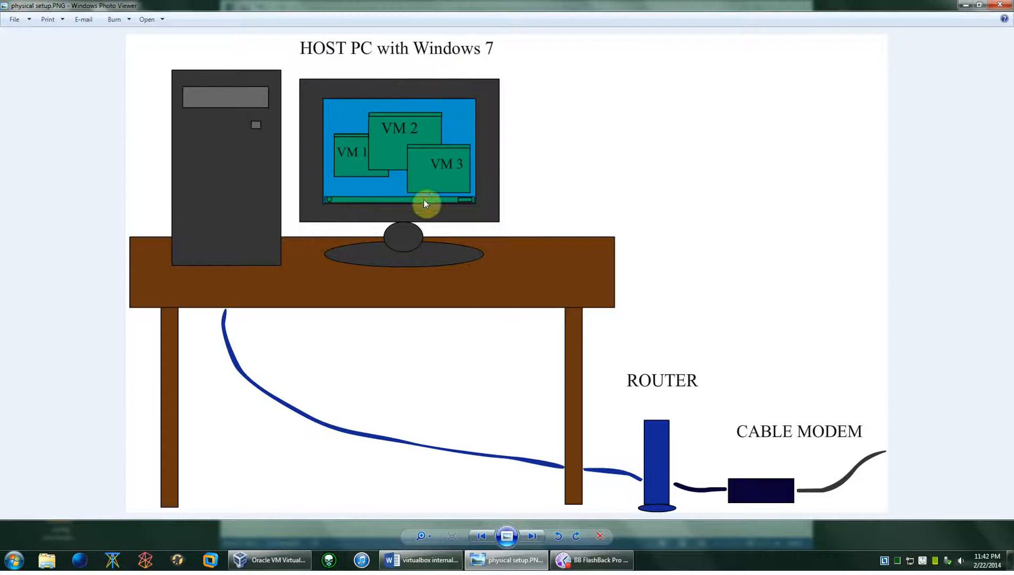
mouse_move(533, 536)
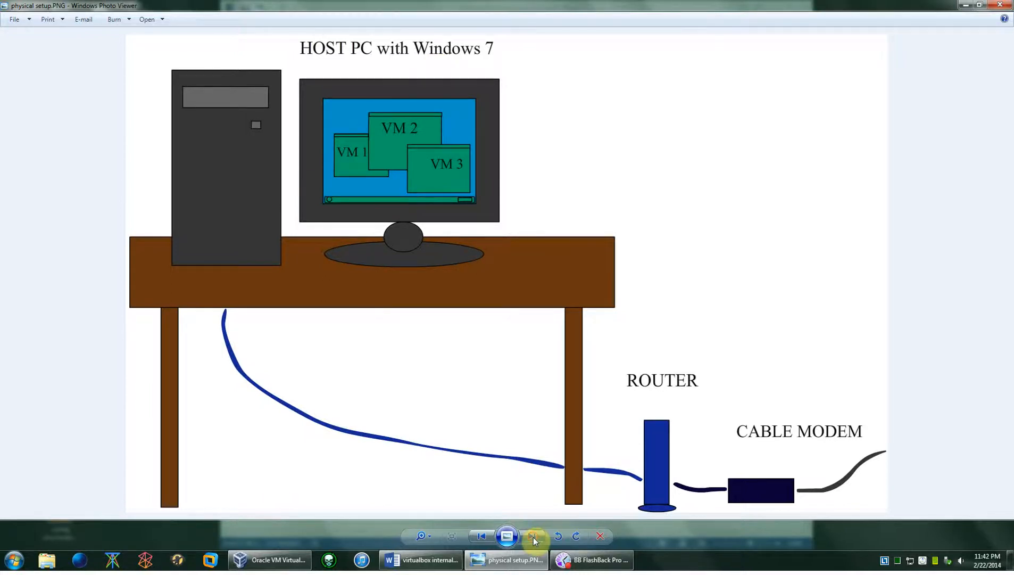
Step: Advance Photo Viewer to the configuration diagram of the host, Windows Server, Windows 7 Pro and pfSense VMs
click(532, 536)
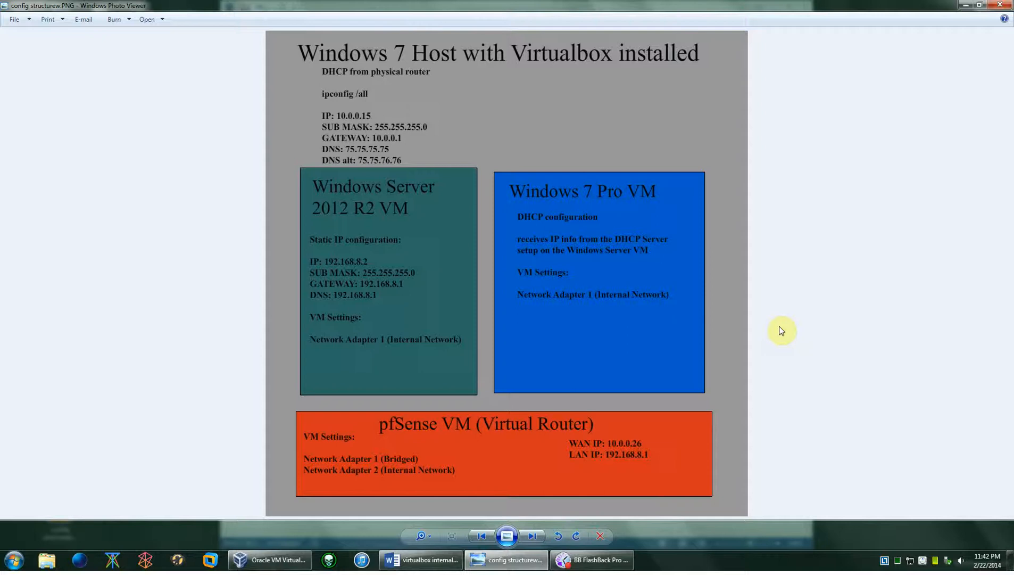
mouse_move(272, 94)
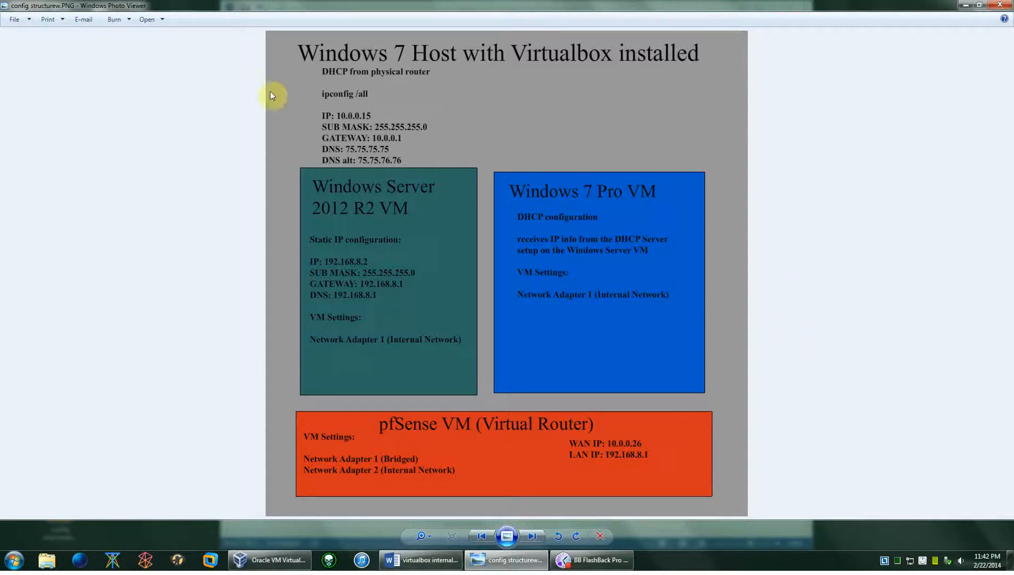
mouse_move(479, 509)
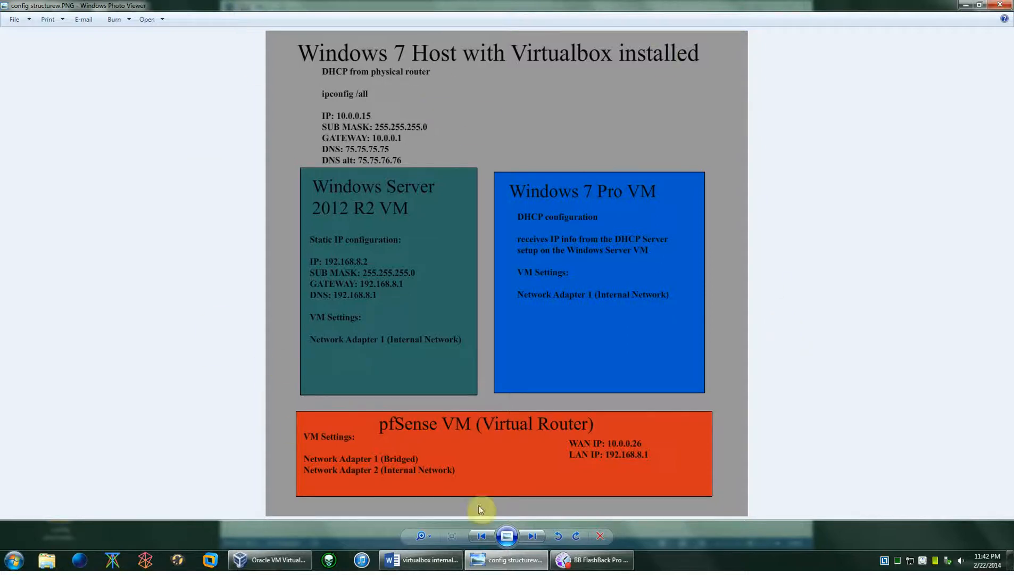
mouse_move(383, 392)
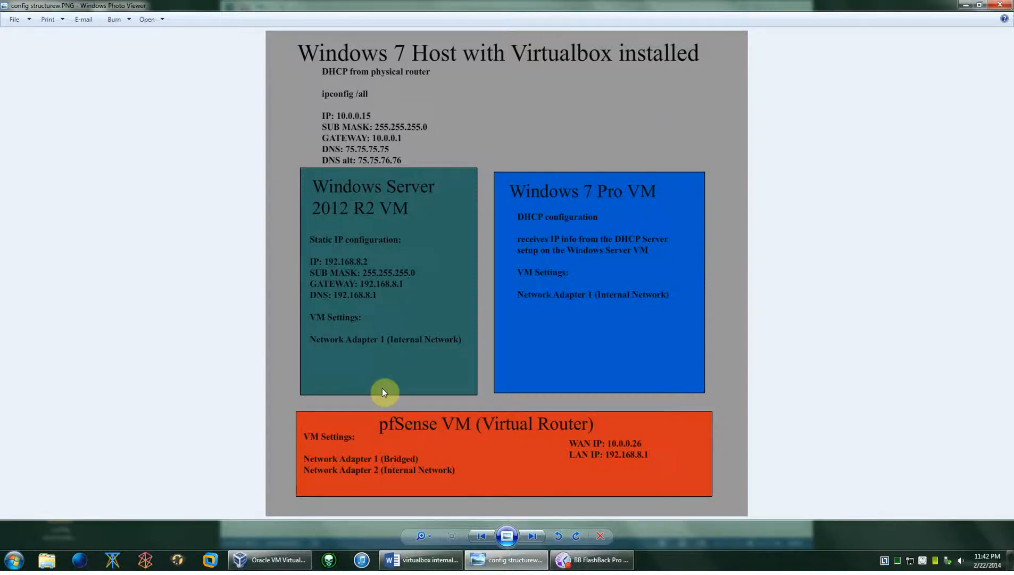
mouse_move(621, 77)
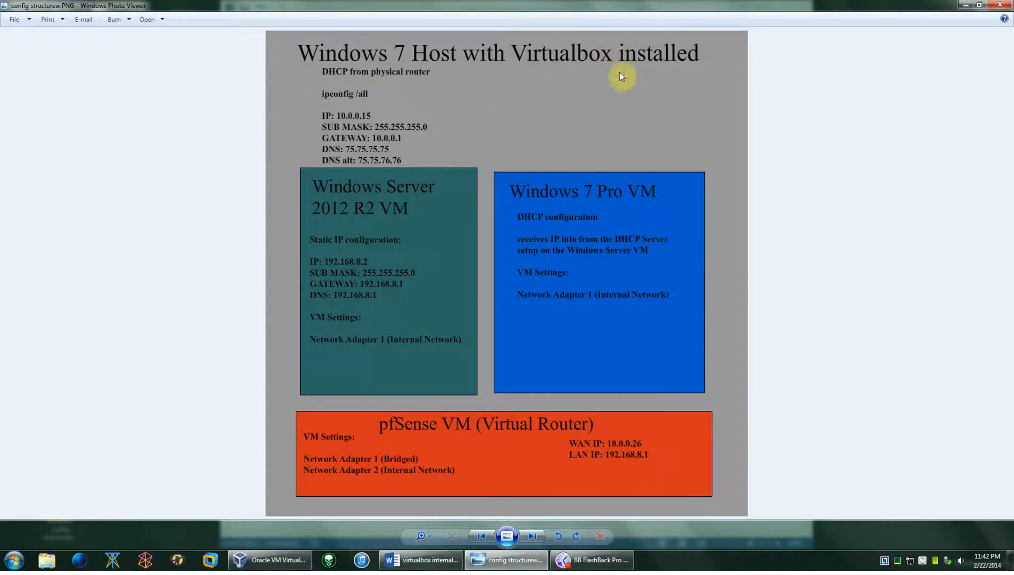
mouse_move(563, 292)
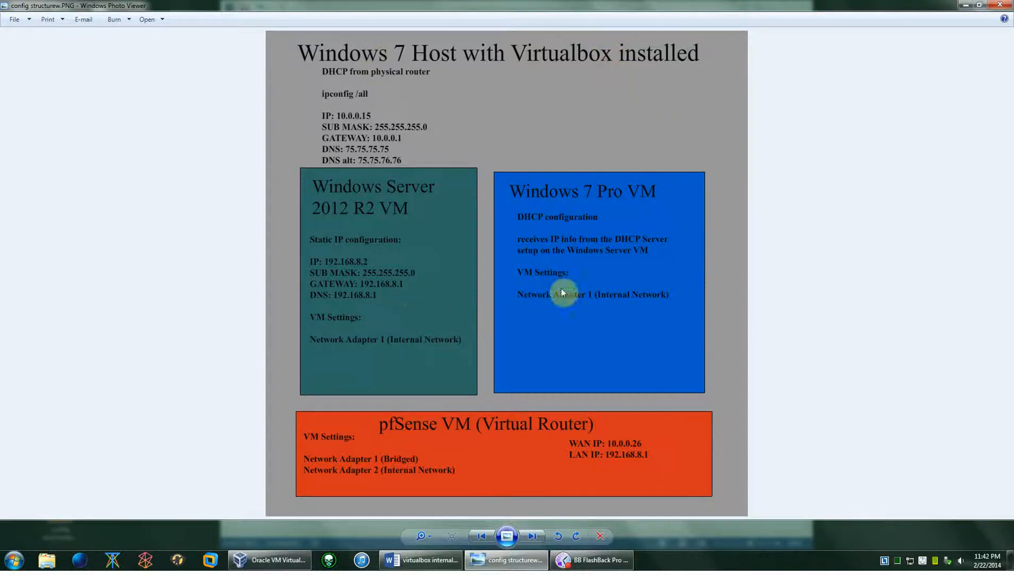
mouse_move(411, 436)
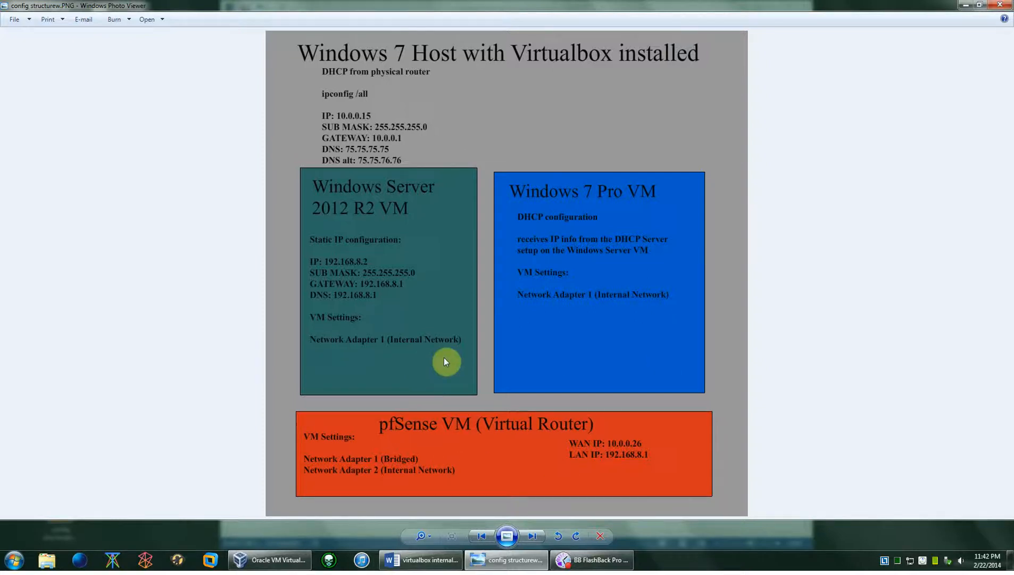
mouse_move(327, 94)
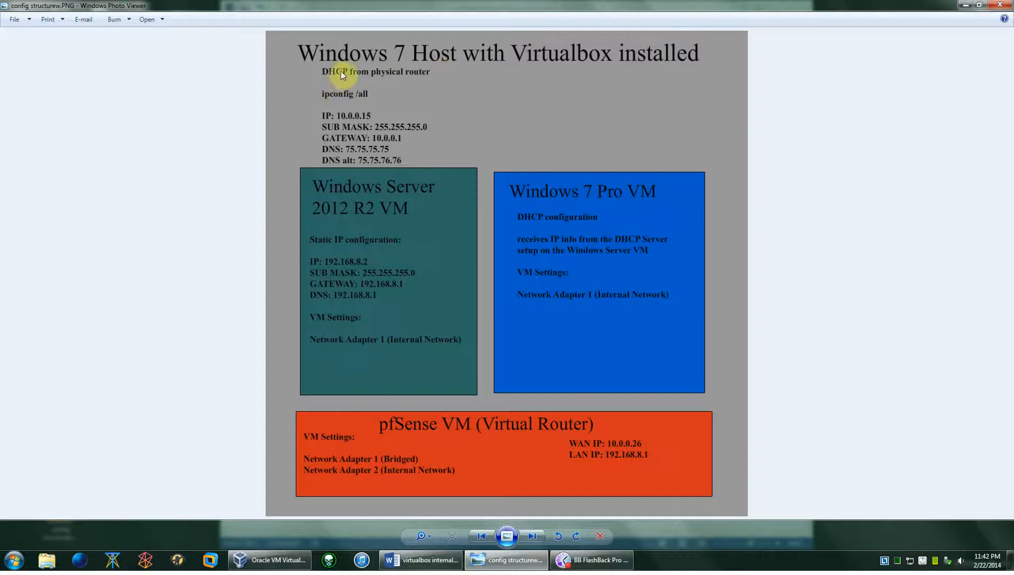
mouse_move(473, 70)
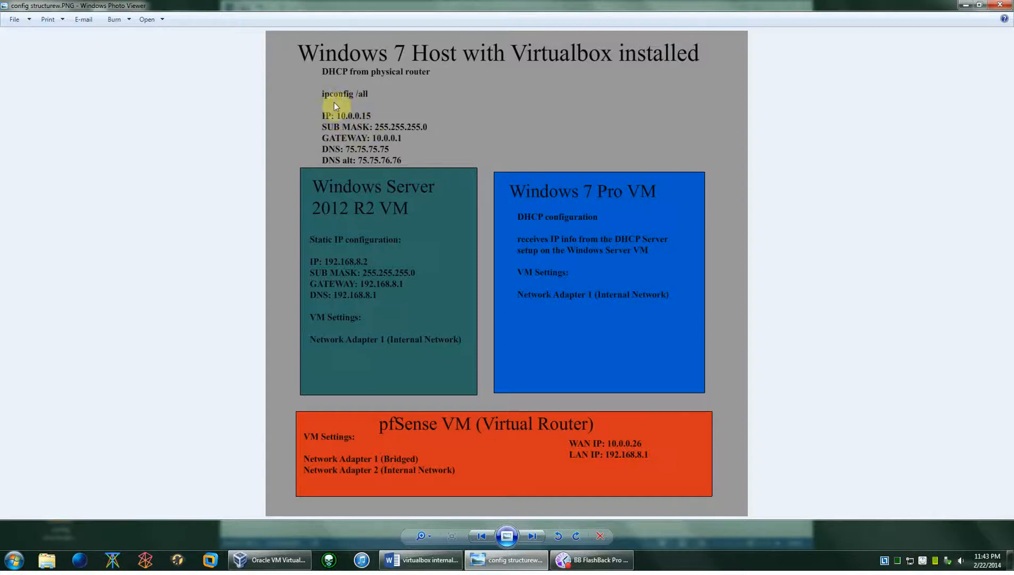
mouse_move(383, 101)
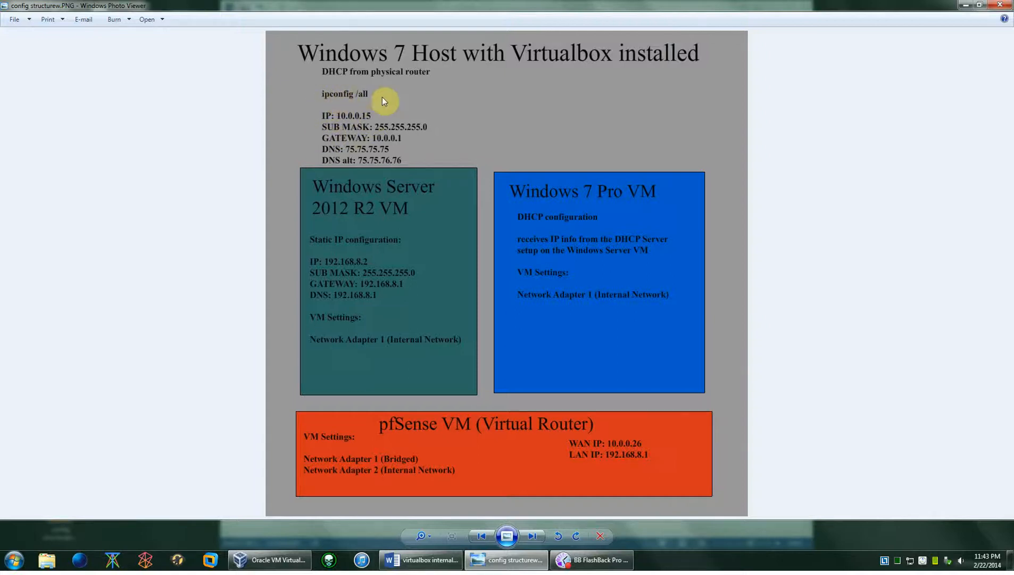
mouse_move(345, 131)
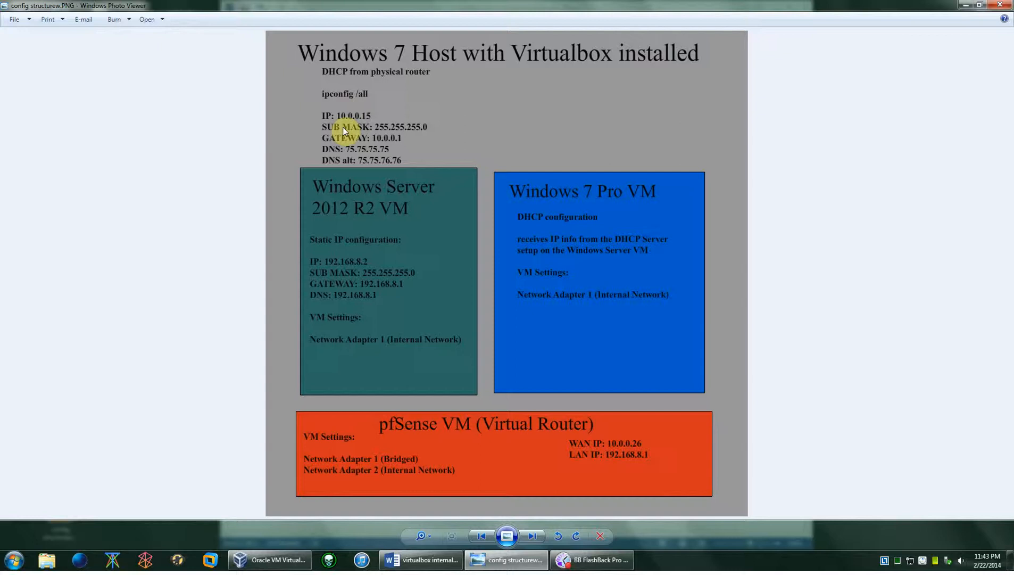
mouse_move(377, 164)
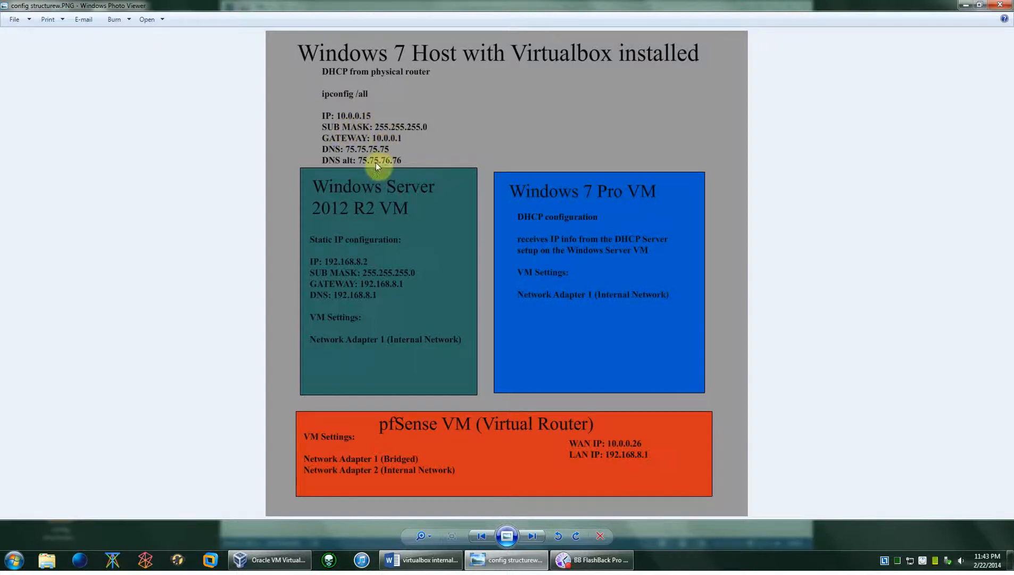
mouse_move(367, 124)
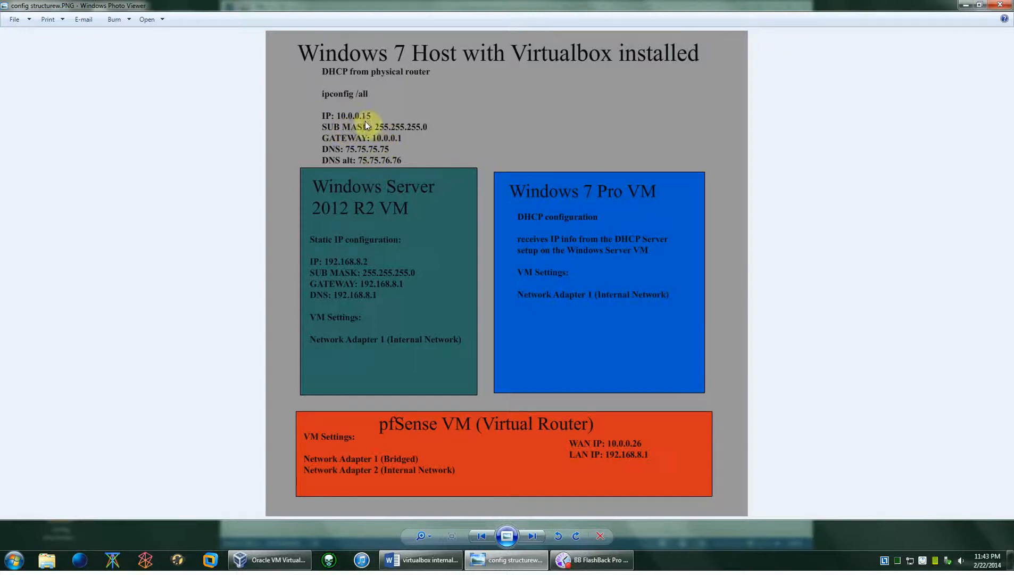
mouse_move(523, 447)
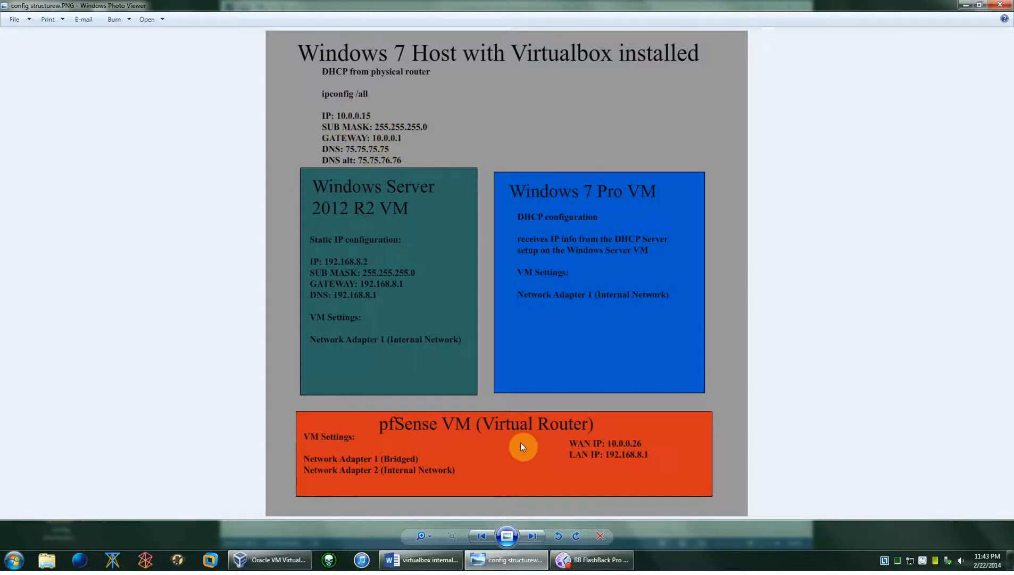
mouse_move(515, 438)
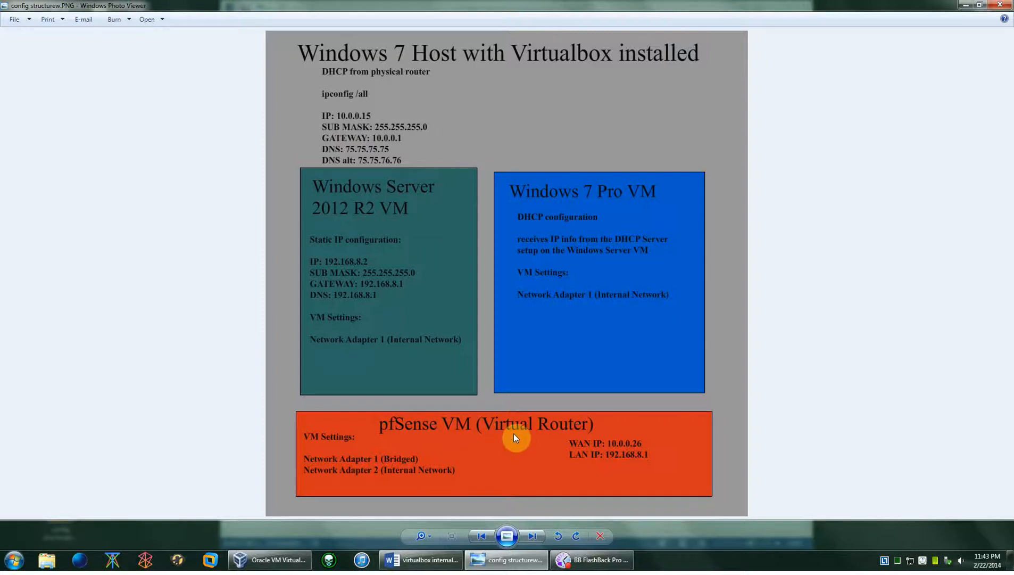
mouse_move(493, 519)
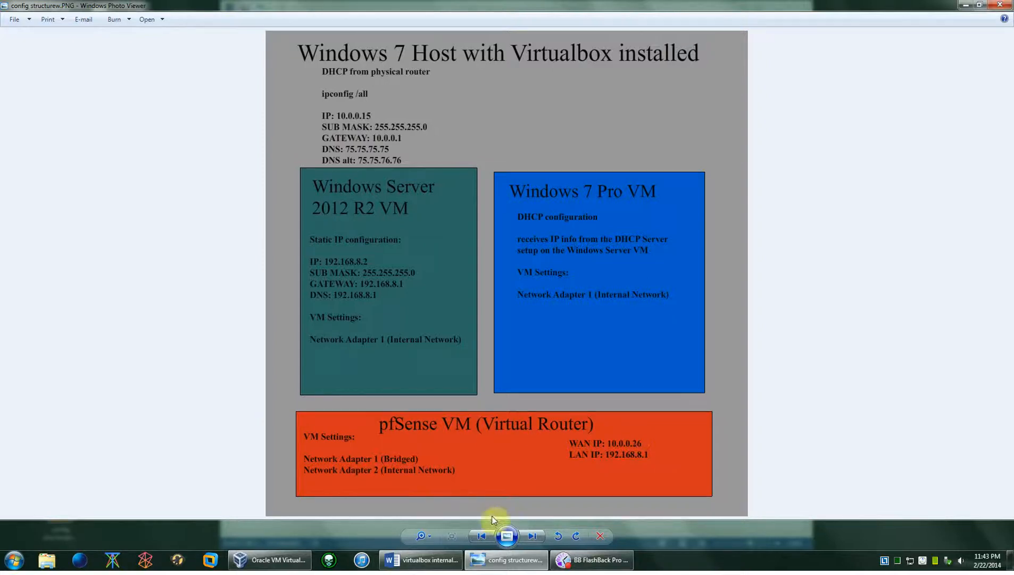
mouse_move(335, 456)
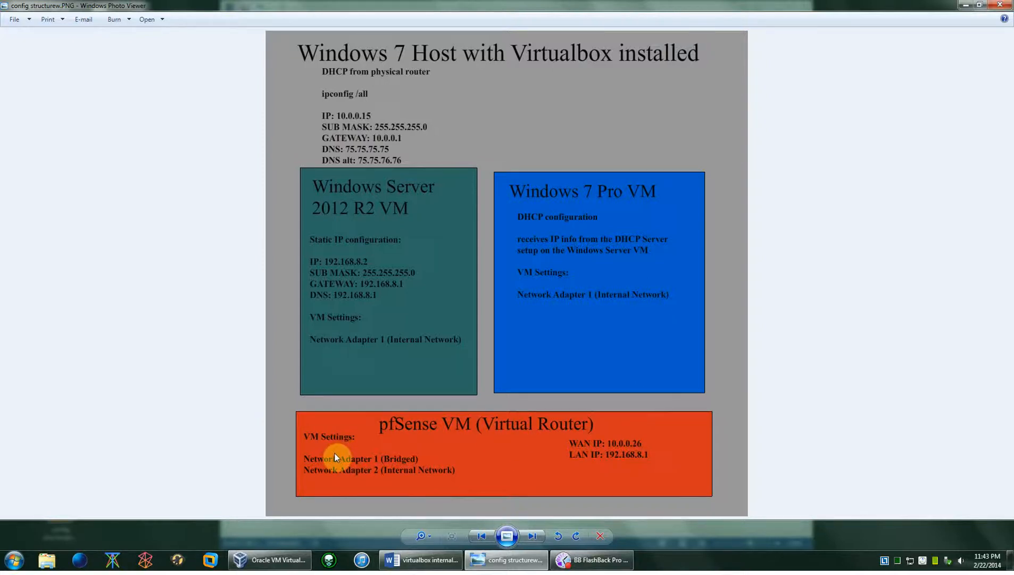
mouse_move(313, 455)
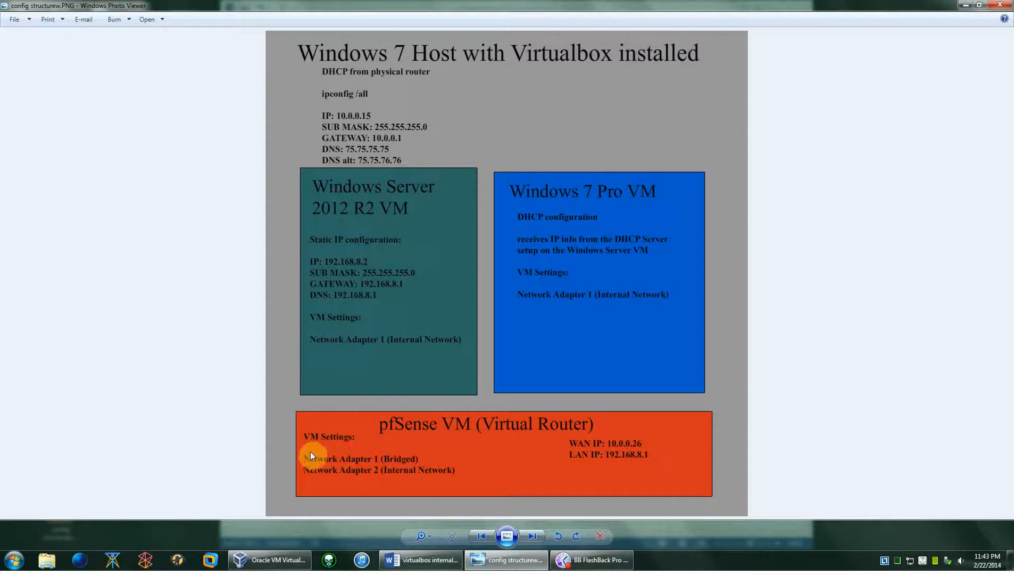
mouse_move(312, 478)
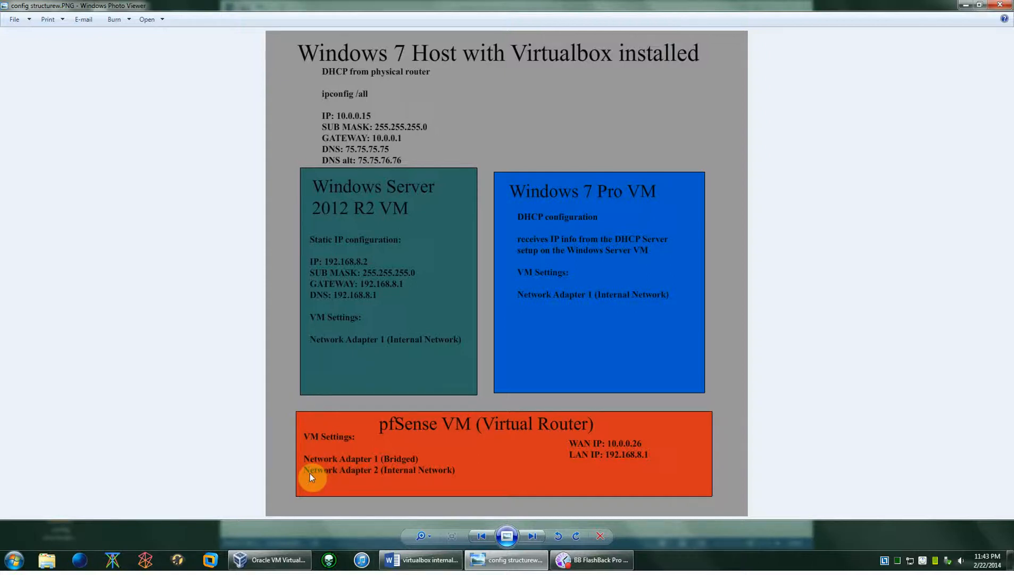
mouse_move(318, 468)
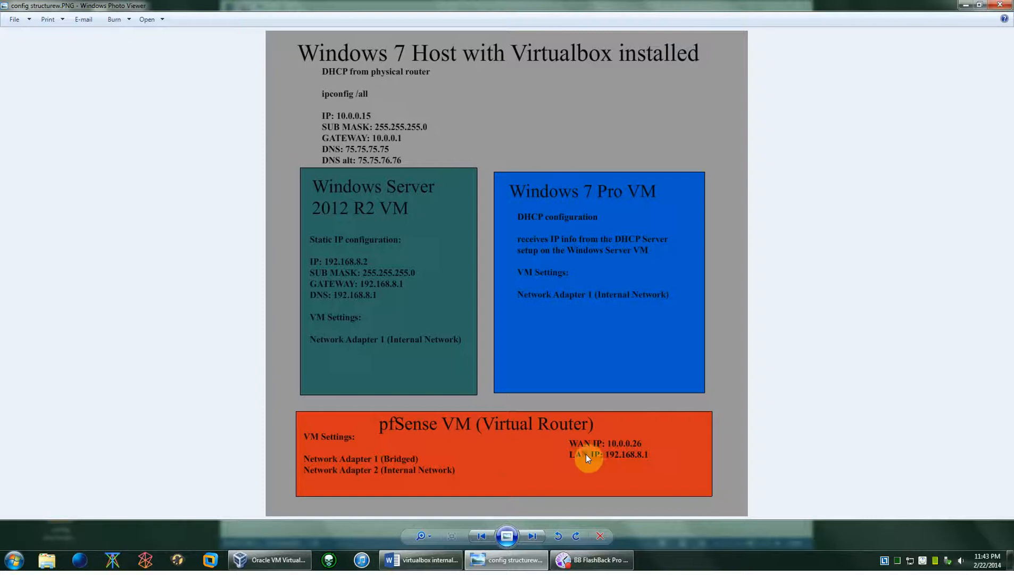
mouse_move(341, 472)
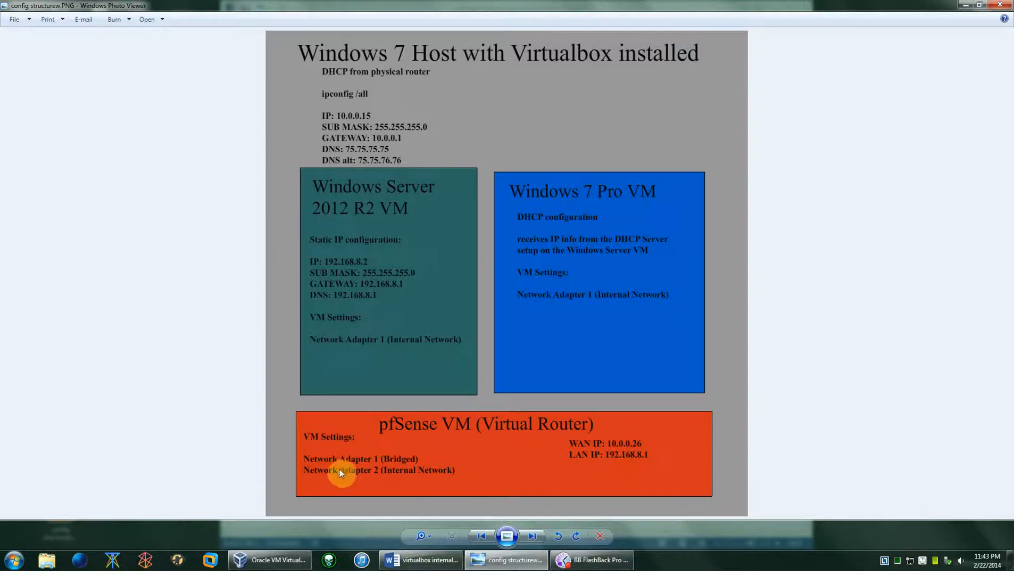
mouse_move(423, 465)
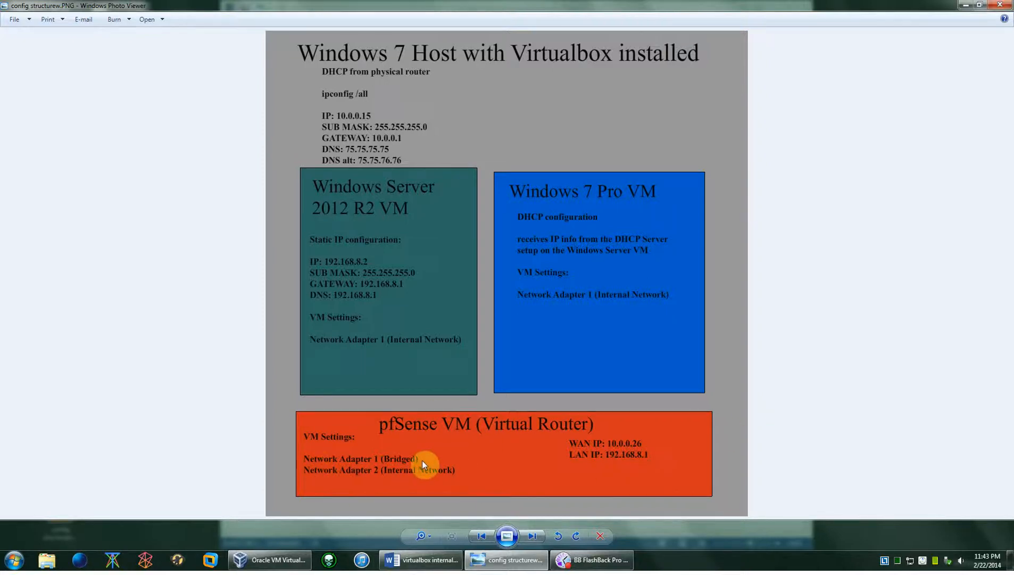
mouse_move(398, 463)
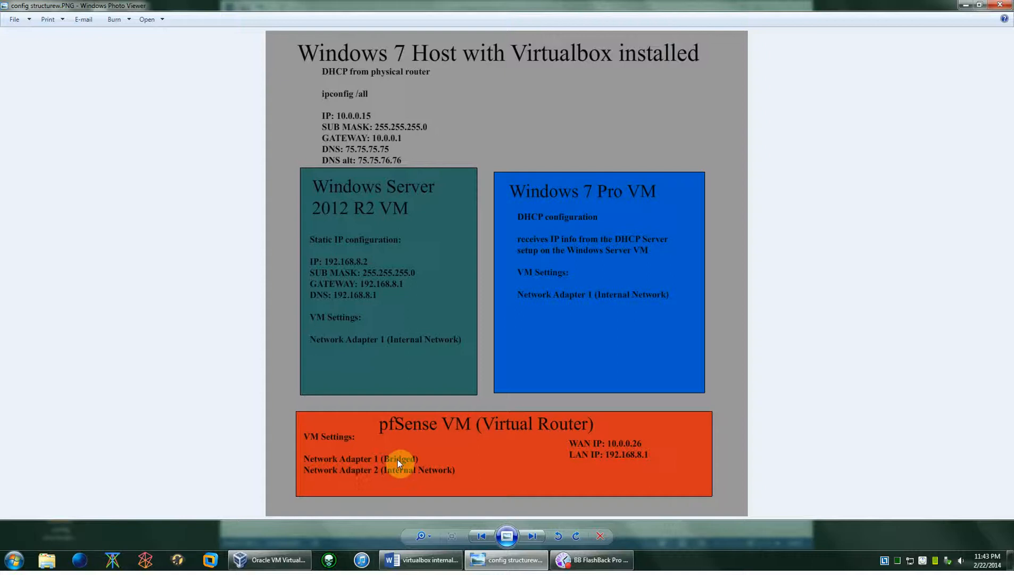
mouse_move(365, 472)
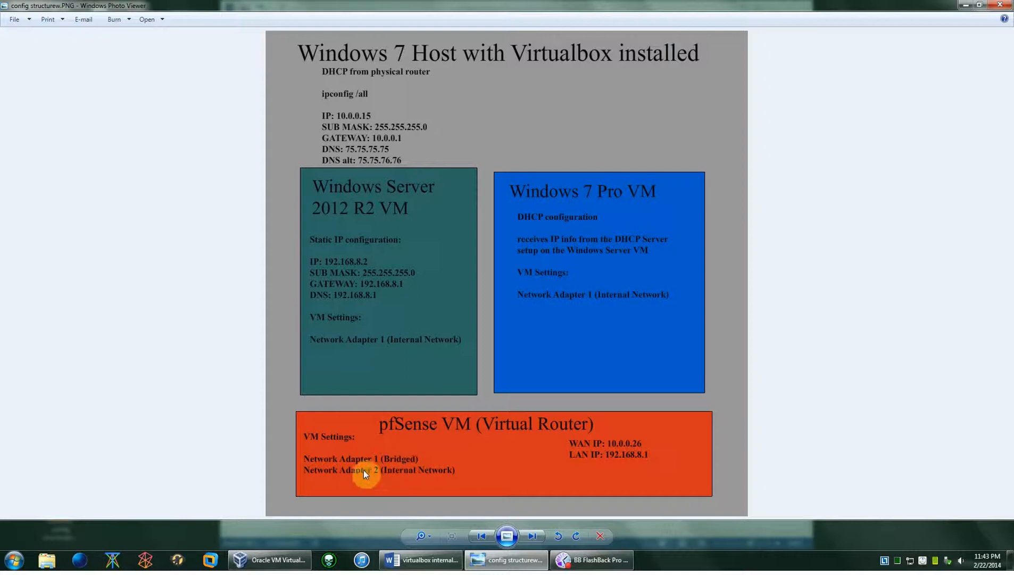
mouse_move(470, 478)
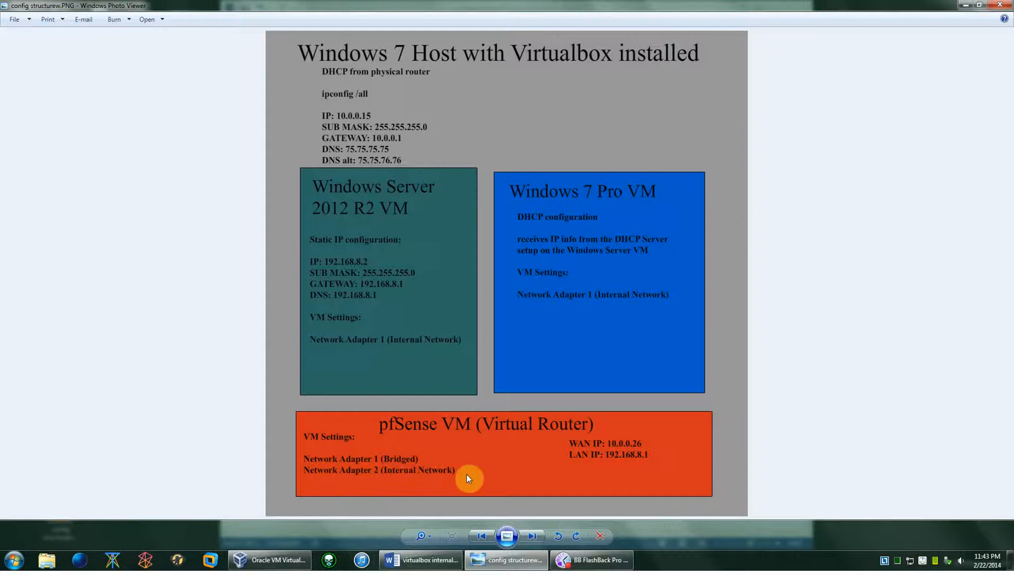
mouse_move(448, 484)
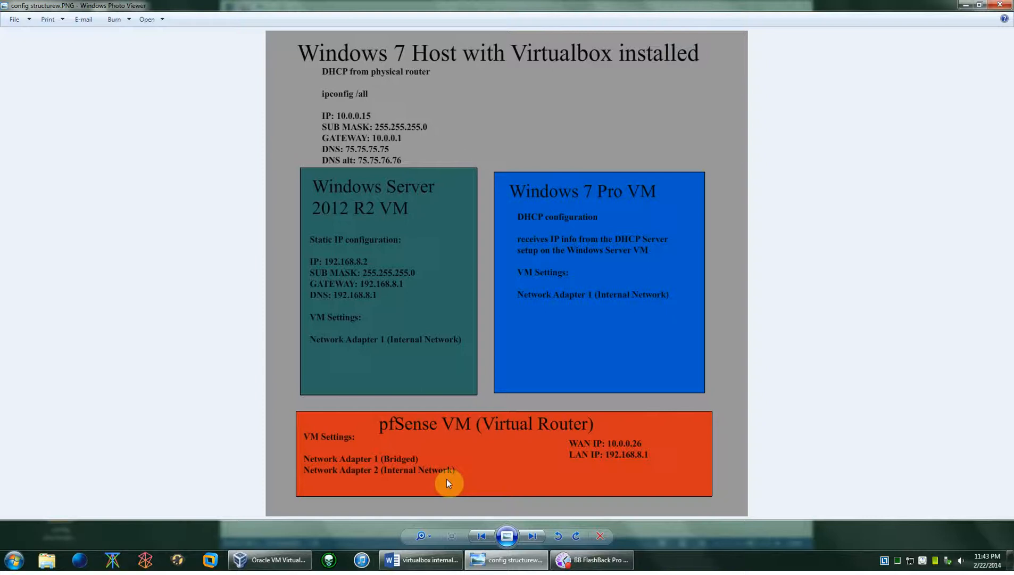
mouse_move(458, 484)
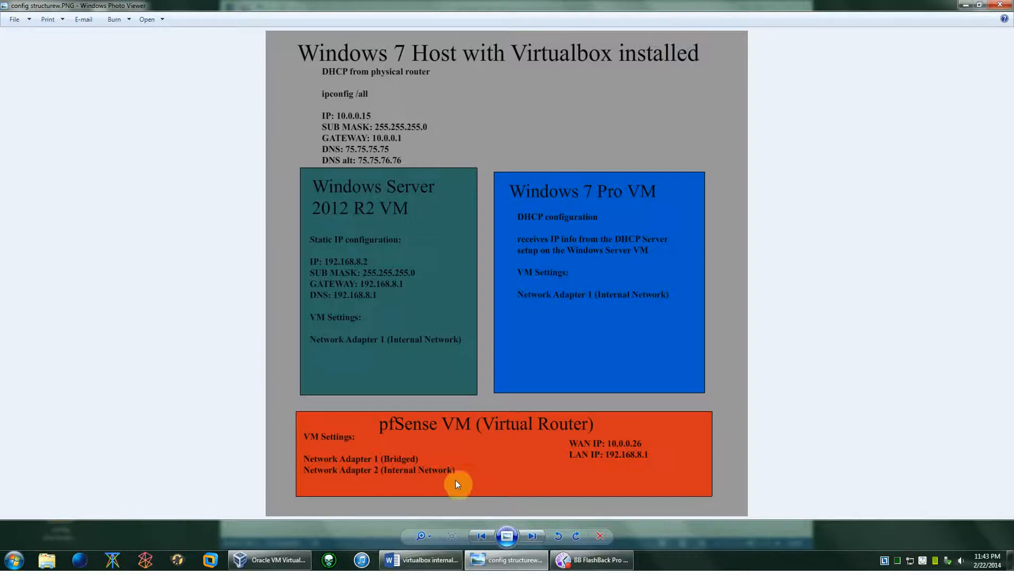
mouse_move(446, 483)
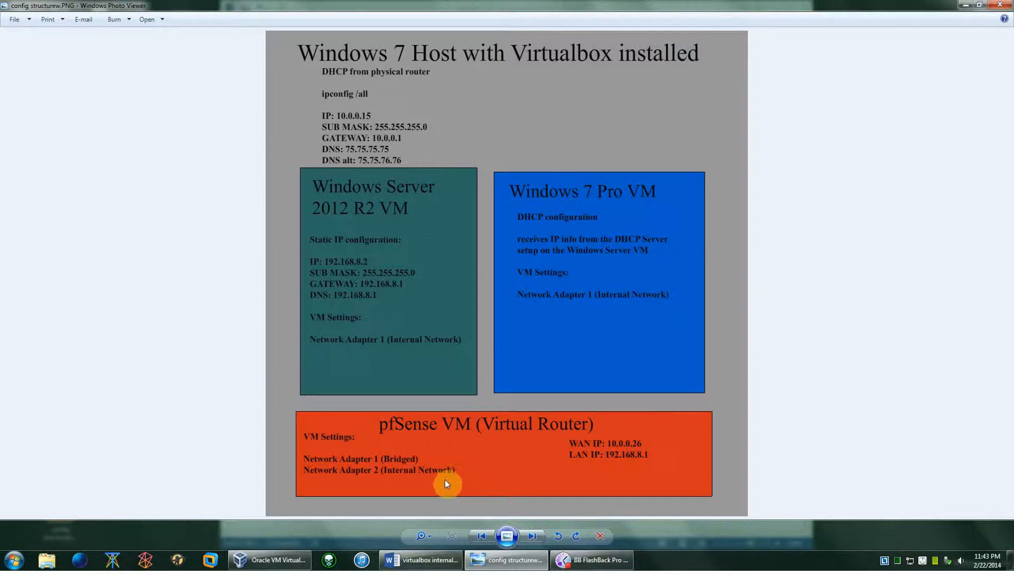
mouse_move(532, 432)
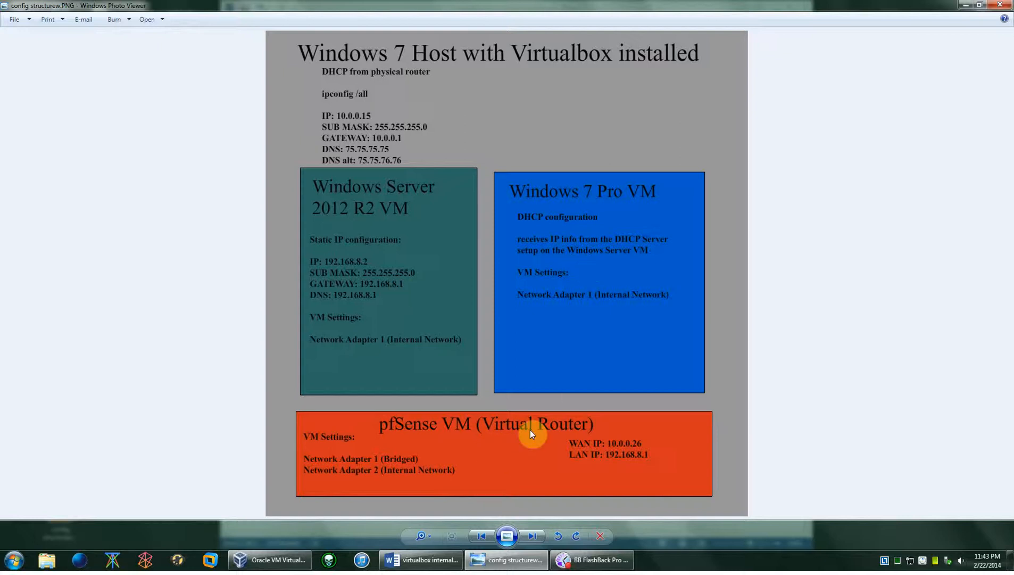
mouse_move(562, 480)
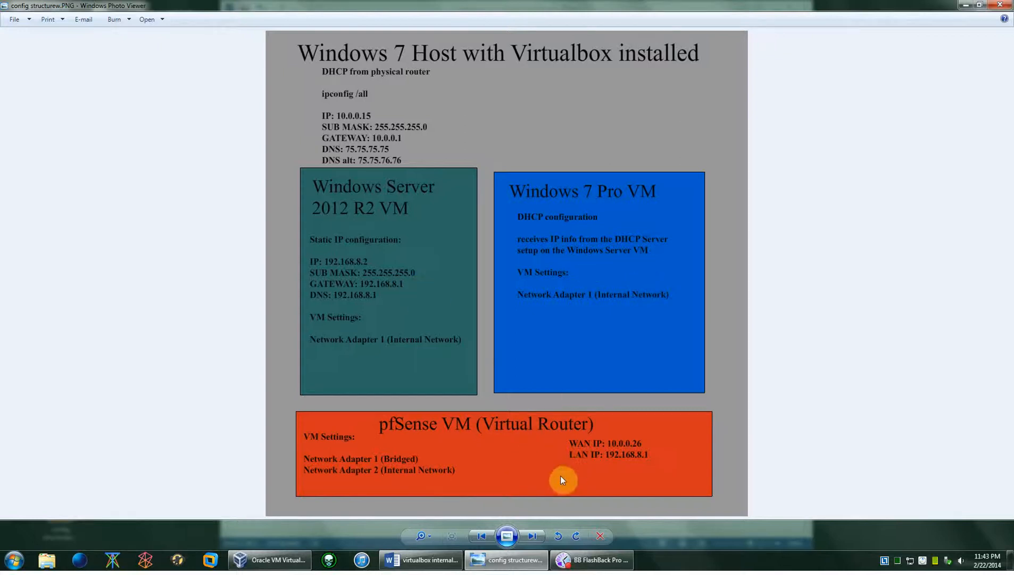
mouse_move(411, 461)
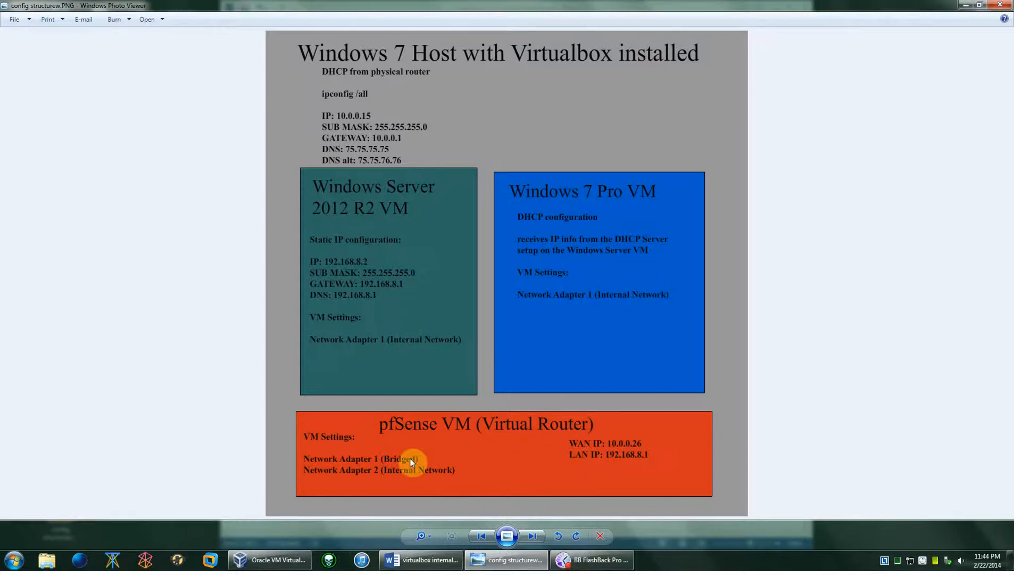
mouse_move(445, 458)
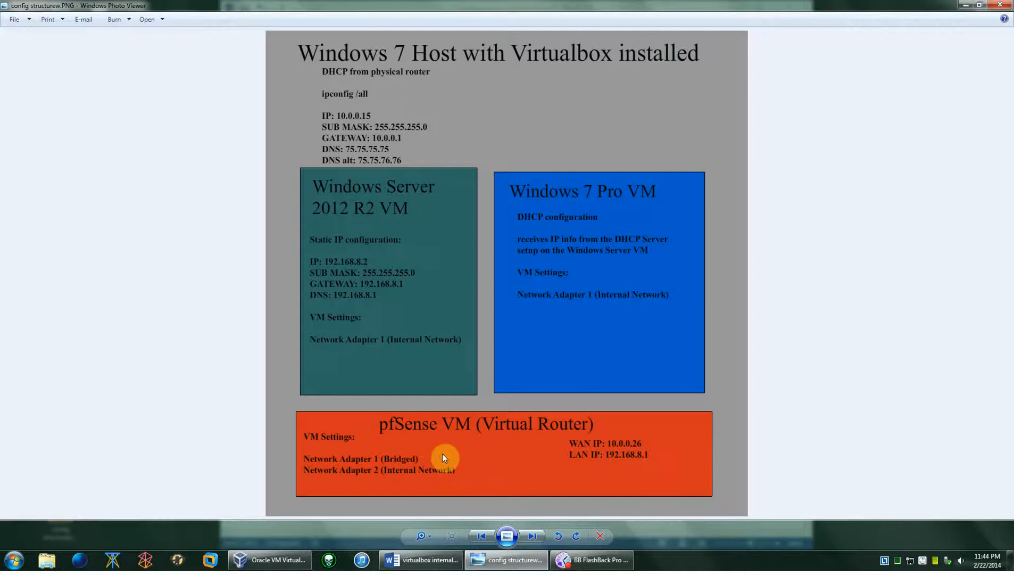
mouse_move(433, 423)
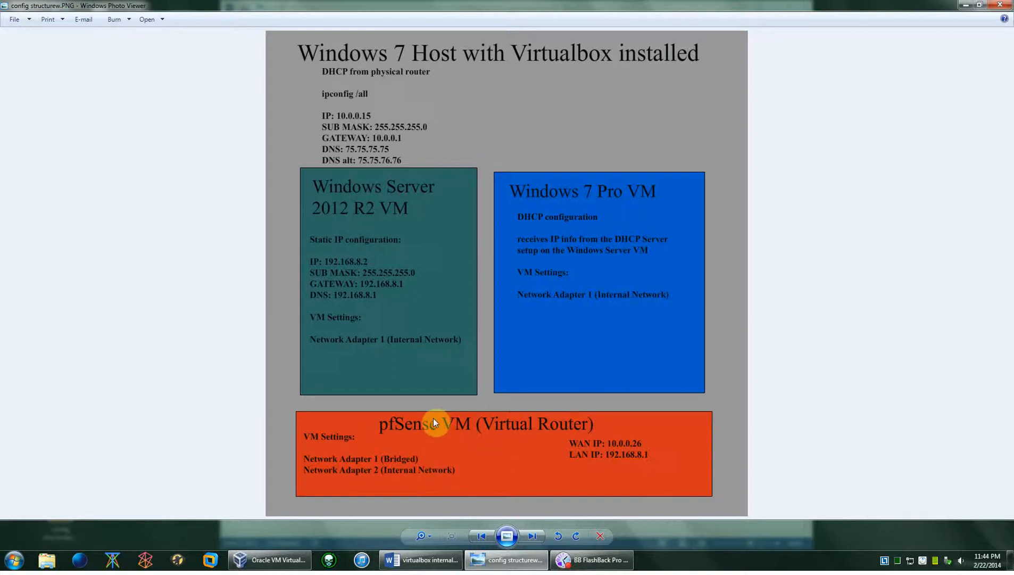
mouse_move(417, 529)
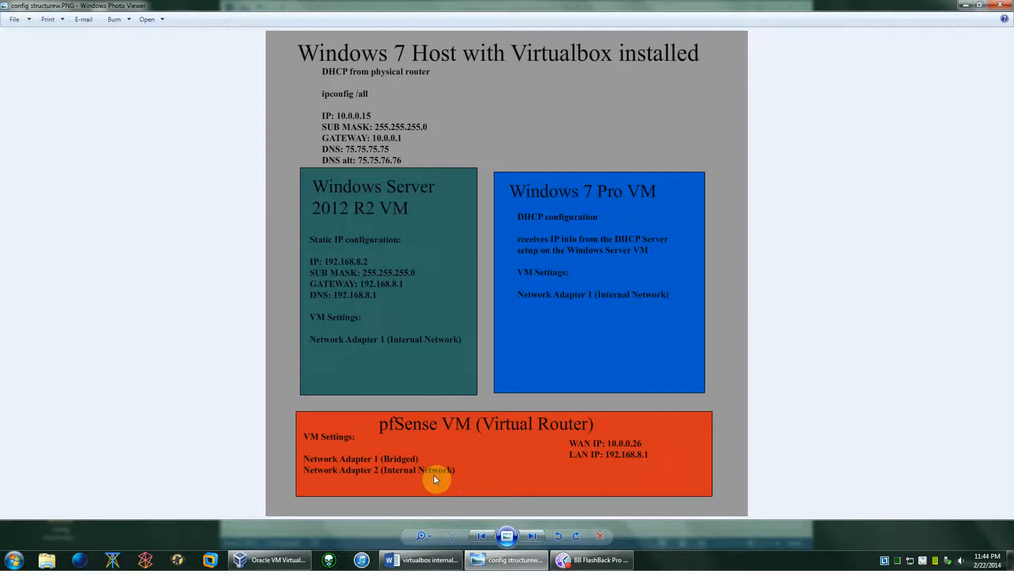
mouse_move(606, 461)
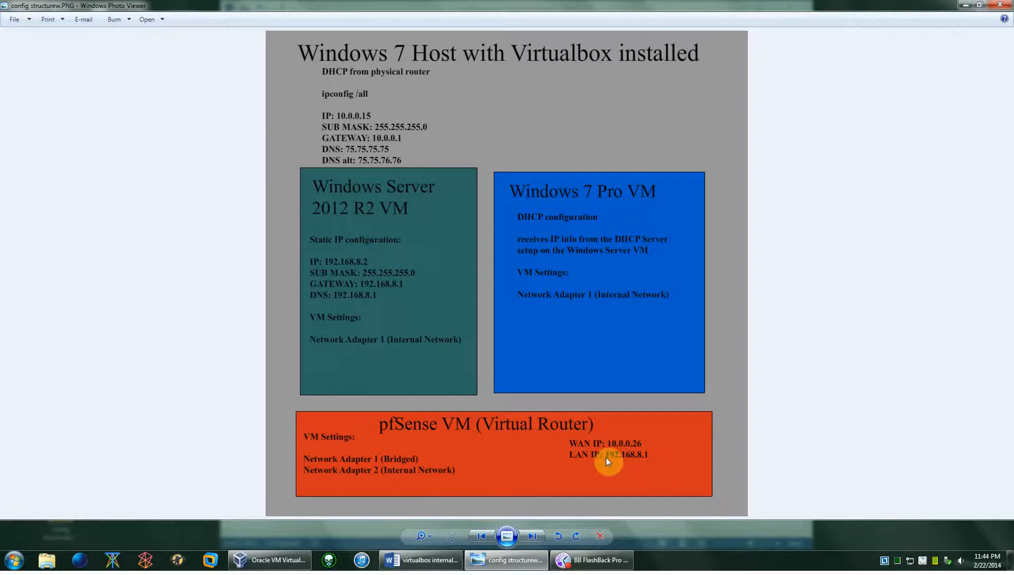
mouse_move(518, 403)
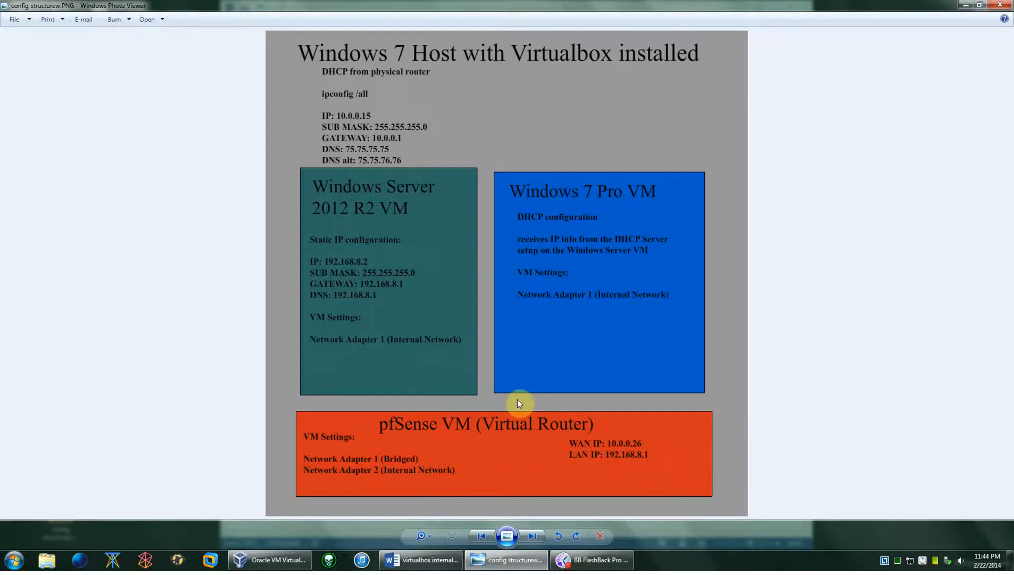
mouse_move(635, 444)
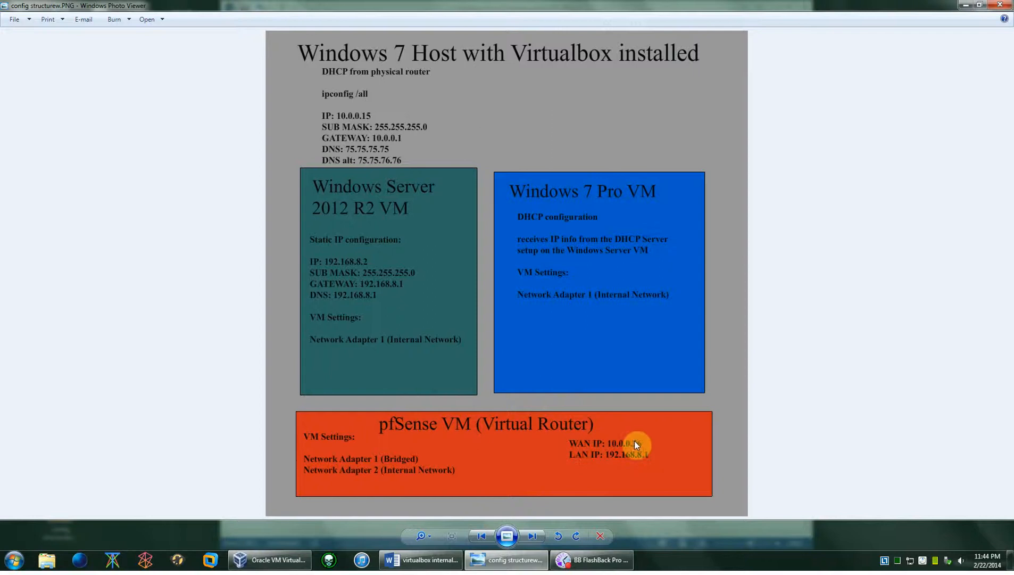
mouse_move(589, 452)
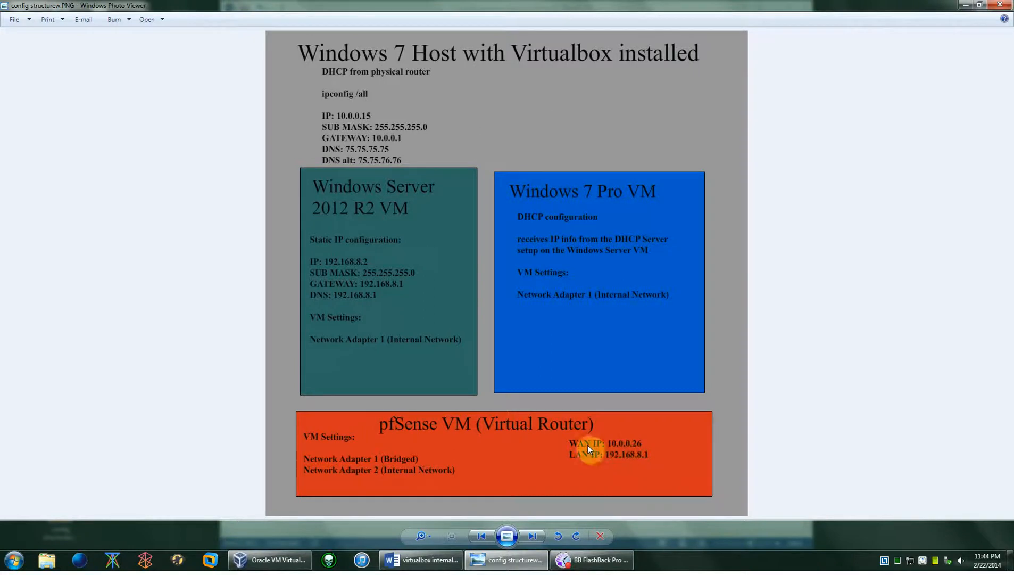
mouse_move(356, 115)
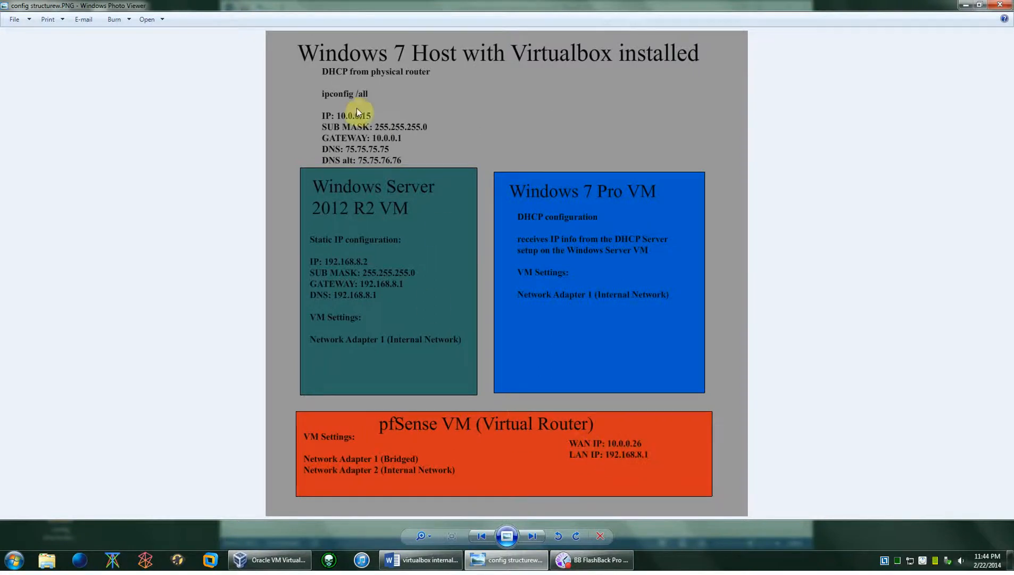
mouse_move(368, 123)
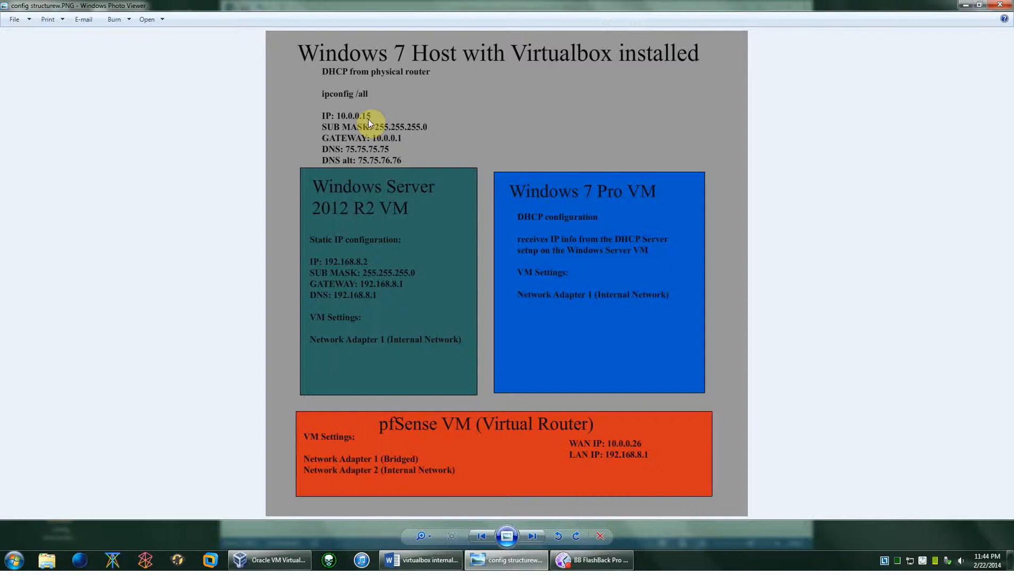
mouse_move(328, 123)
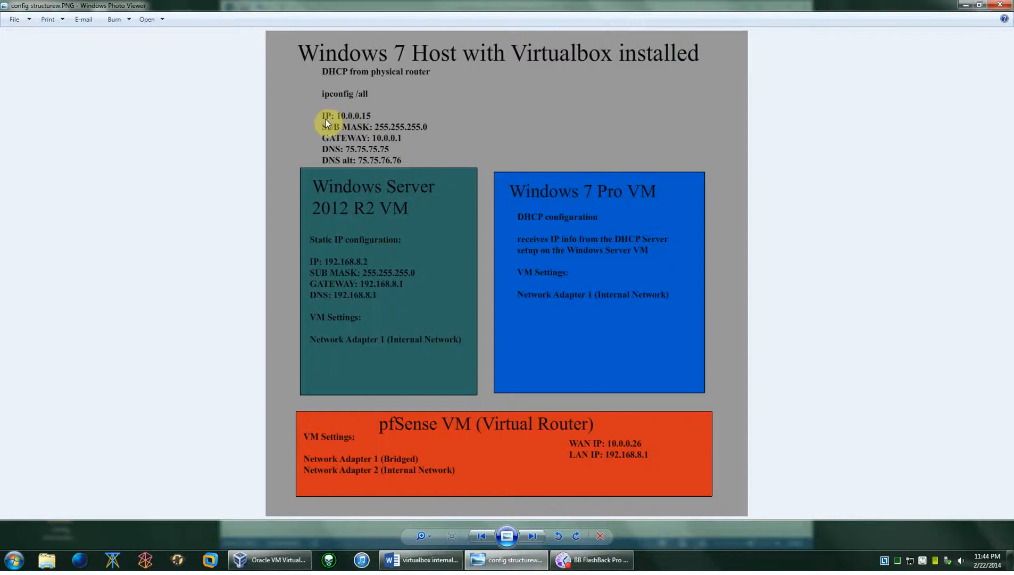
mouse_move(611, 436)
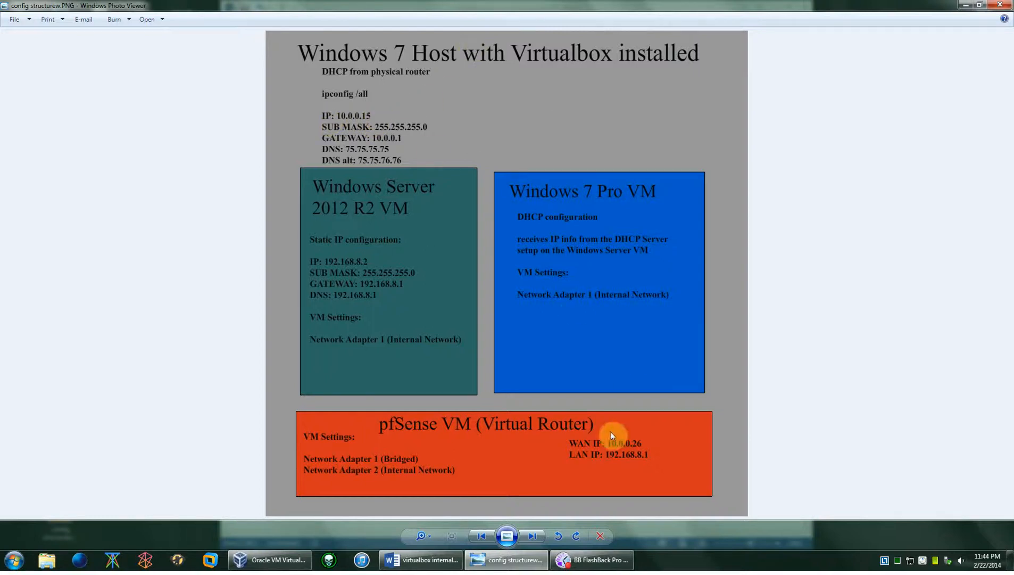
mouse_move(362, 126)
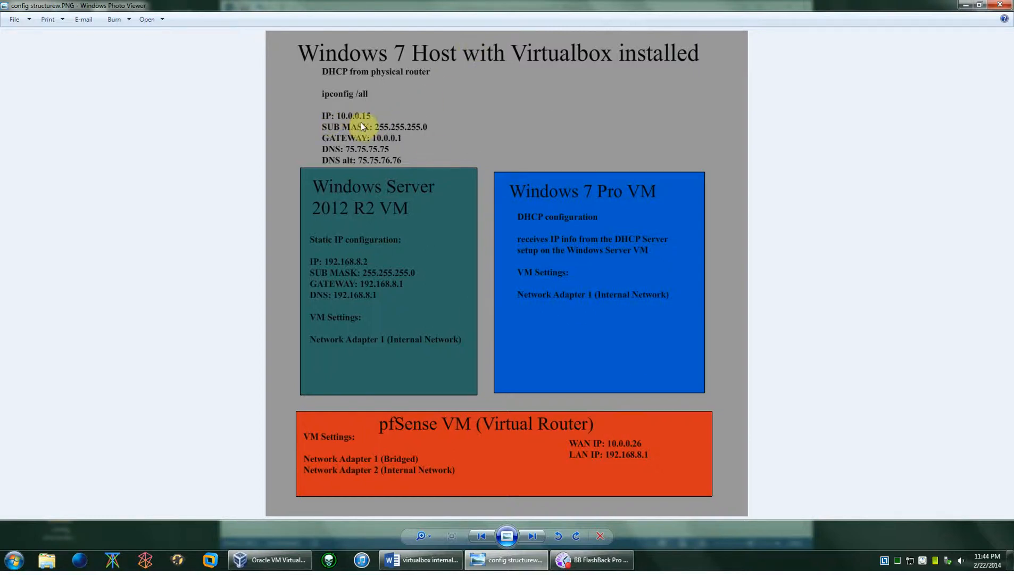
mouse_move(615, 453)
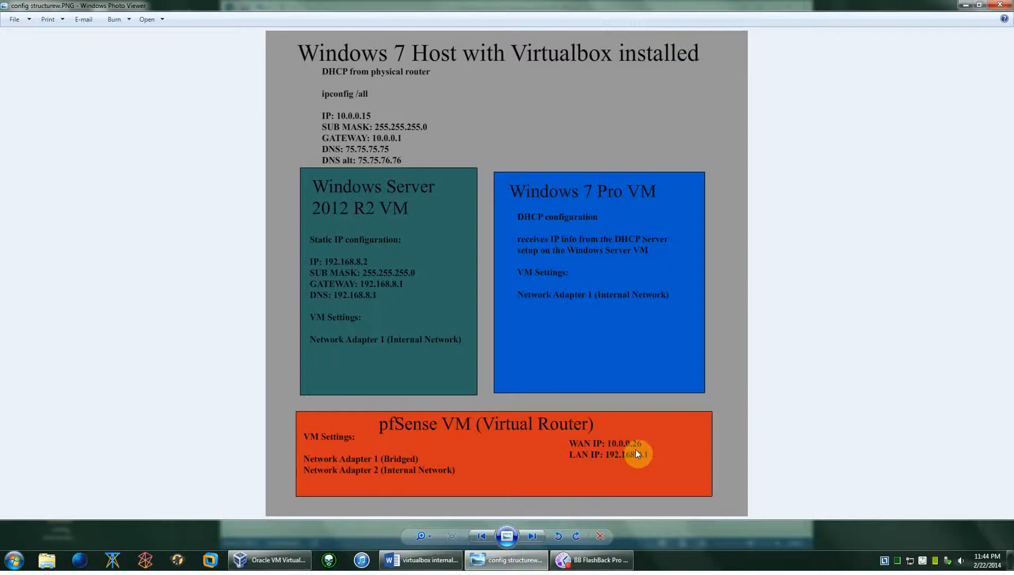
mouse_move(617, 467)
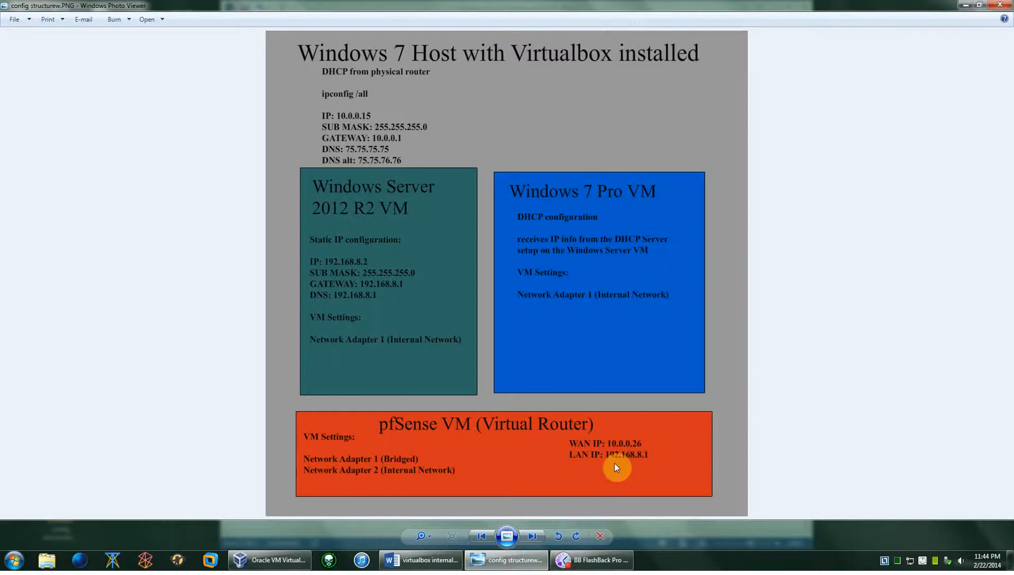
mouse_move(647, 467)
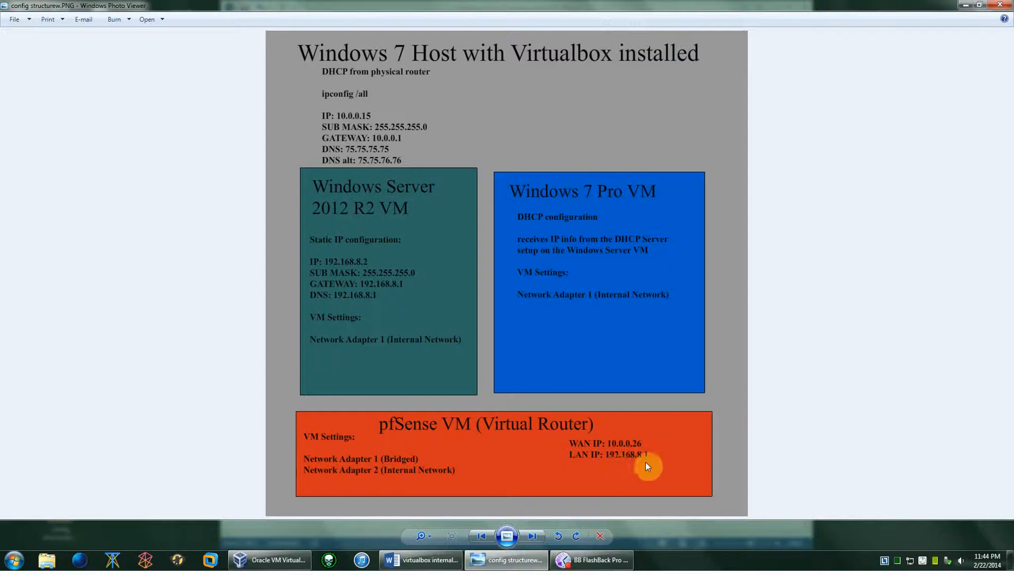
mouse_move(619, 475)
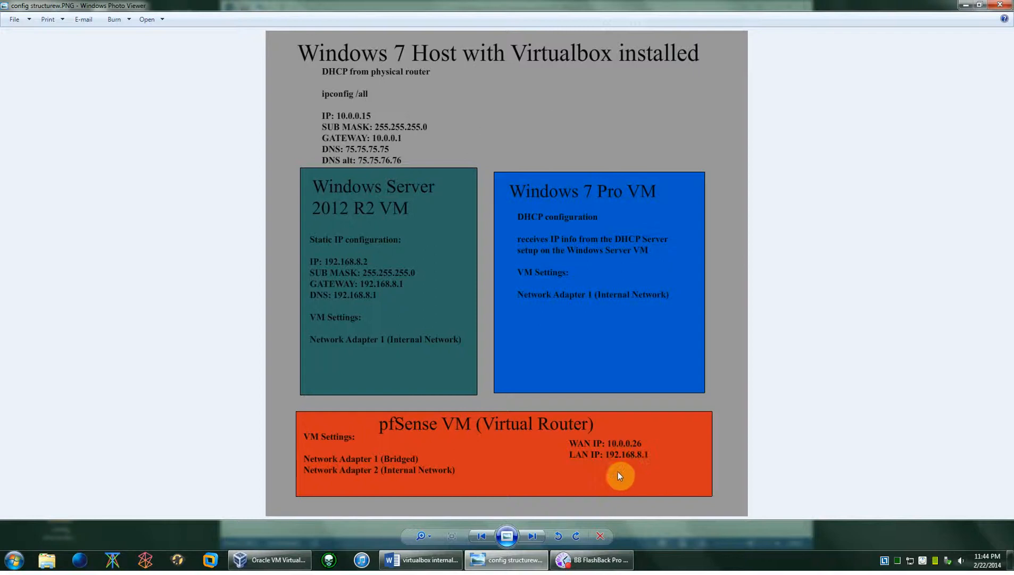
mouse_move(620, 467)
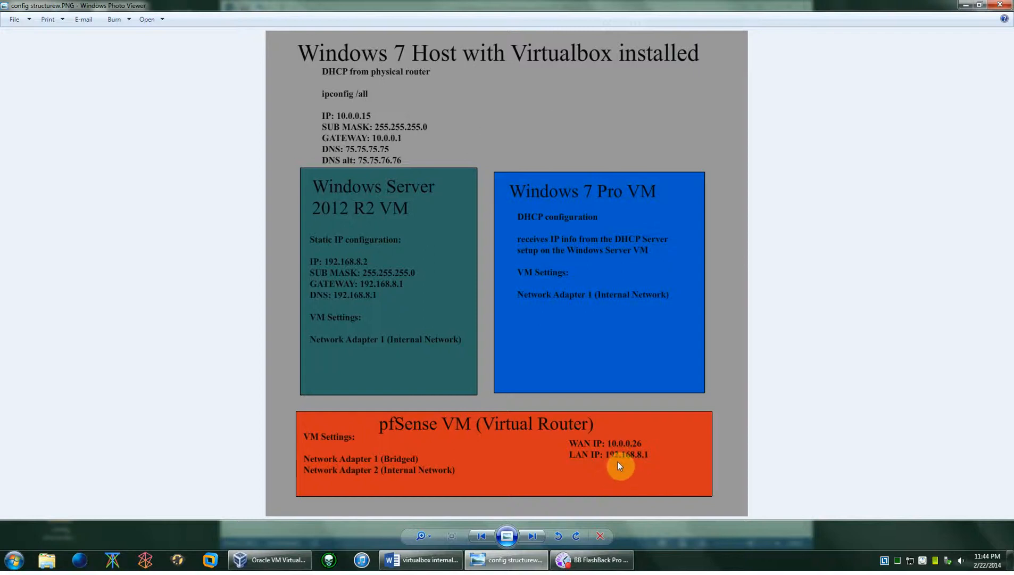
mouse_move(632, 467)
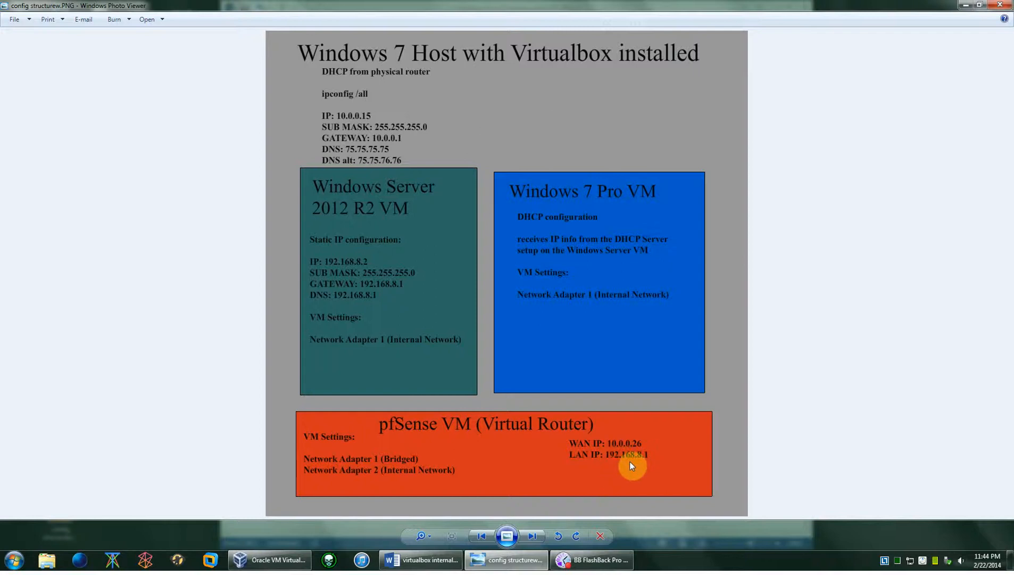
mouse_move(671, 466)
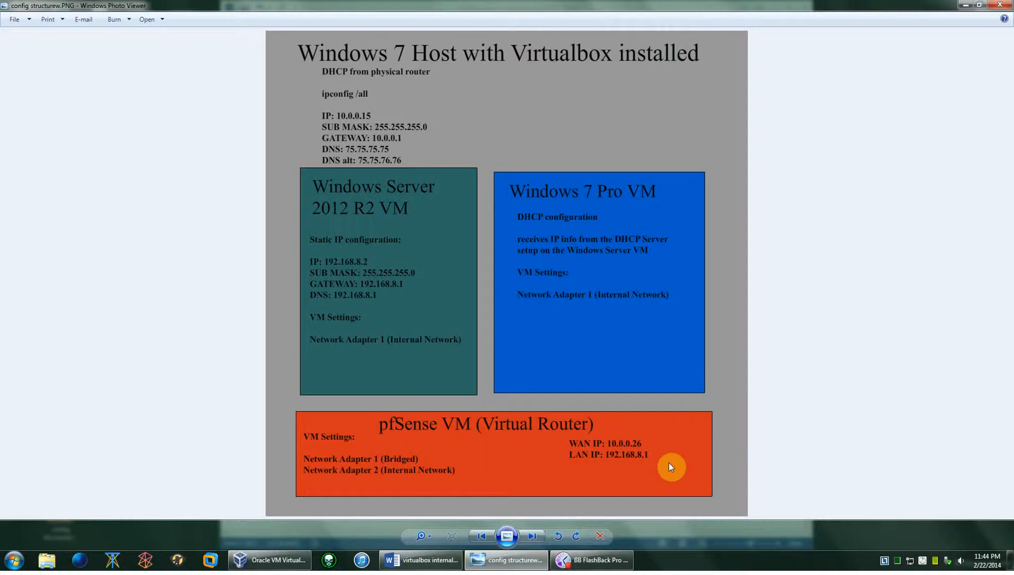
mouse_move(609, 470)
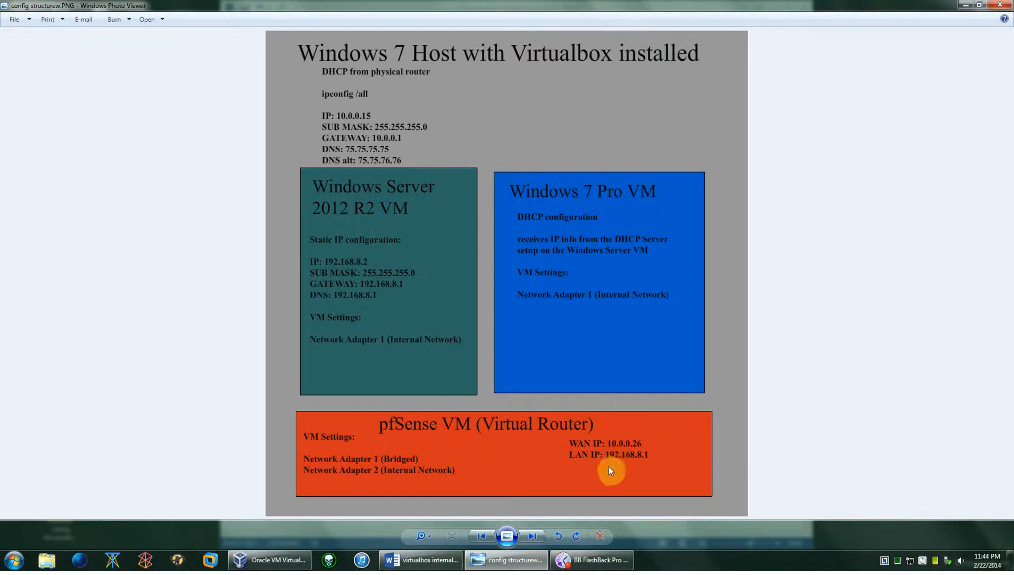
mouse_move(576, 469)
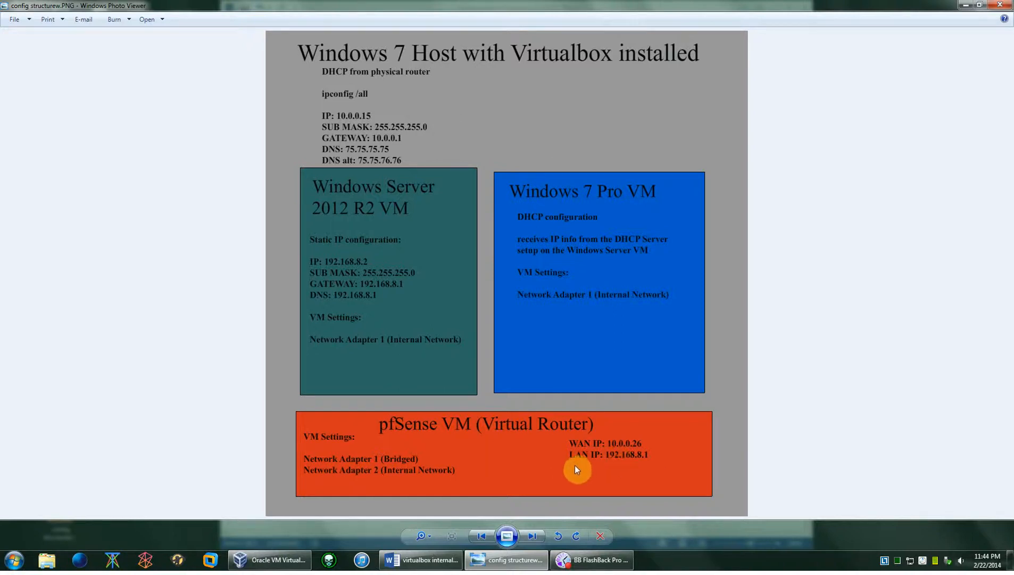
mouse_move(598, 454)
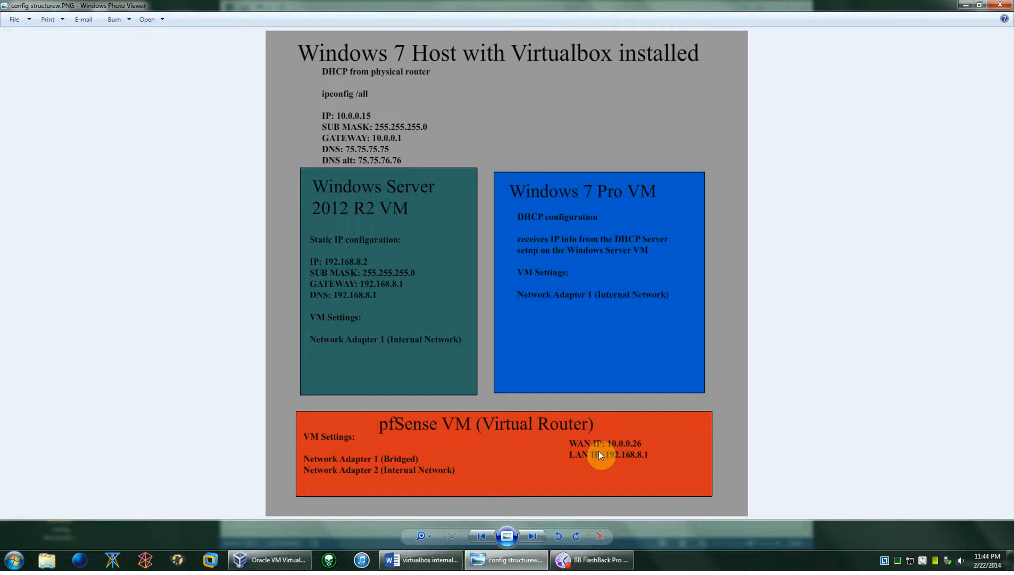
mouse_move(671, 469)
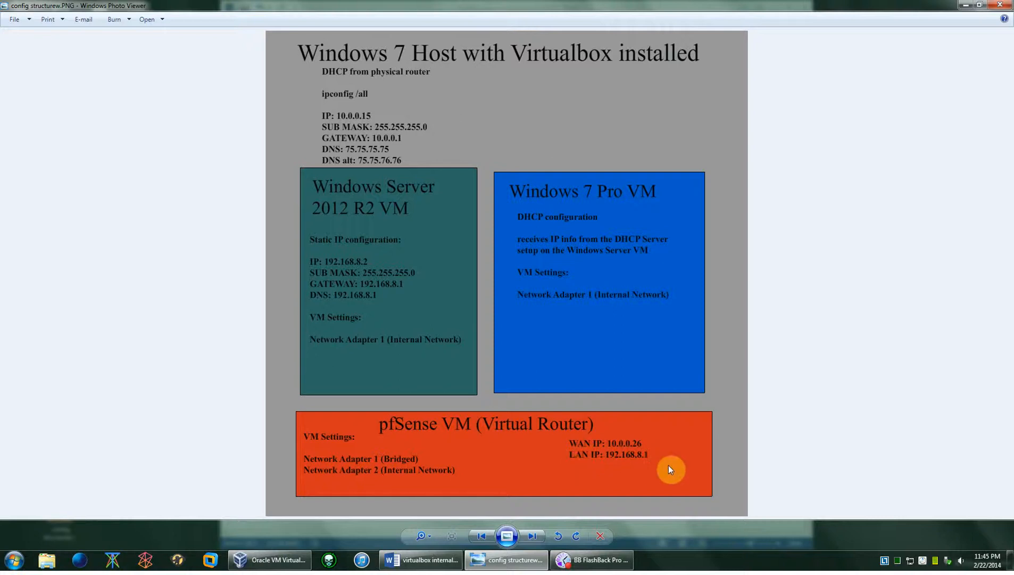
mouse_move(448, 346)
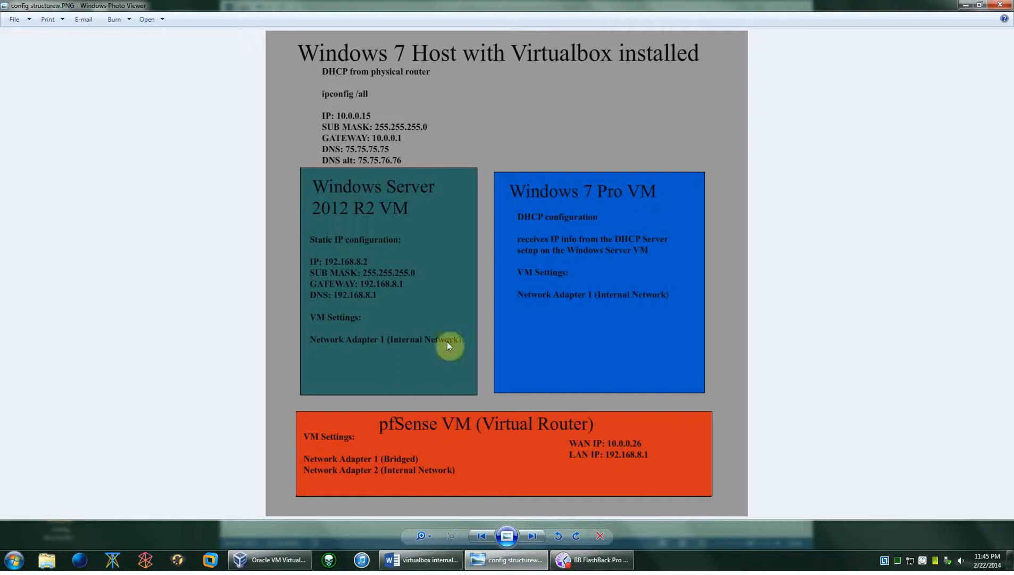
mouse_move(424, 223)
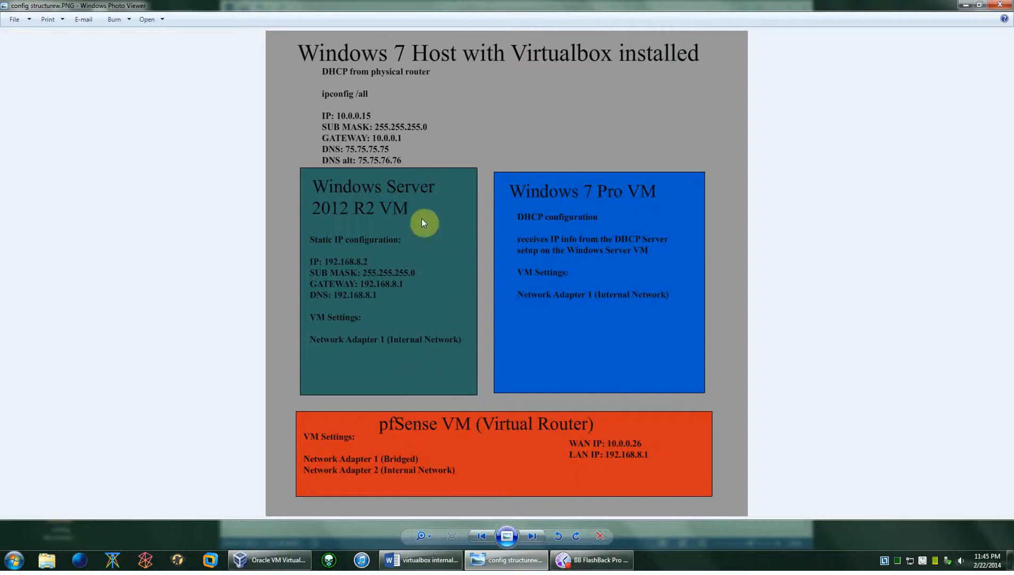
mouse_move(414, 223)
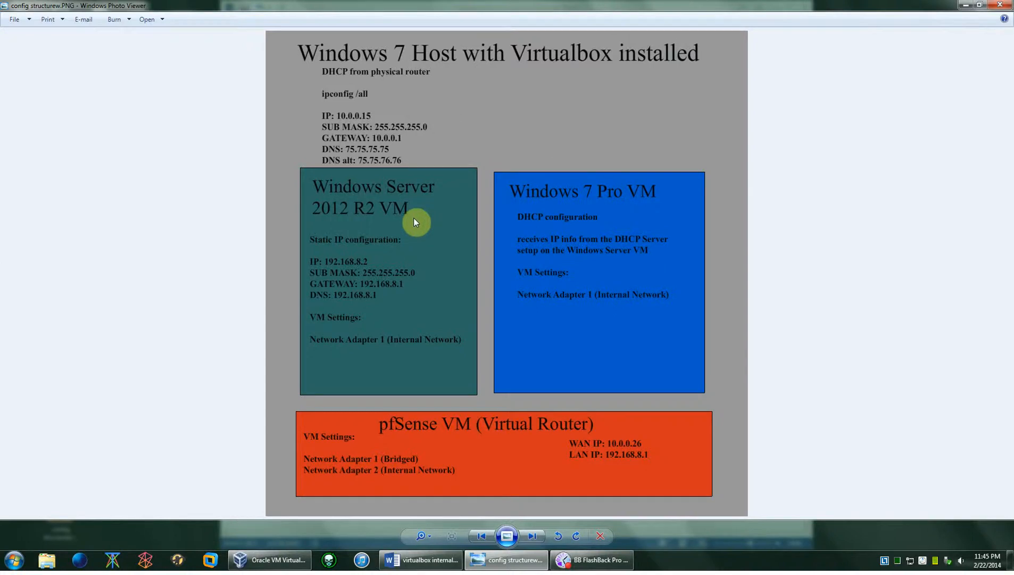
mouse_move(367, 244)
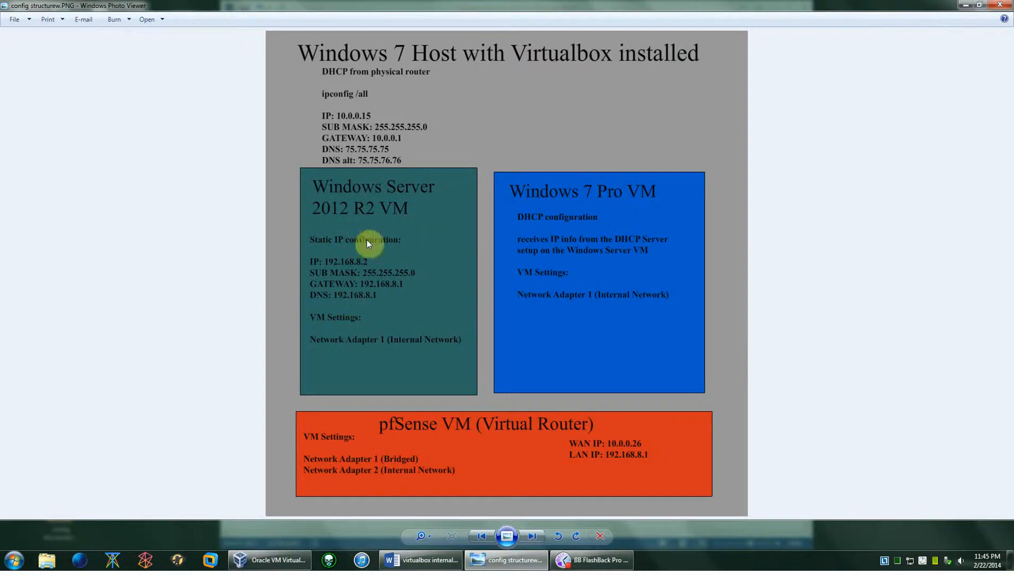
mouse_move(328, 227)
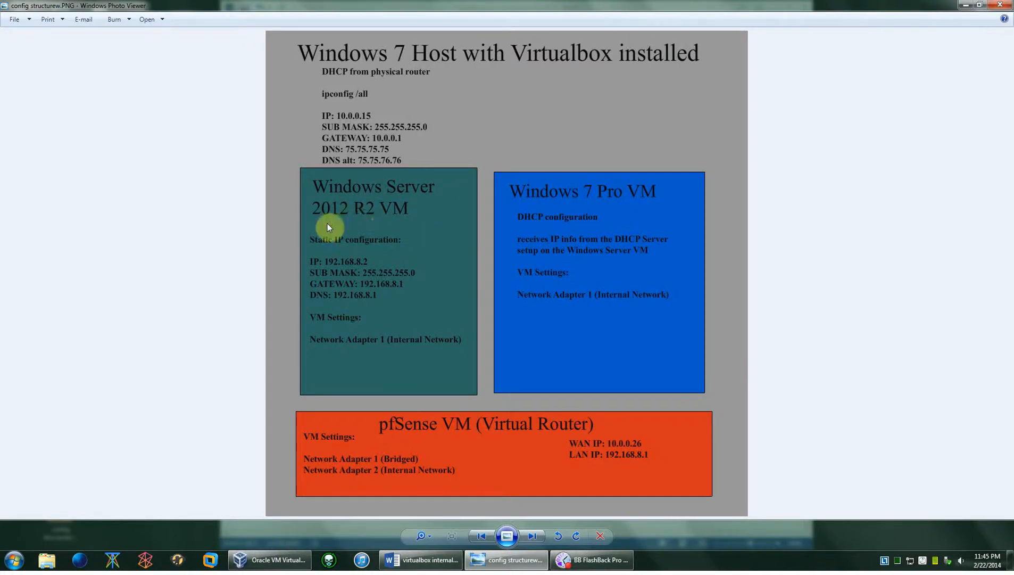
mouse_move(342, 288)
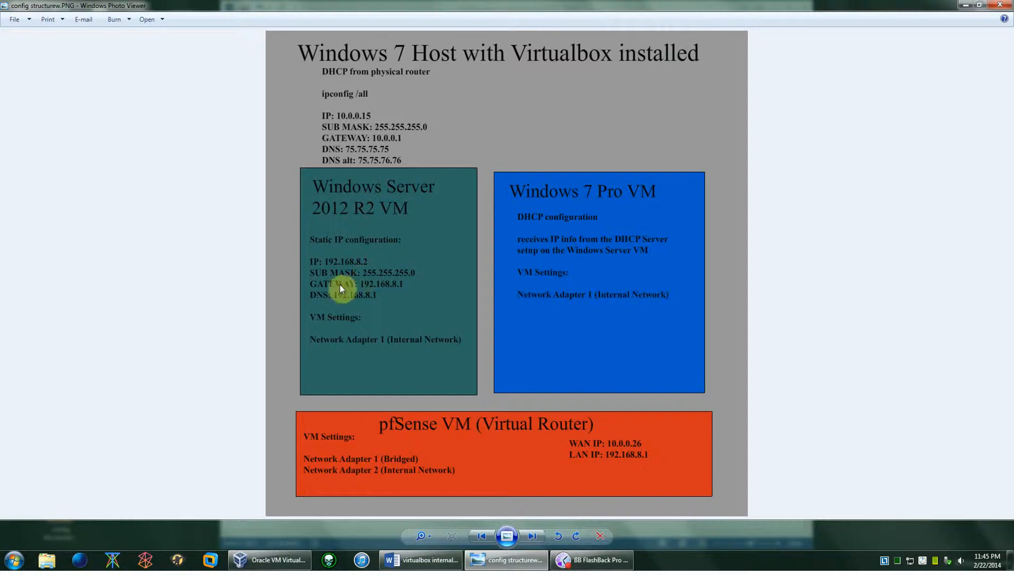
mouse_move(319, 258)
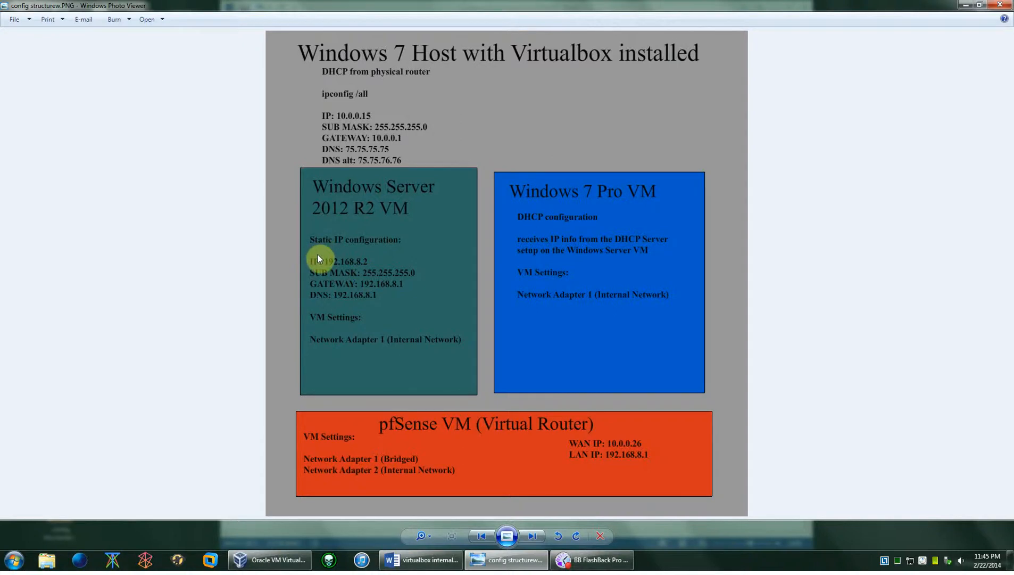
mouse_move(325, 267)
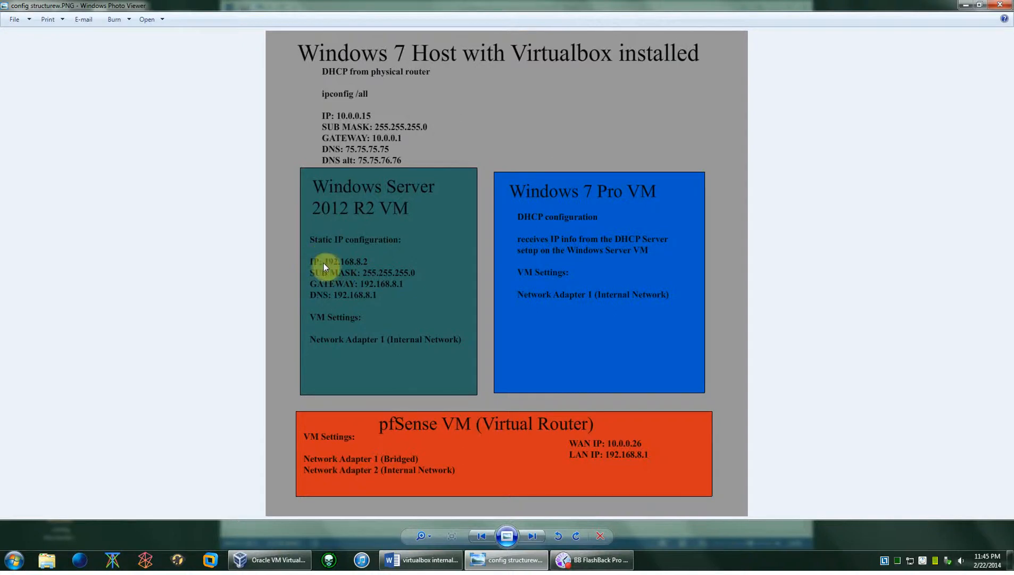
mouse_move(336, 249)
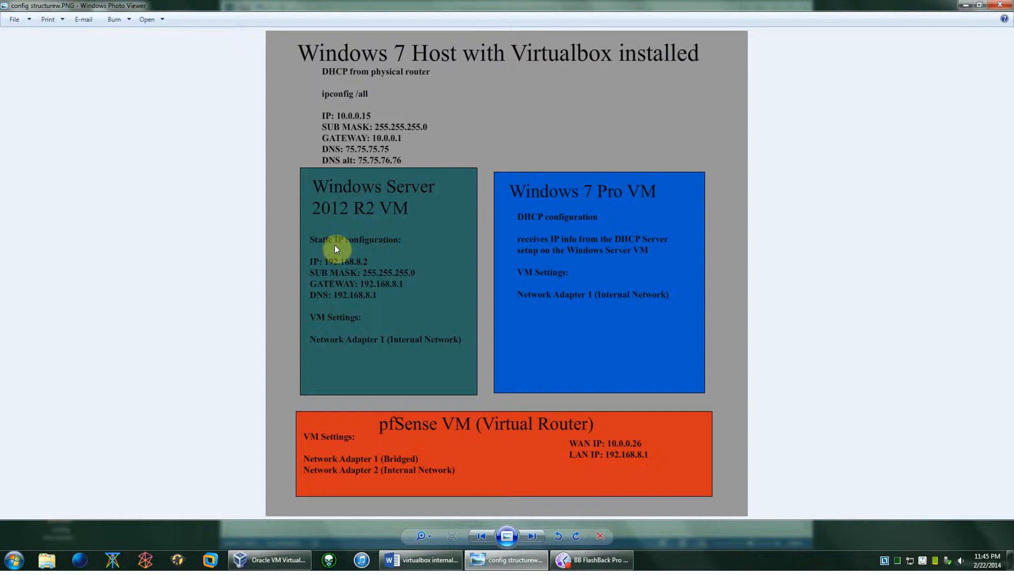
mouse_move(426, 309)
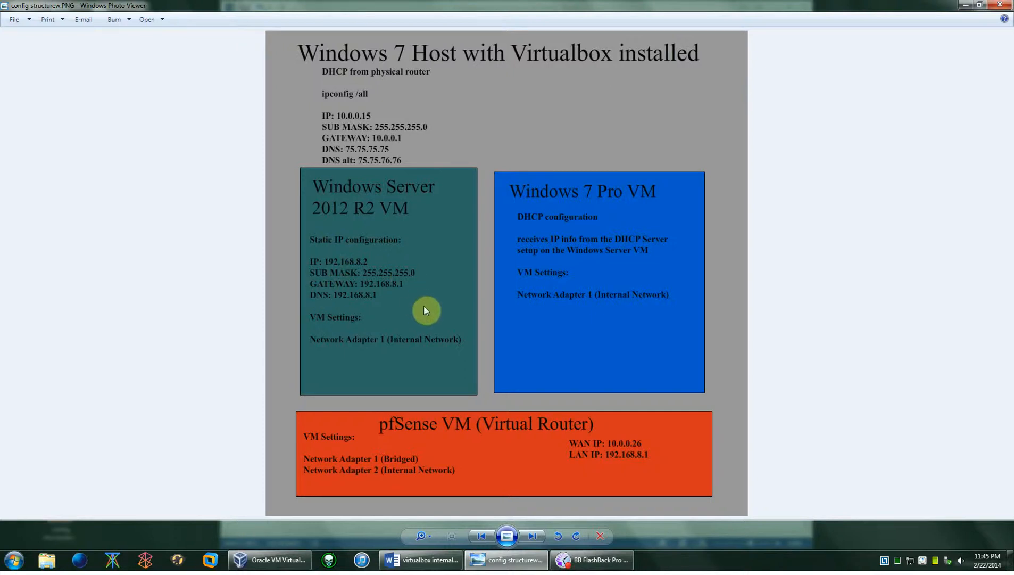
mouse_move(376, 266)
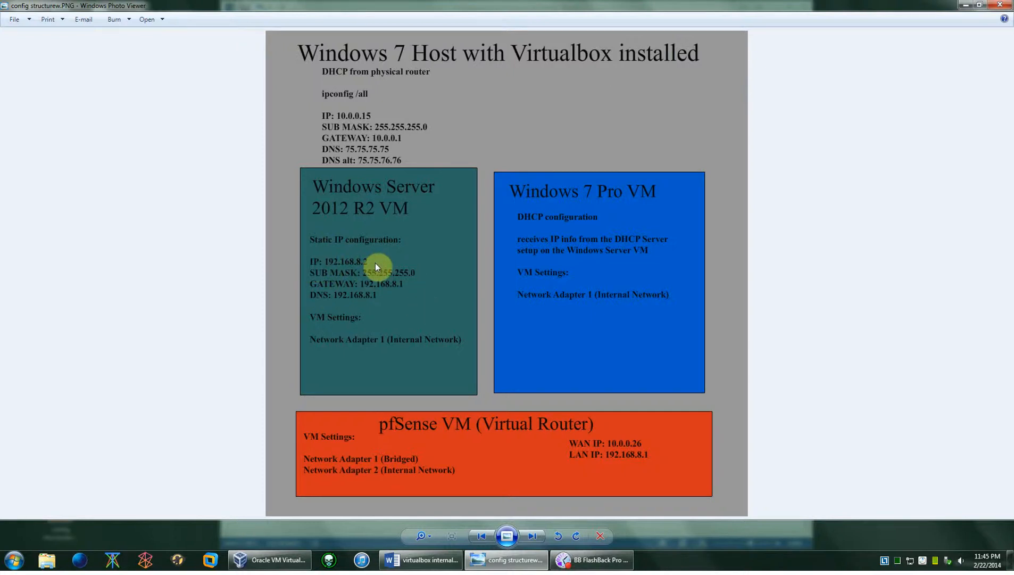
mouse_move(581, 461)
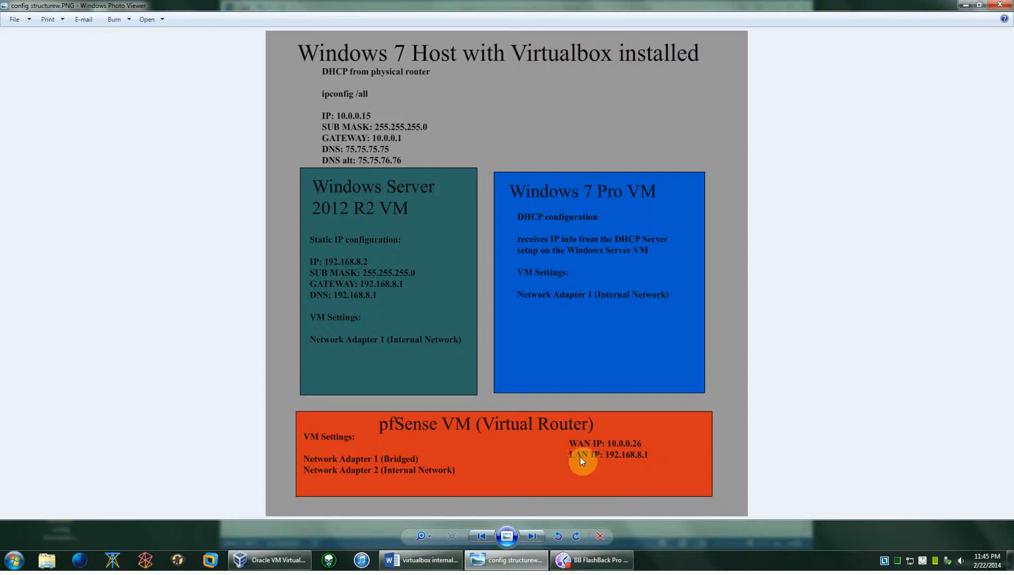
mouse_move(427, 435)
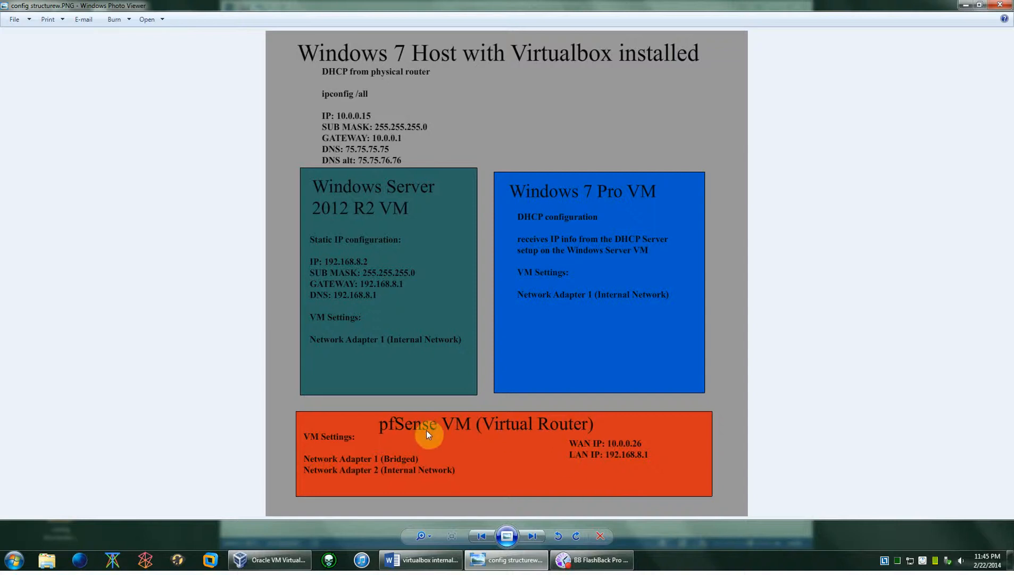
mouse_move(380, 271)
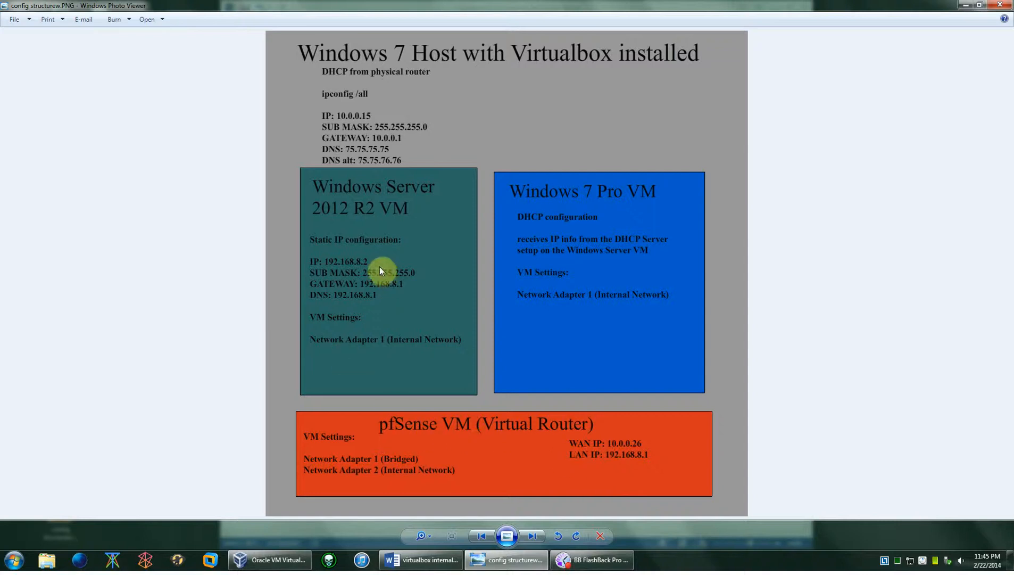
mouse_move(330, 294)
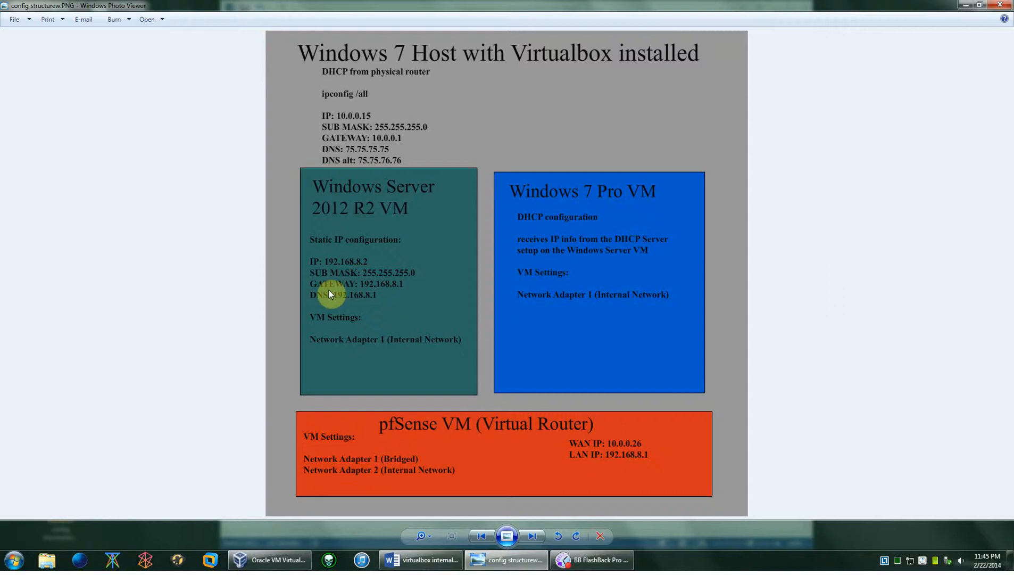
mouse_move(357, 292)
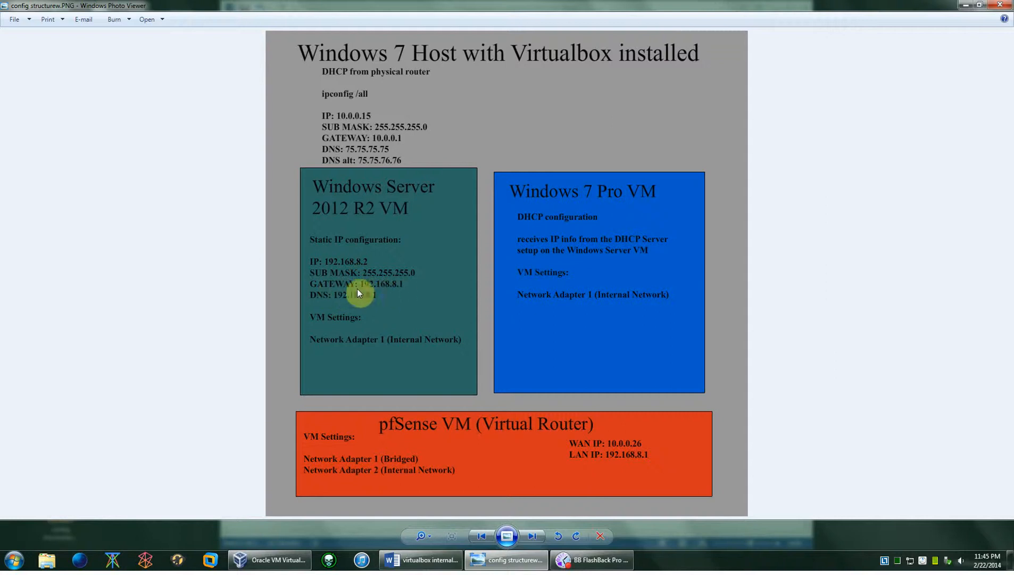
mouse_move(499, 441)
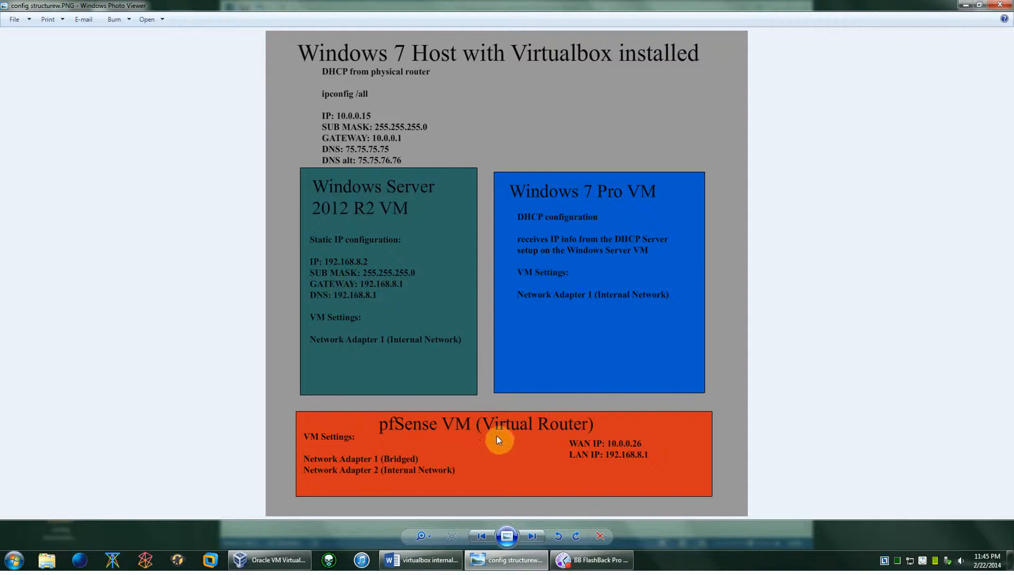
mouse_move(367, 288)
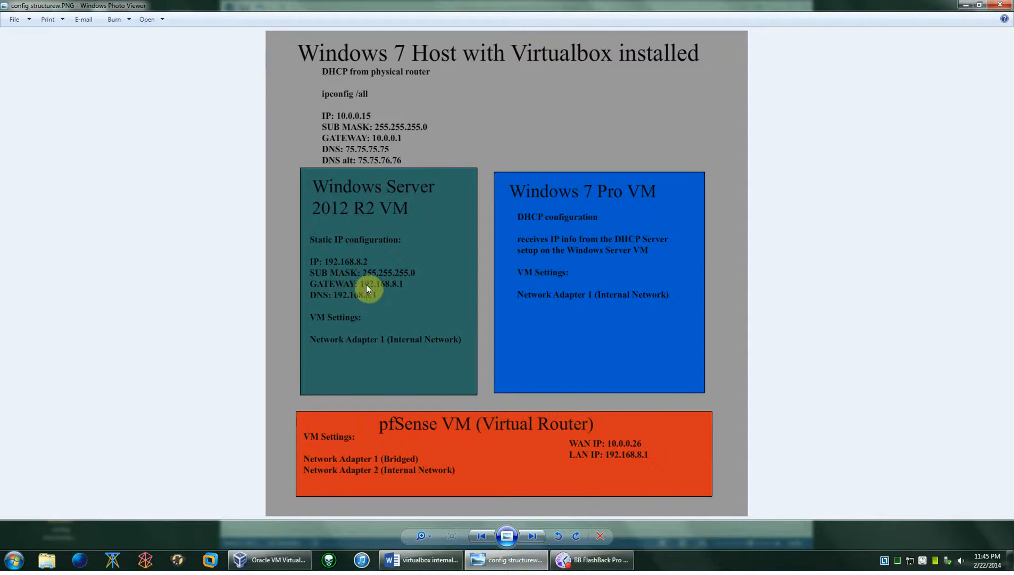
mouse_move(407, 318)
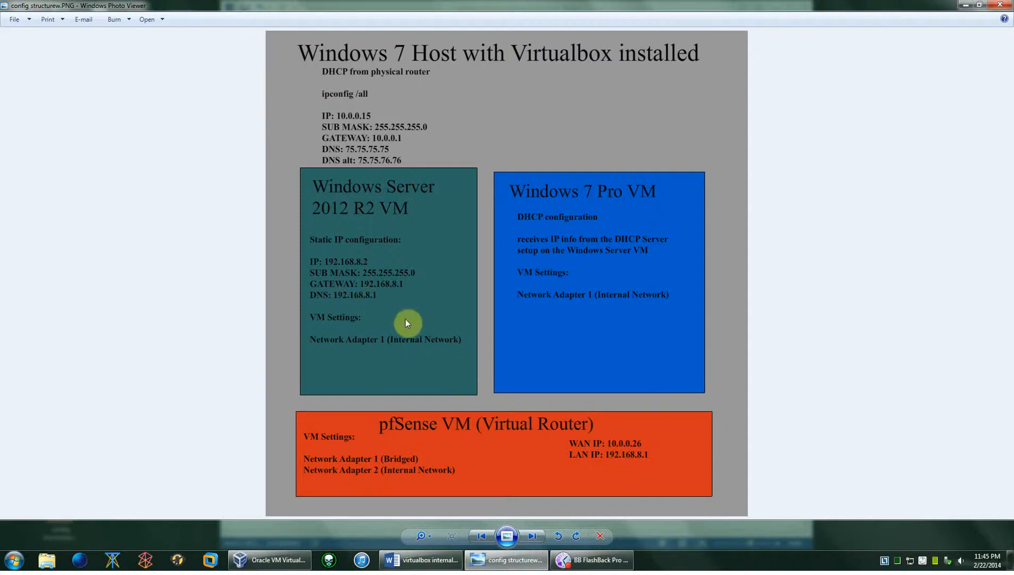
mouse_move(610, 460)
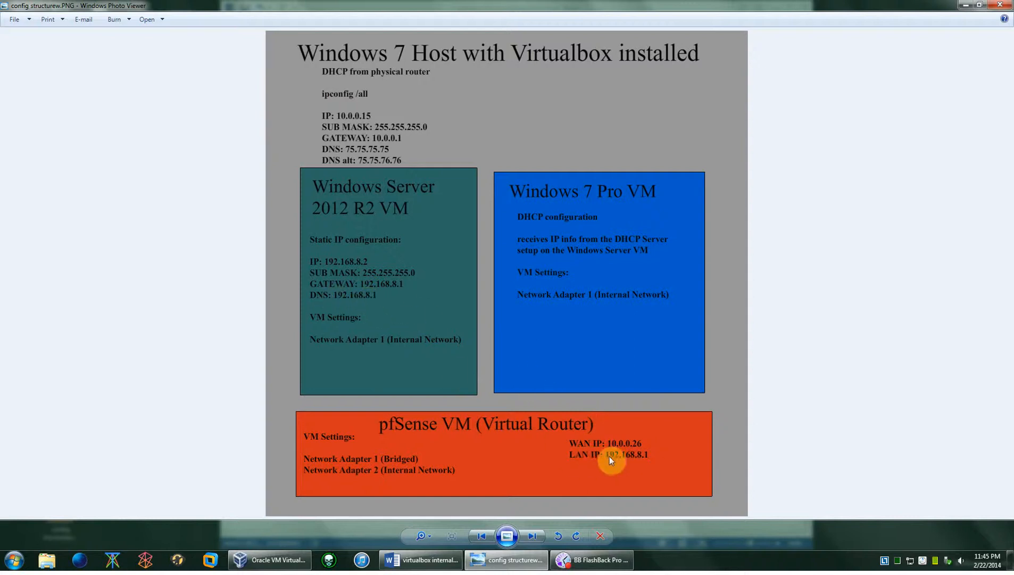
mouse_move(354, 334)
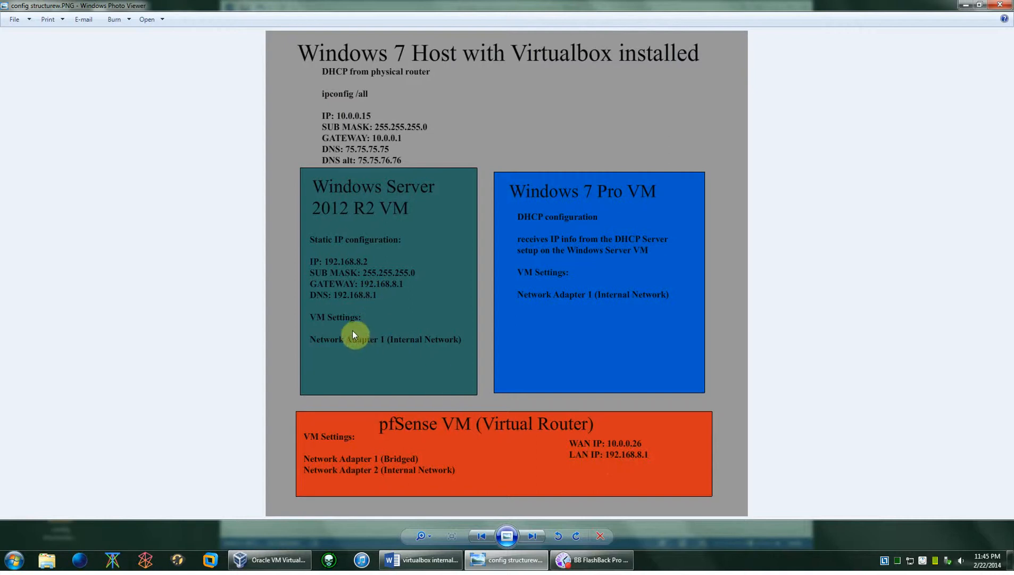
mouse_move(343, 323)
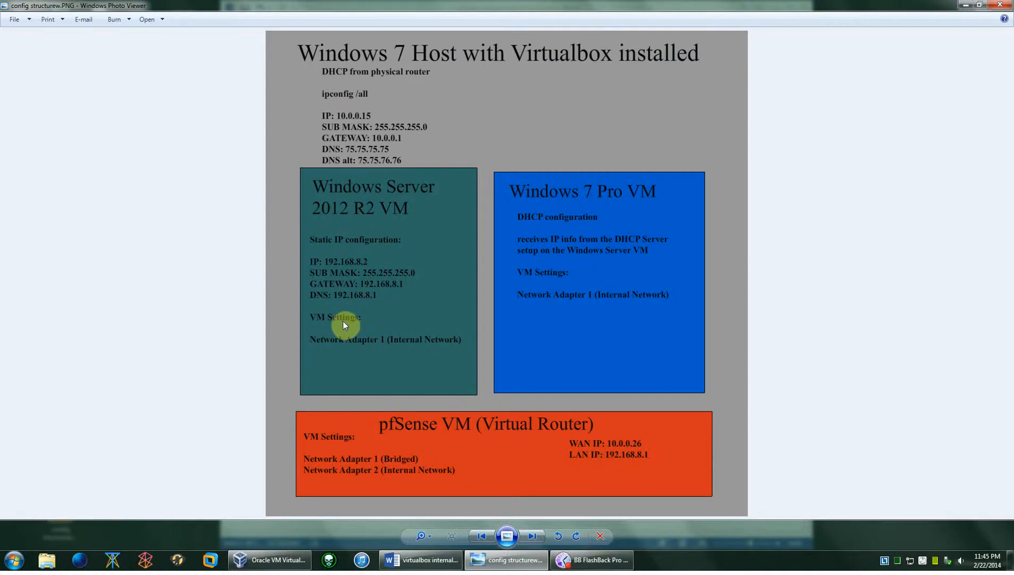
mouse_move(352, 345)
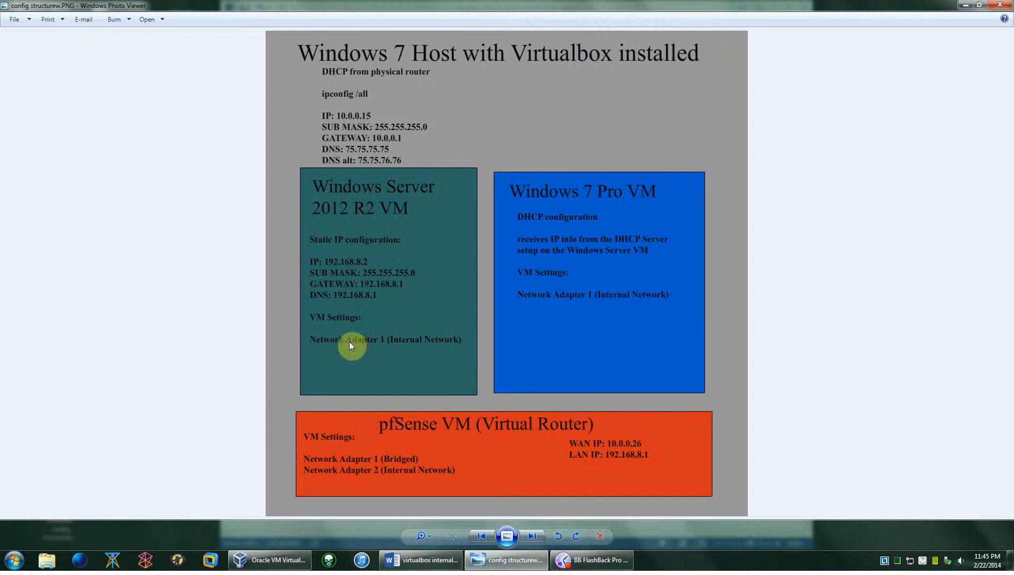
mouse_move(408, 352)
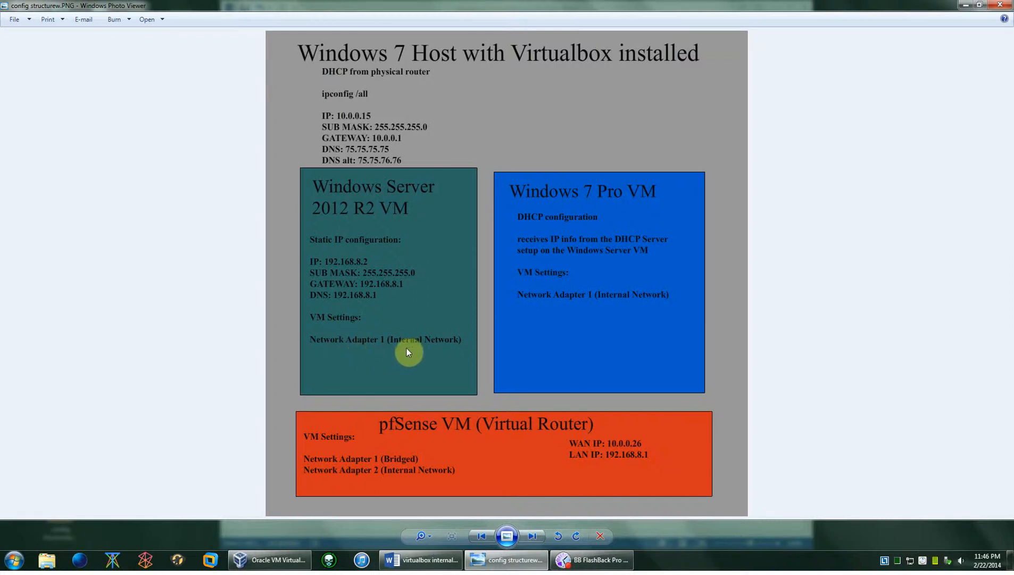
mouse_move(399, 479)
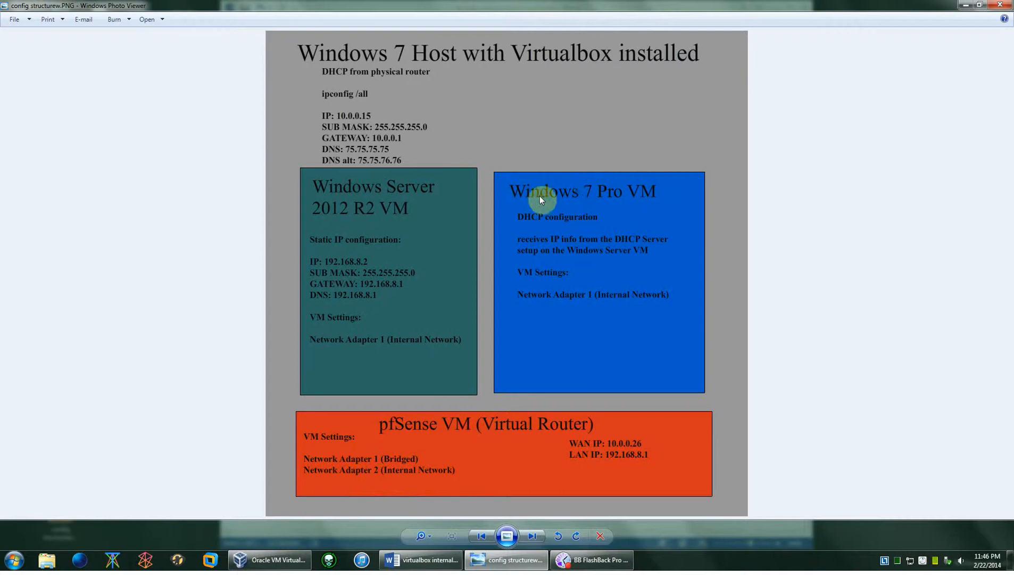
mouse_move(623, 209)
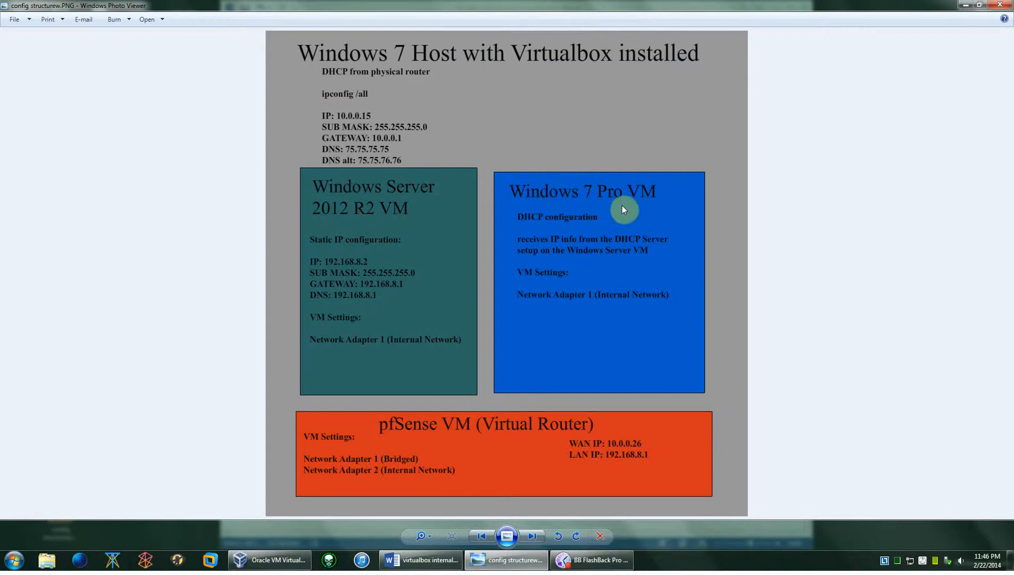
mouse_move(649, 198)
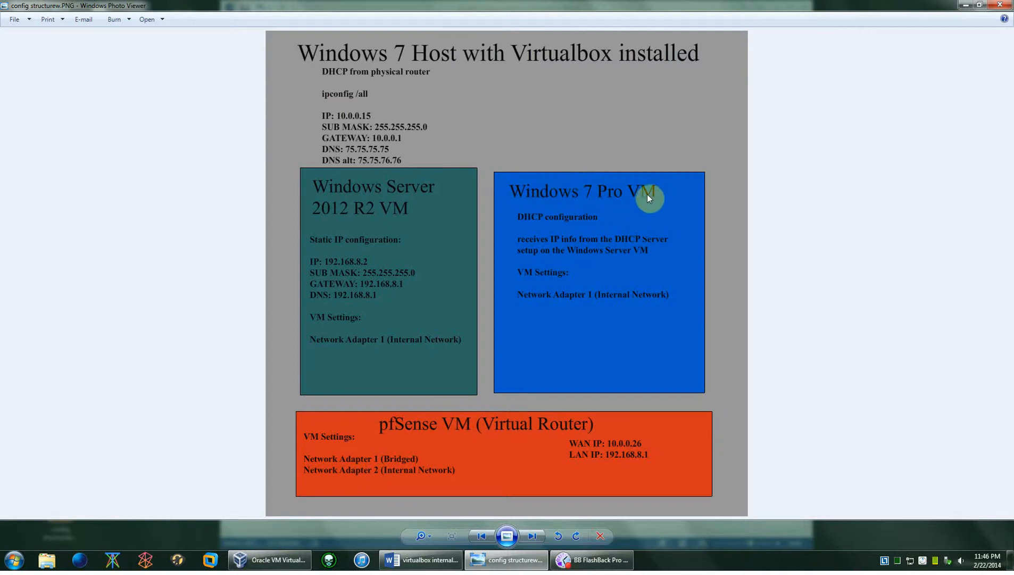
mouse_move(526, 226)
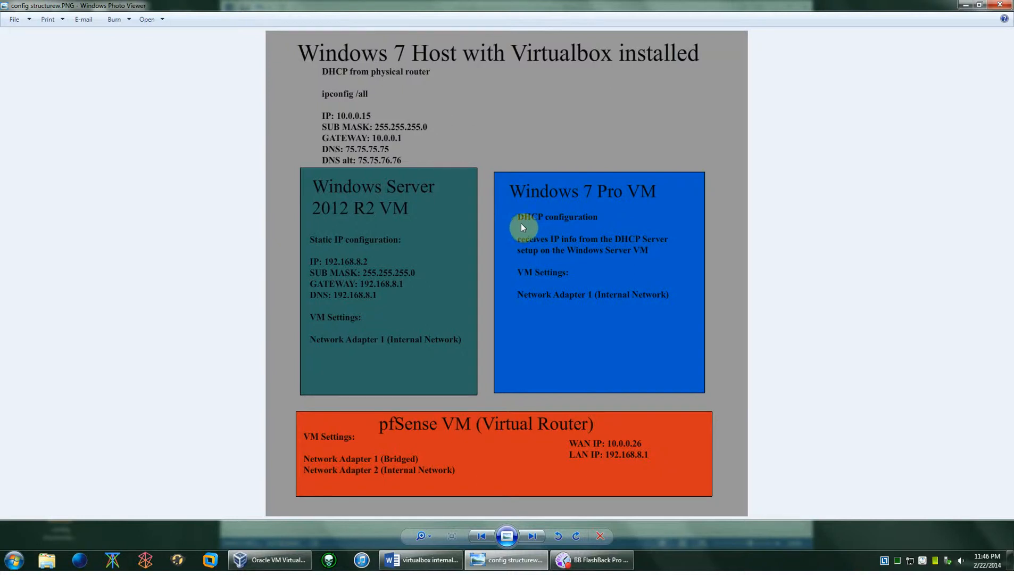
mouse_move(608, 230)
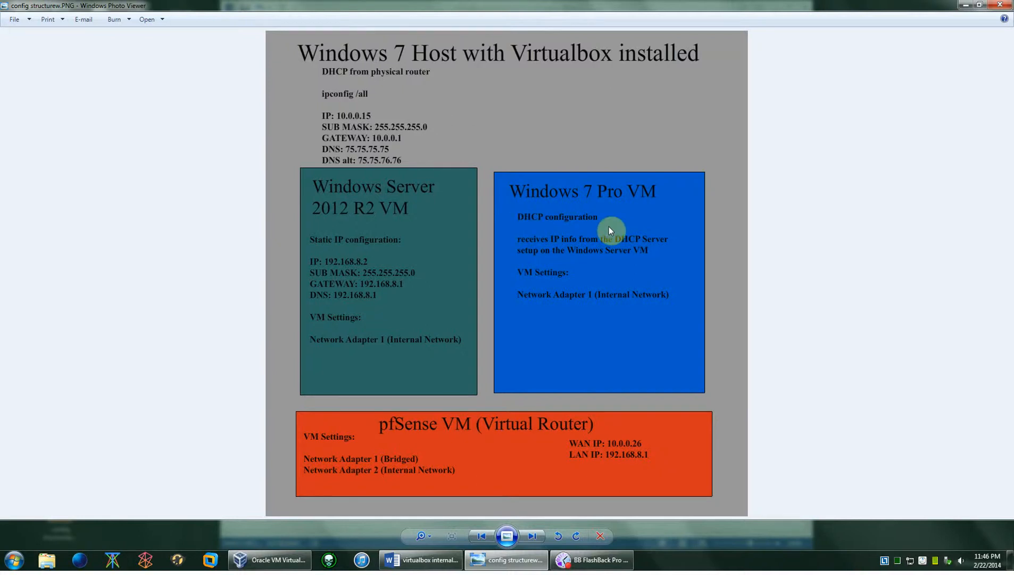
mouse_move(463, 323)
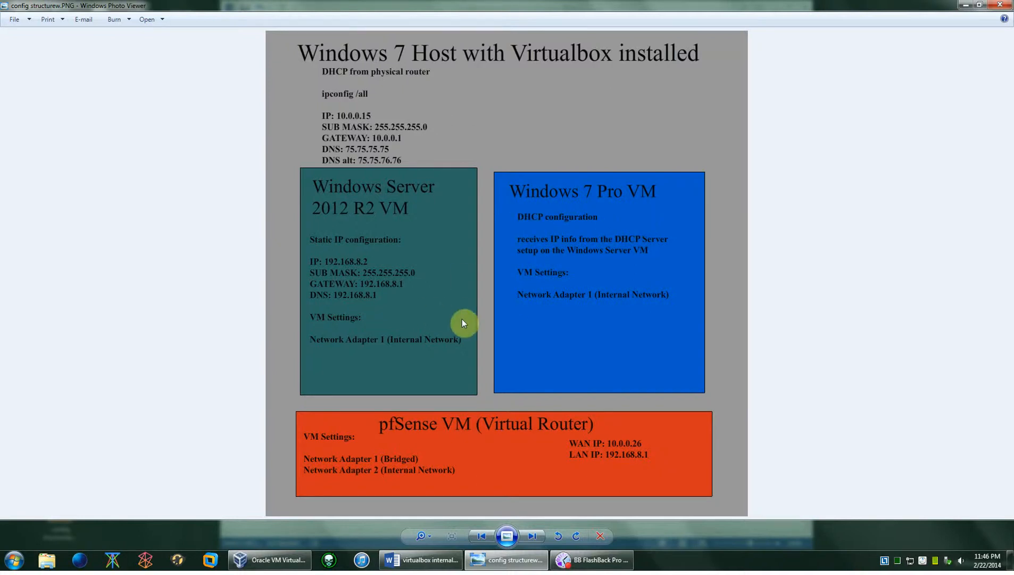
mouse_move(449, 318)
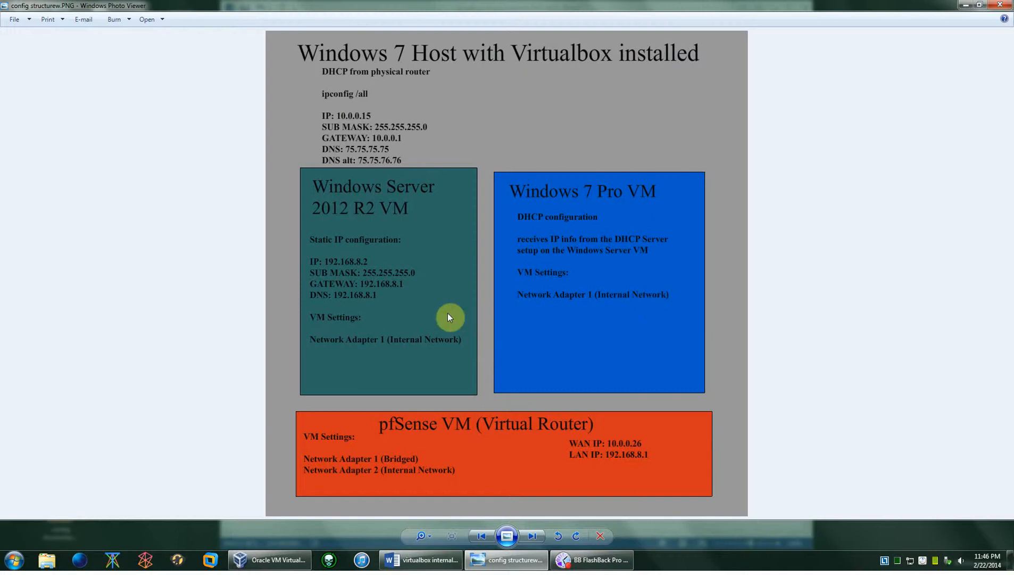
mouse_move(377, 193)
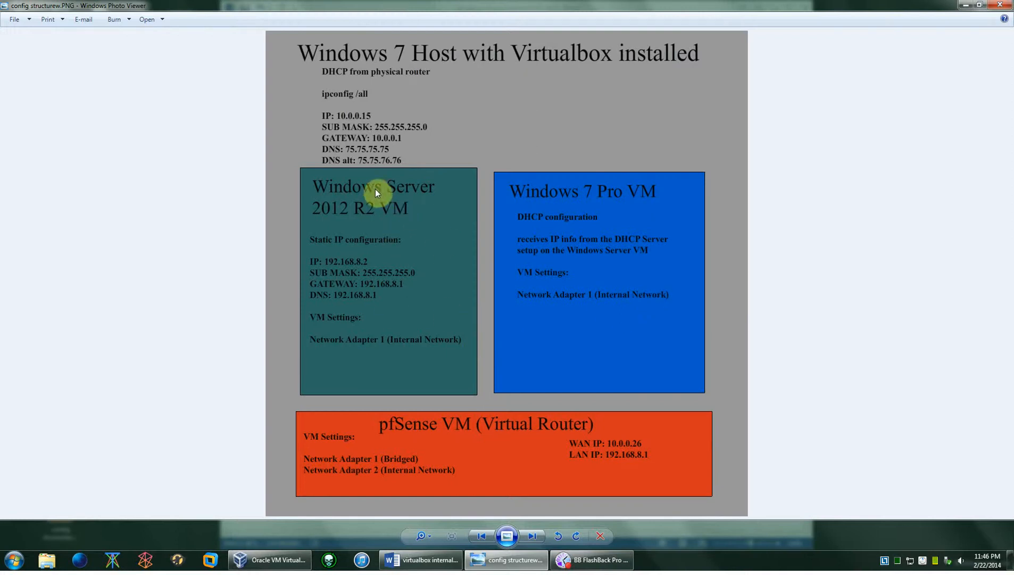
mouse_move(352, 217)
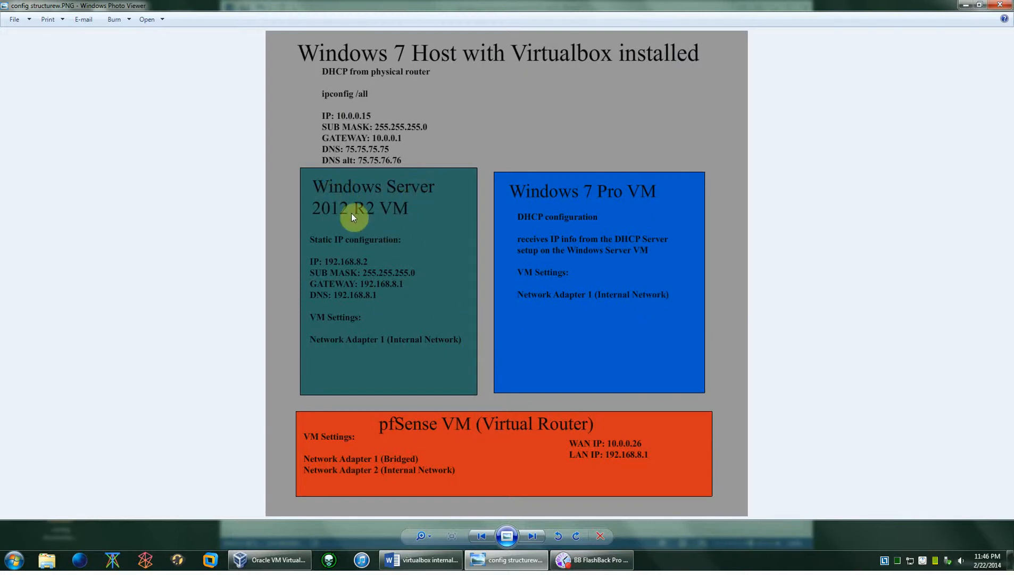
mouse_move(365, 335)
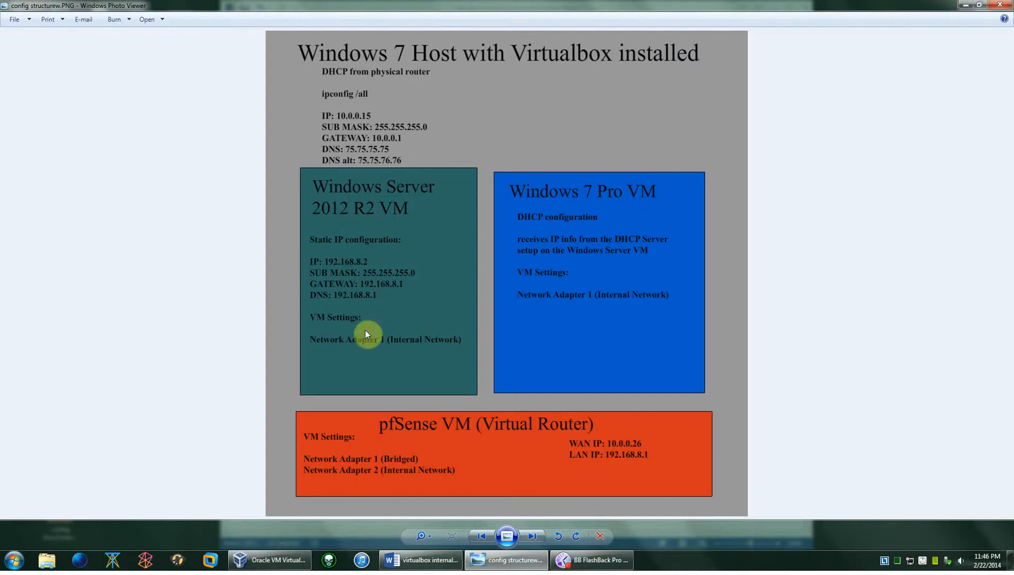
mouse_move(429, 341)
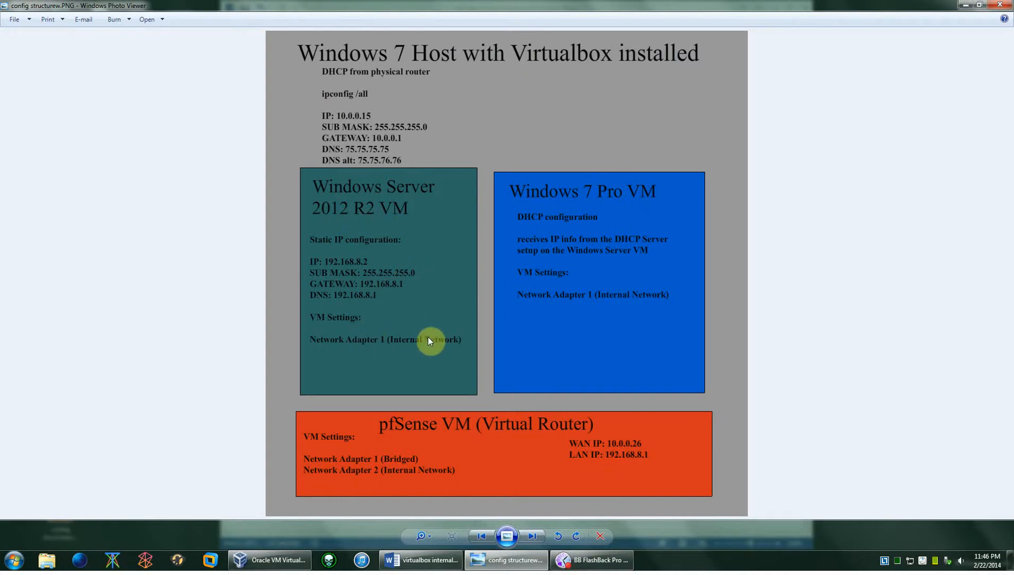
mouse_move(649, 279)
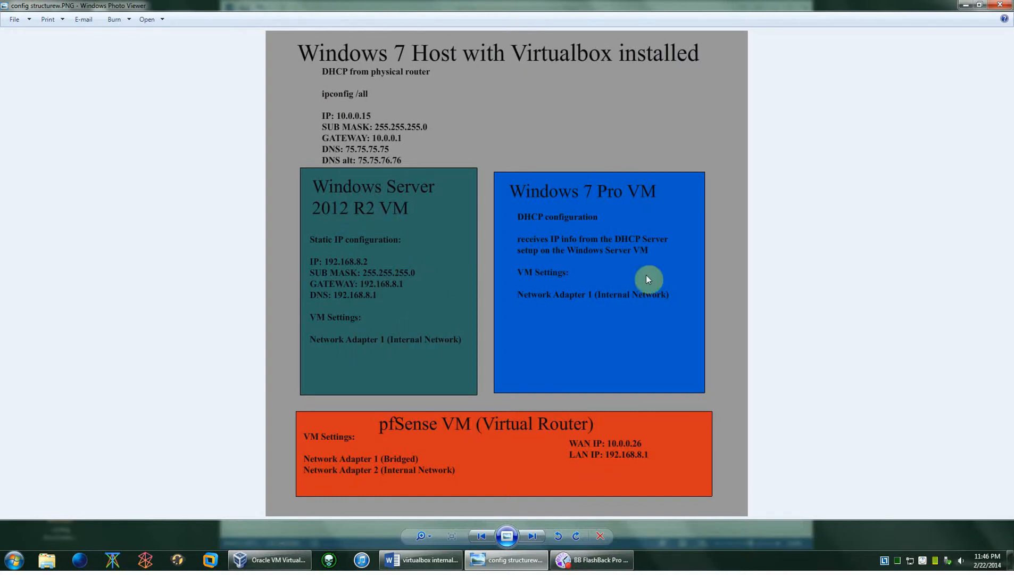
mouse_move(548, 335)
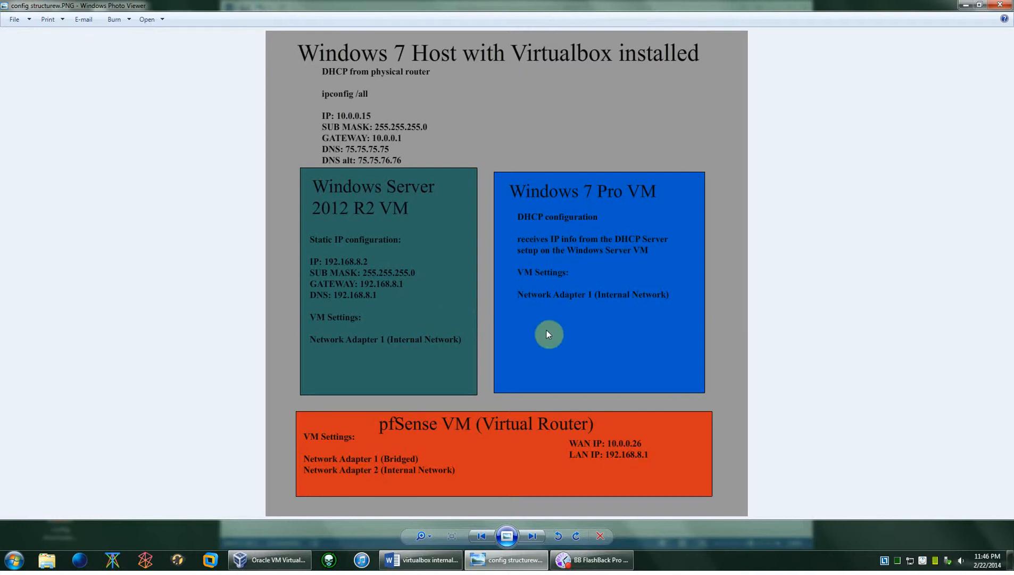
mouse_move(400, 216)
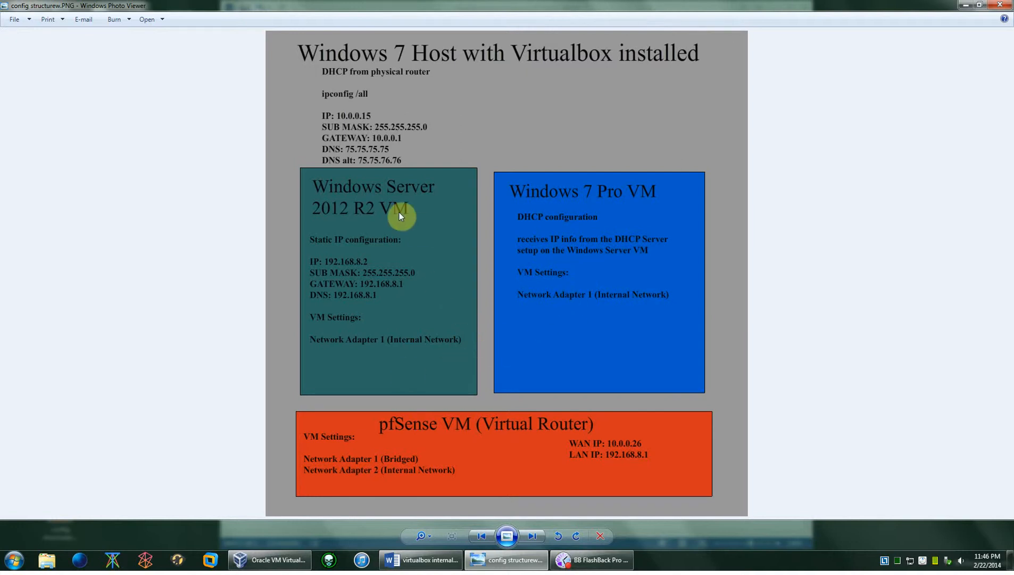
mouse_move(439, 262)
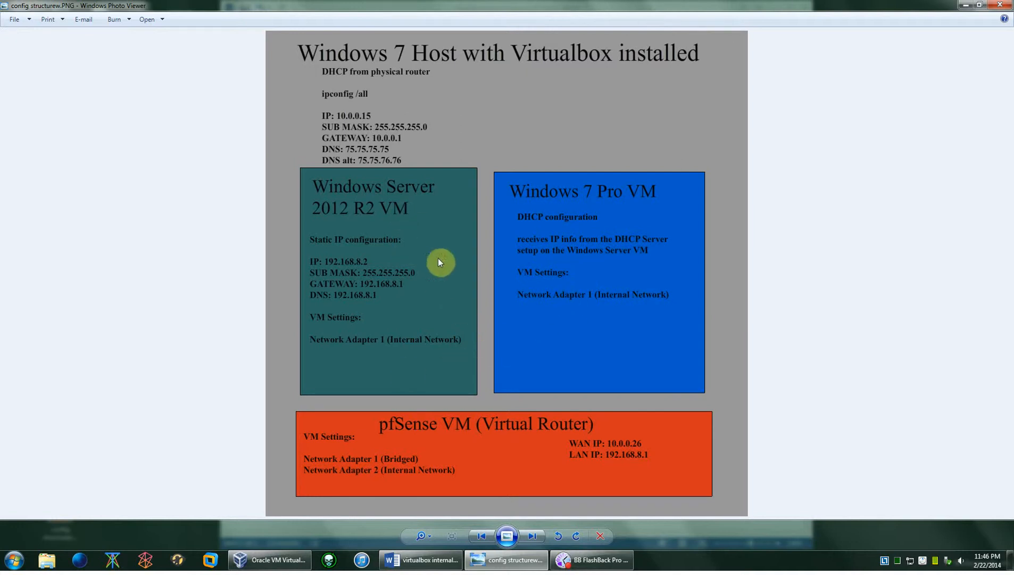
mouse_move(592, 306)
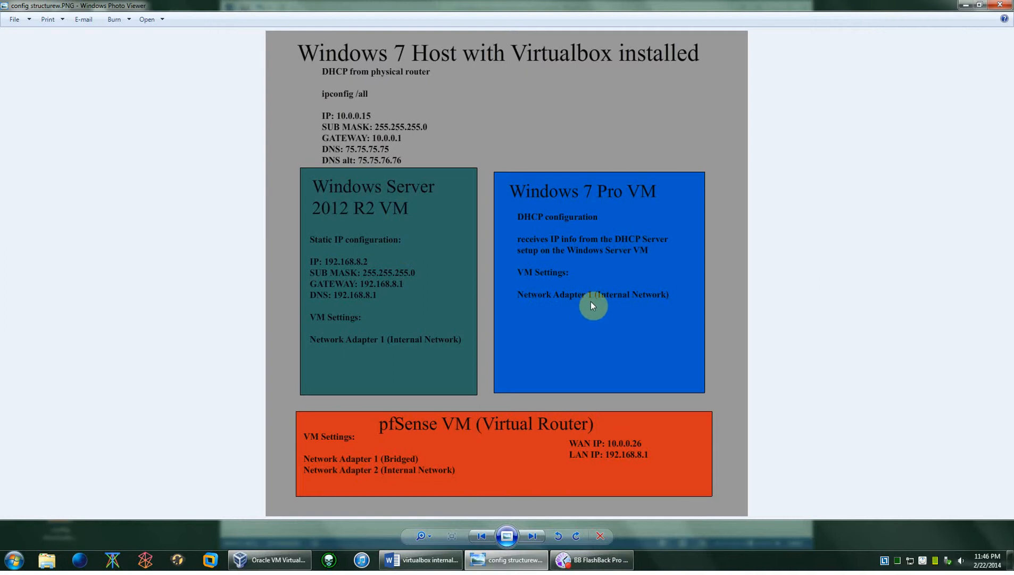
mouse_move(700, 321)
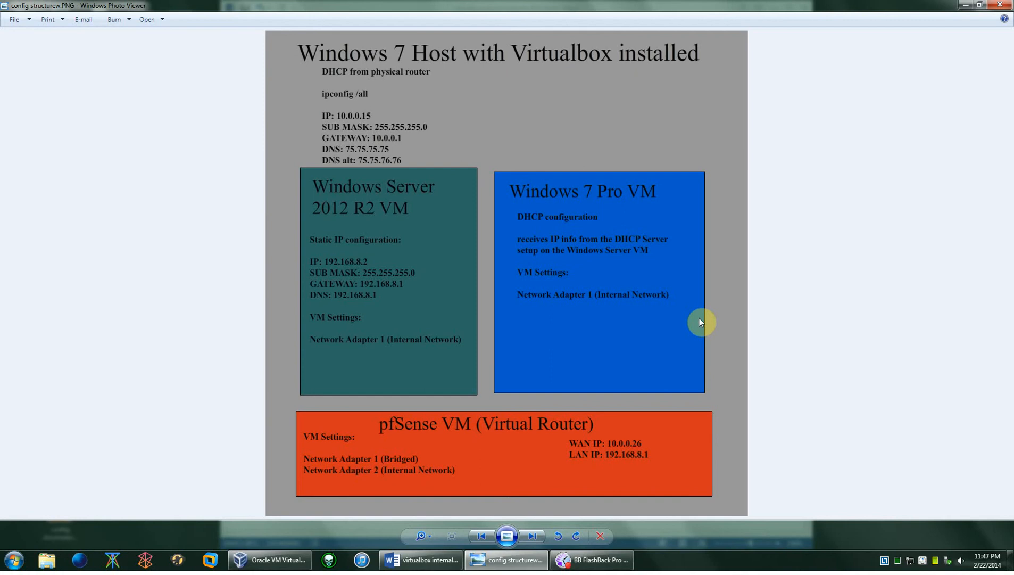
mouse_move(666, 267)
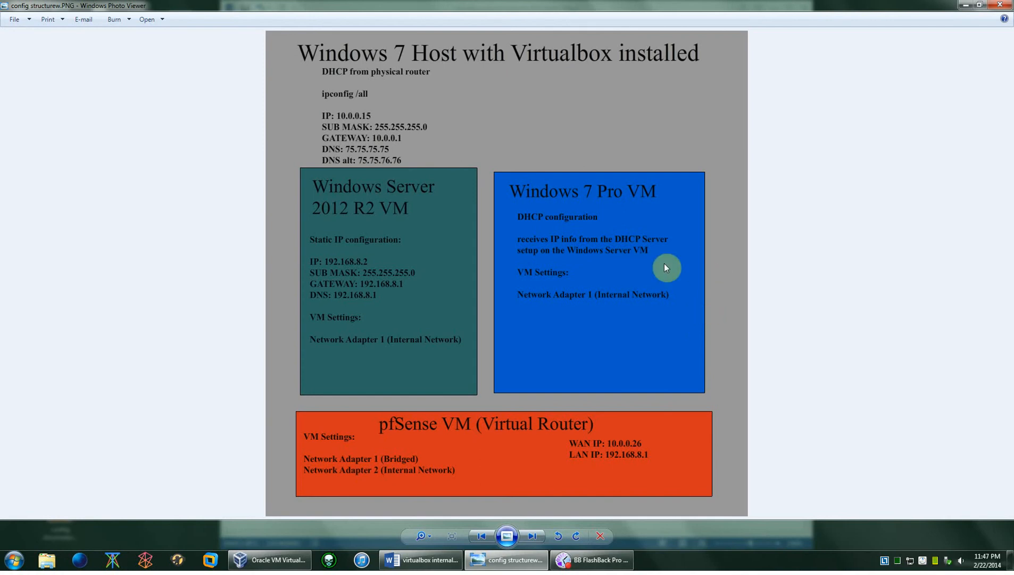
mouse_move(960, 14)
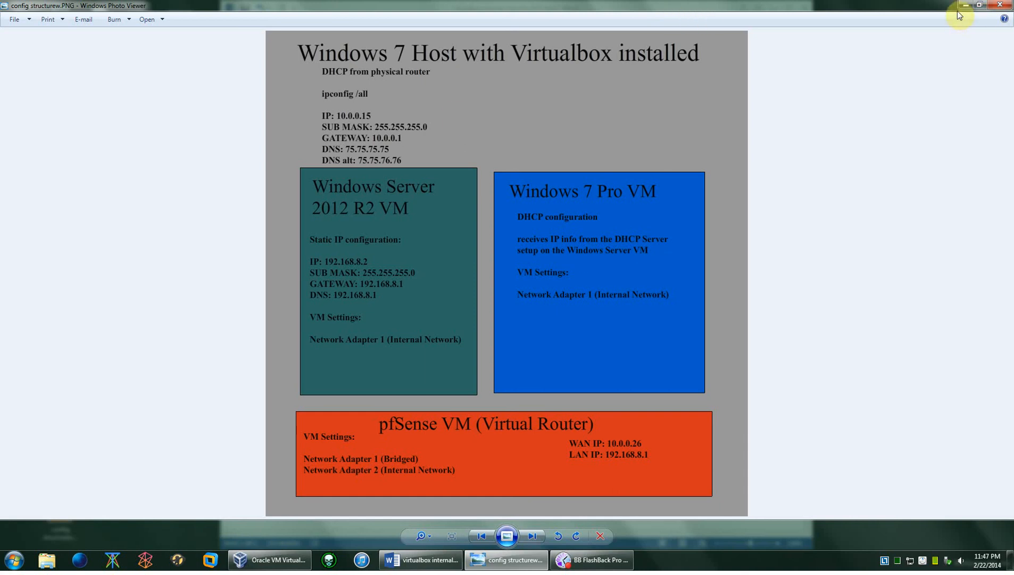